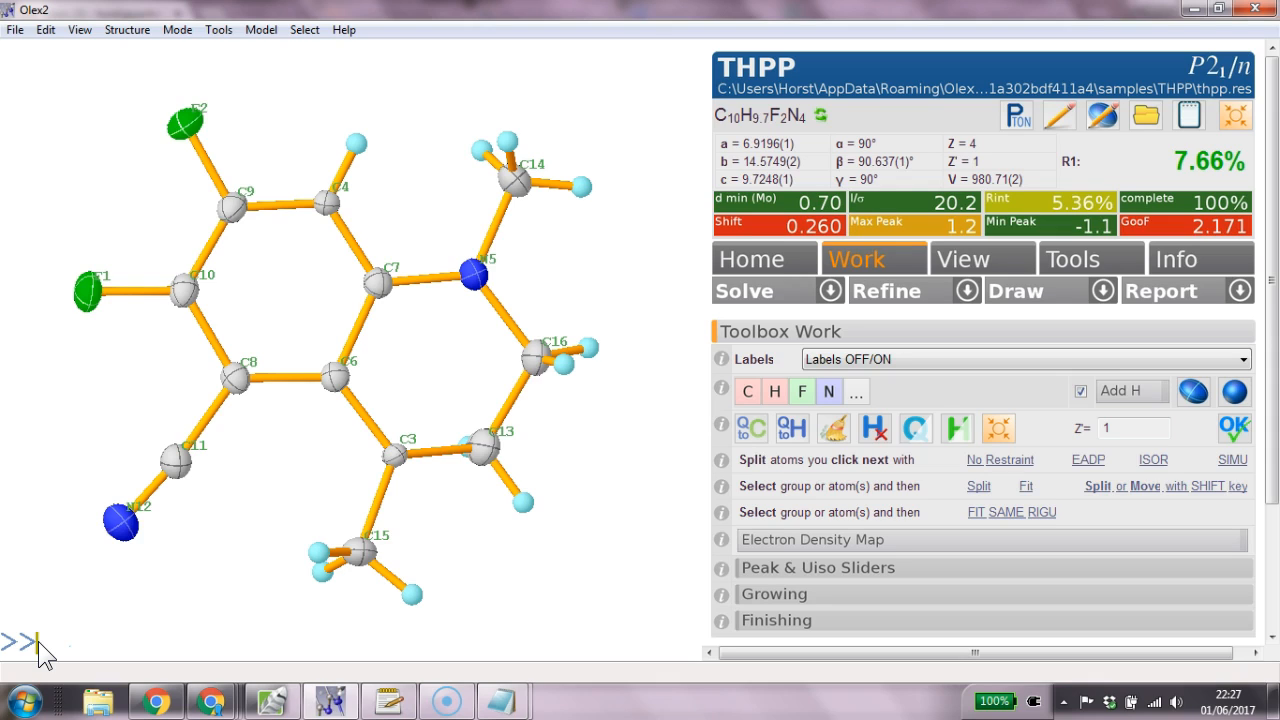
Reset the THPP model, solve it afresh and clean the Q-peaks into an all-carbon ring skeleton.
{"action": "type", "text": "reset"}
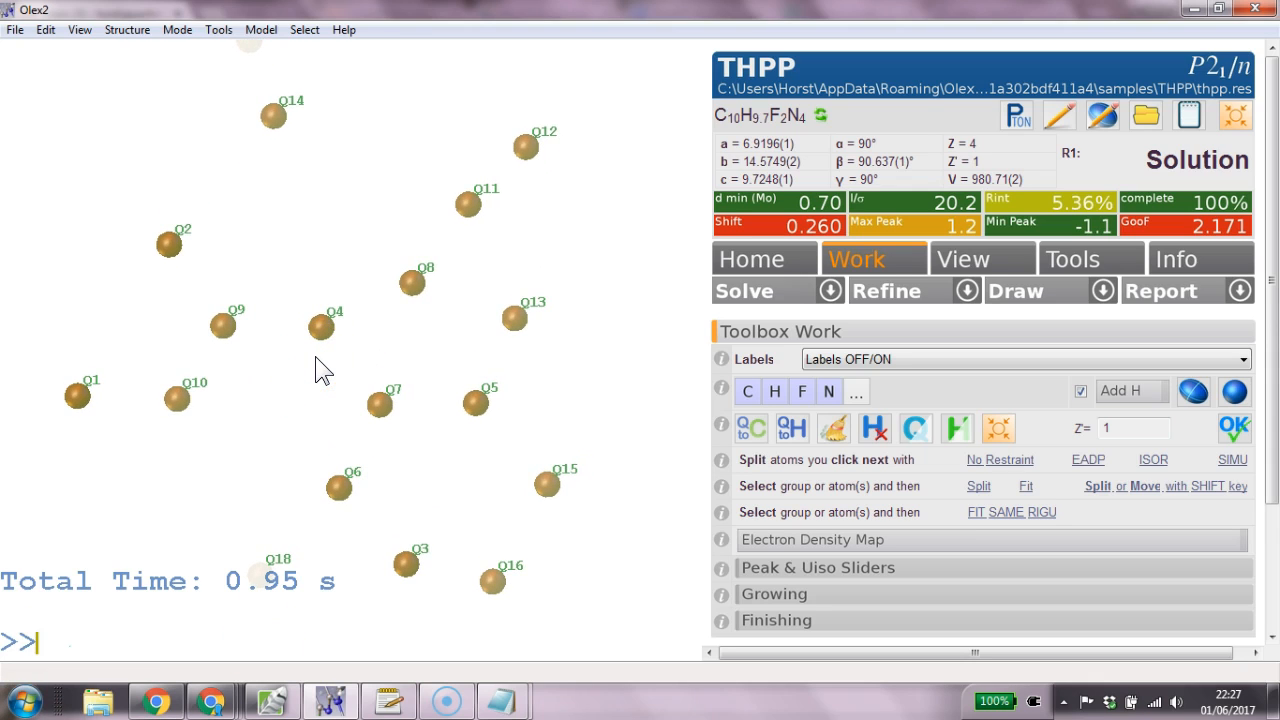
{"action": "type", "text": "co"}
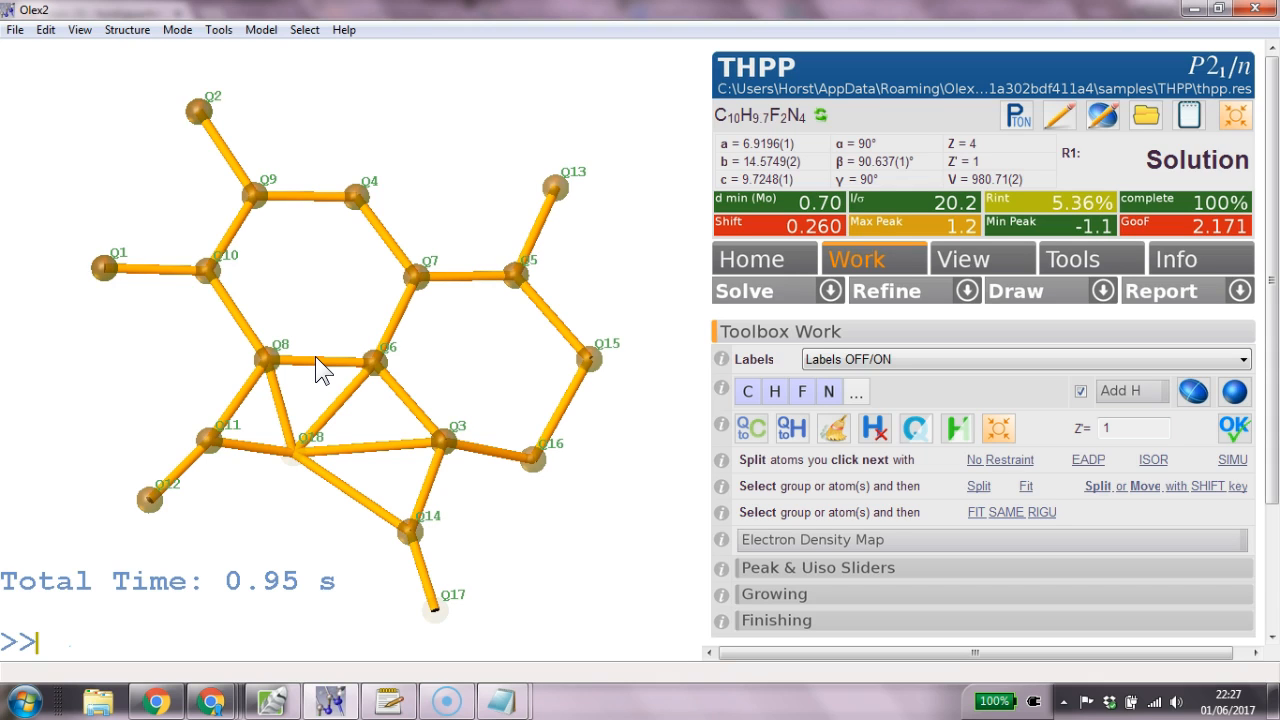
{"action": "type", "text": "clean"}
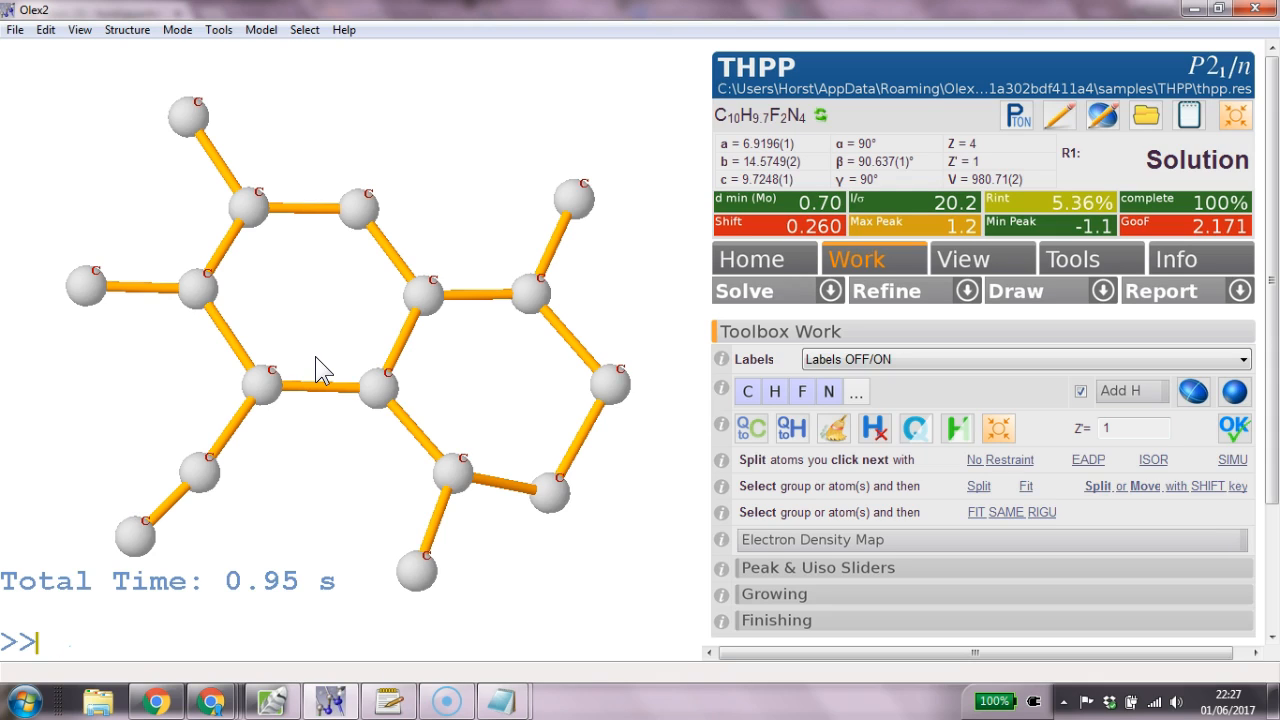
Refine, rename the two terminal atoms to F with 'name', and refine again to R1 13.35%.
{"action": "type", "text": "refine"}
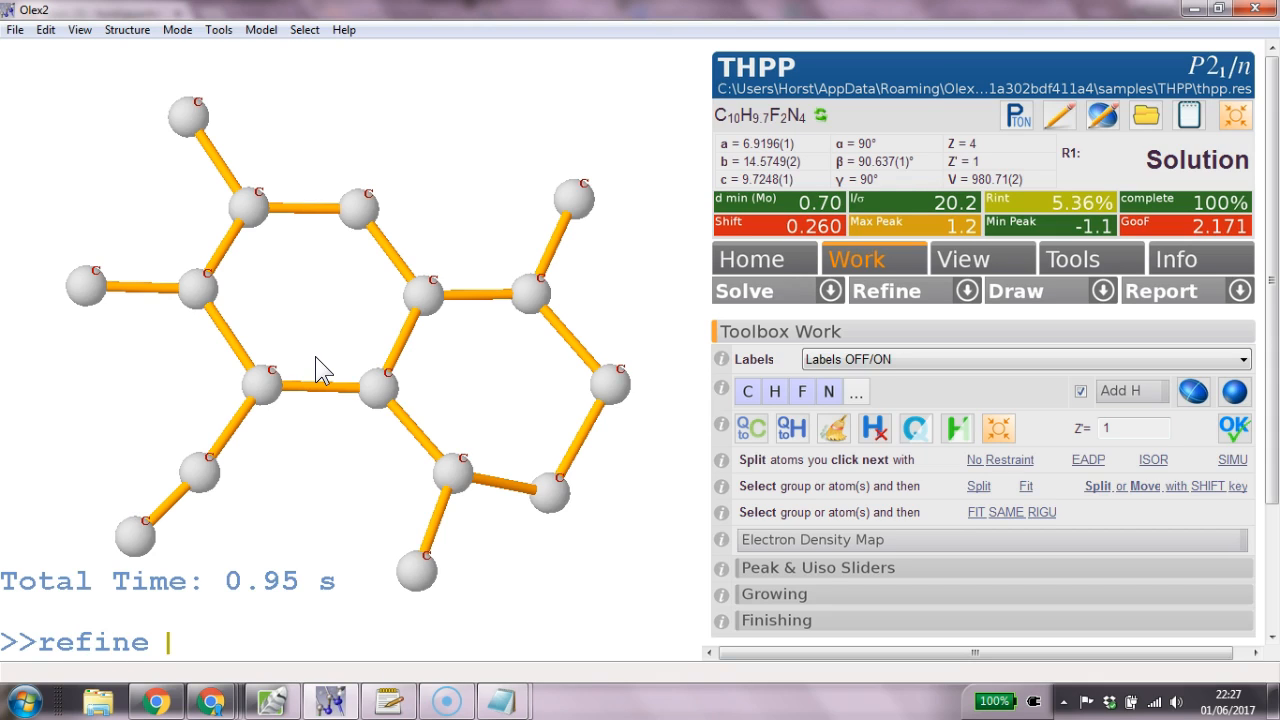
{"action": "type", "text": "1"}
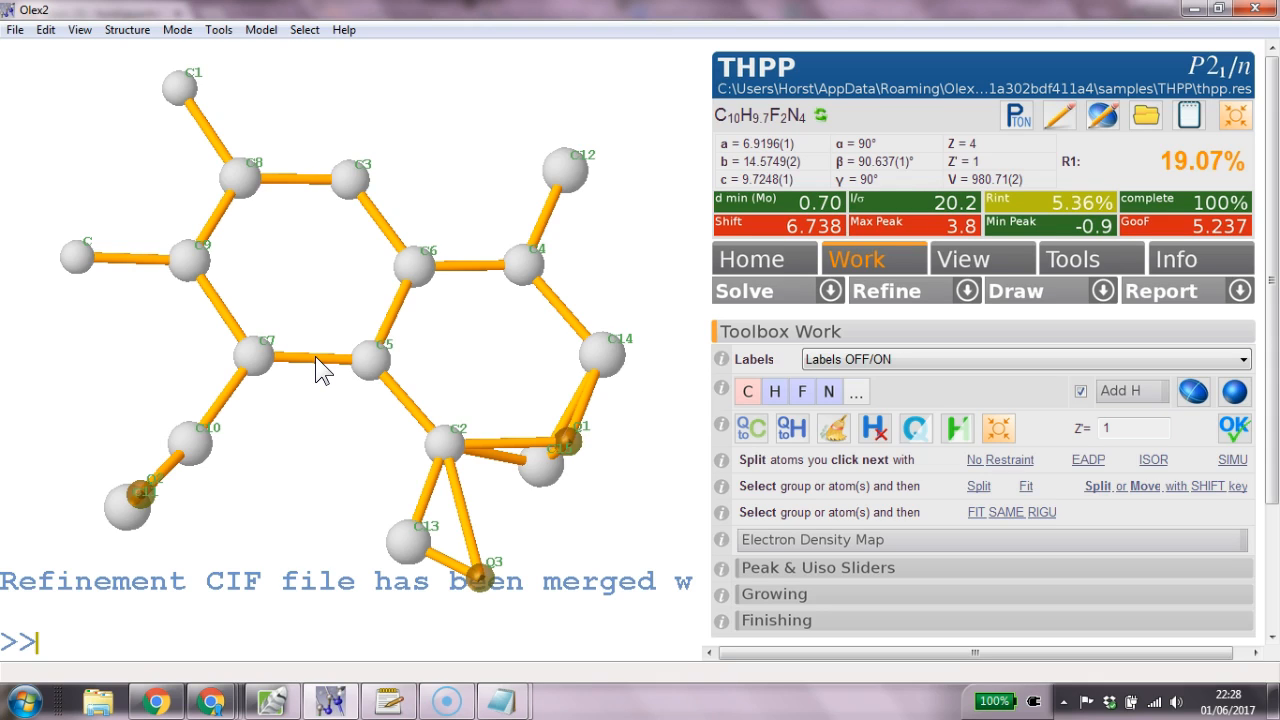
{"action": "type", "text": "nam"}
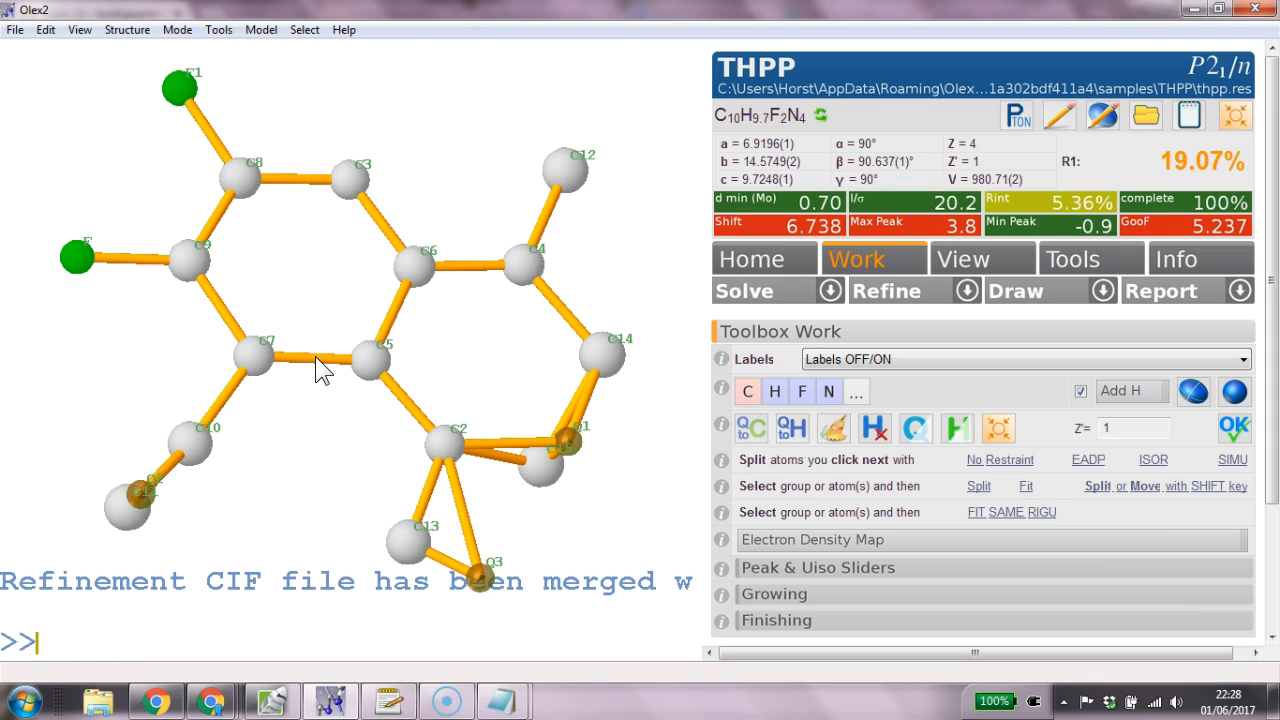
{"action": "type", "text": "refin"}
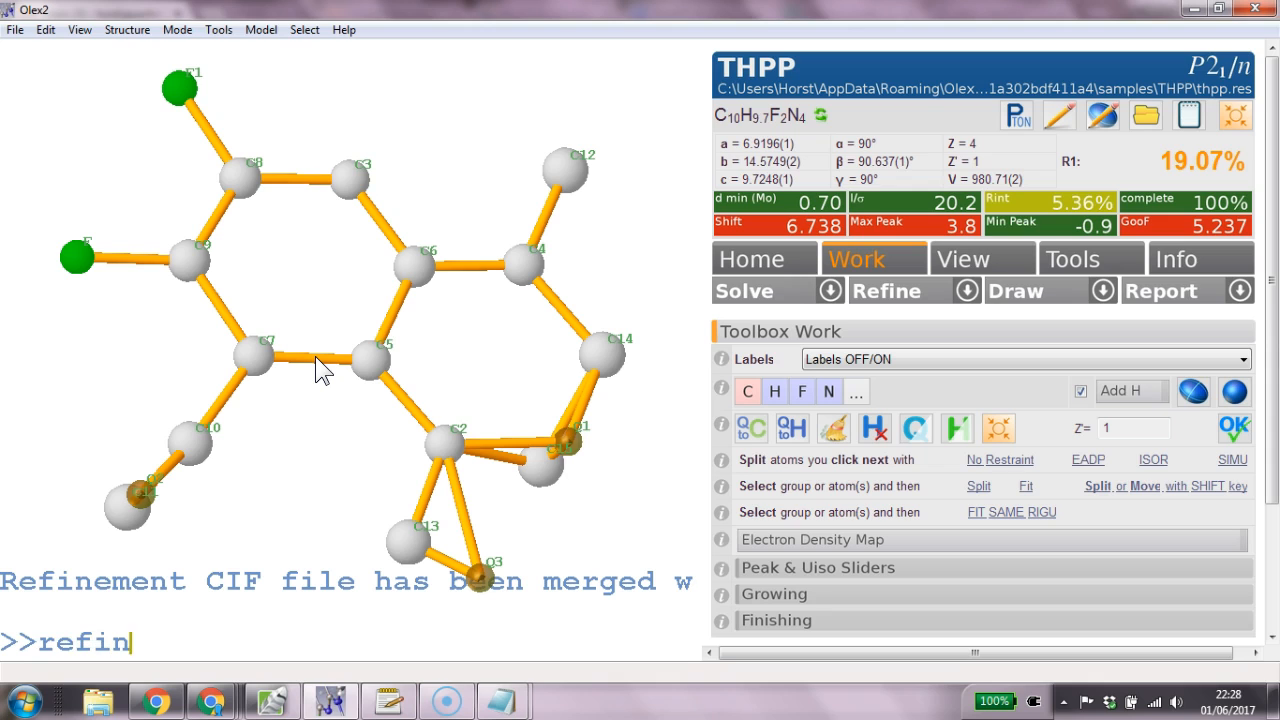
{"action": "type", "text": "e"}
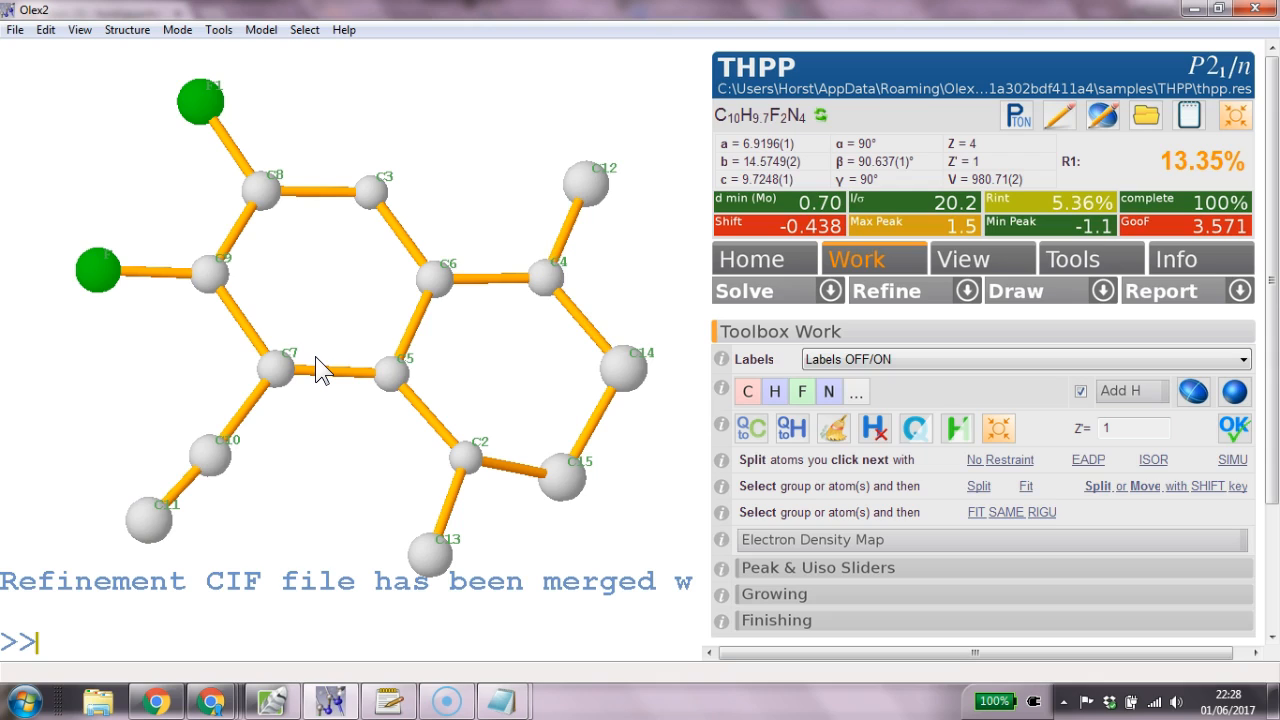
Run 'refine 4', then relabel C1 as F and C4 as N with 'name'.
{"action": "type", "text": "refine 4"}
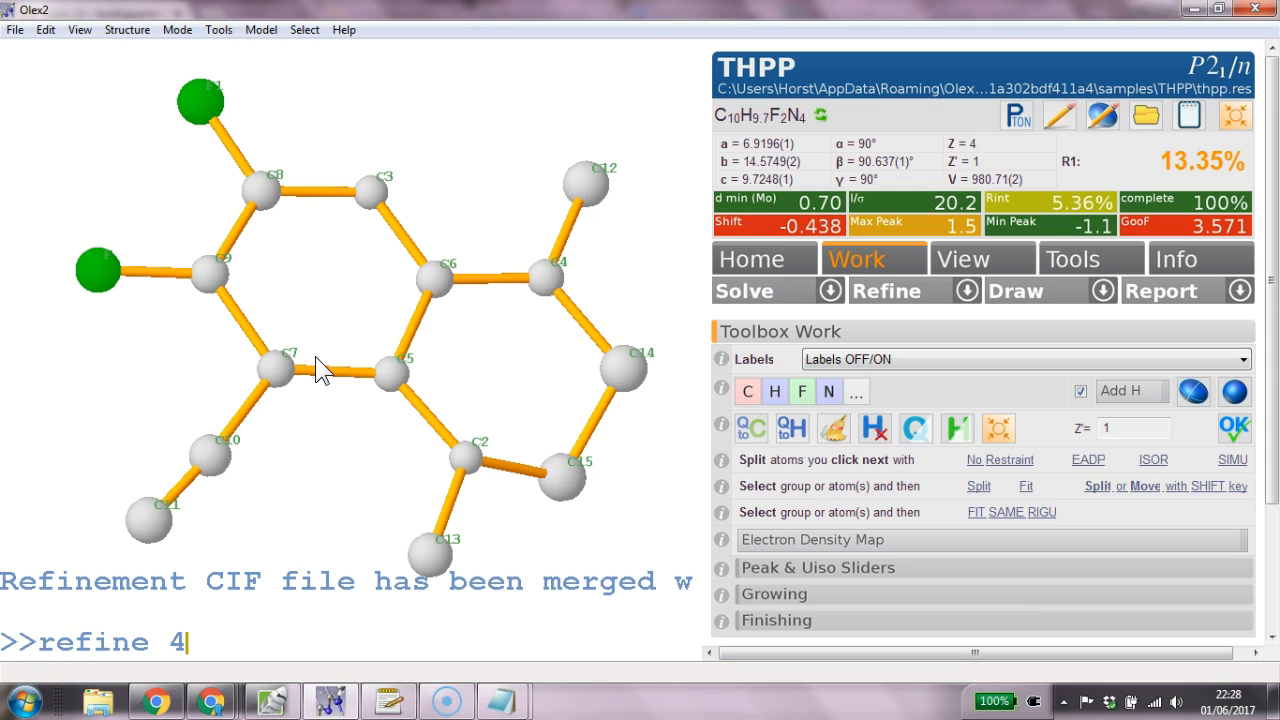
{"action": "type", "text": "name C1 F"}
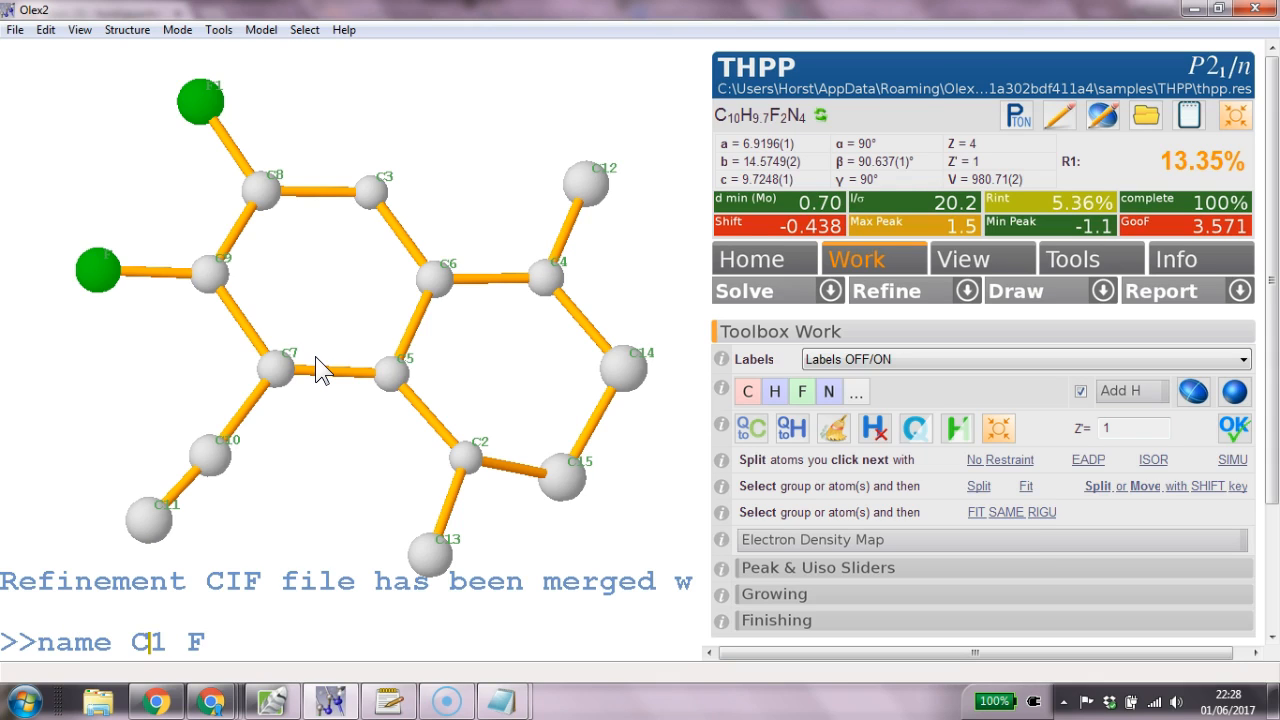
{"action": "type", "text": "4"}
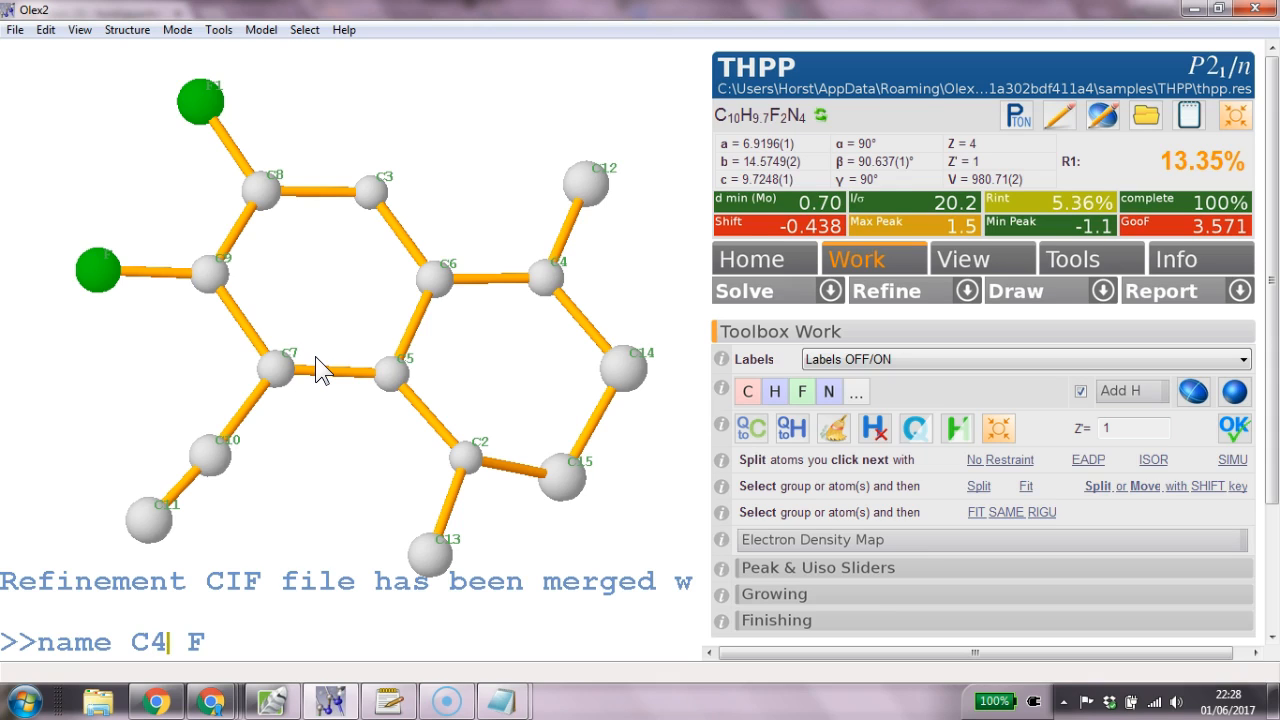
{"action": "type", "text": "N"}
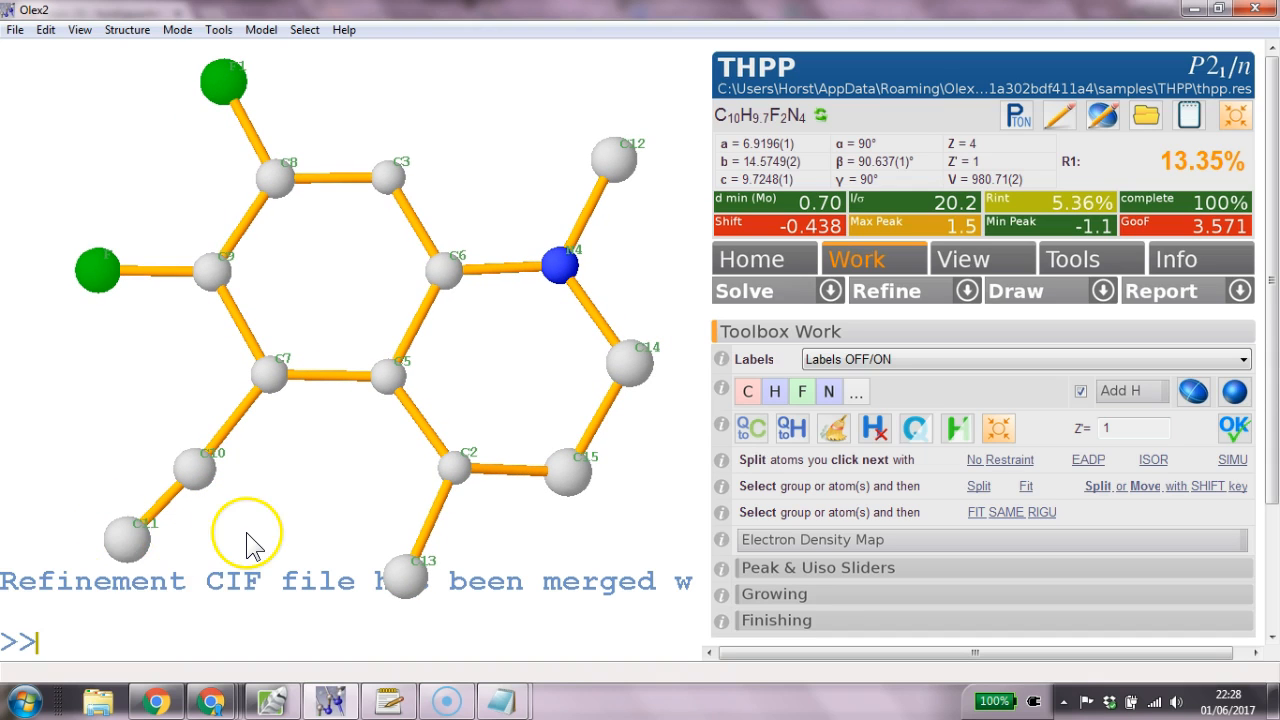
Rename C3 and the remaining ring positions to nitrogen with repeated 'name C3 N' commands.
{"action": "type", "text": "name c1"}
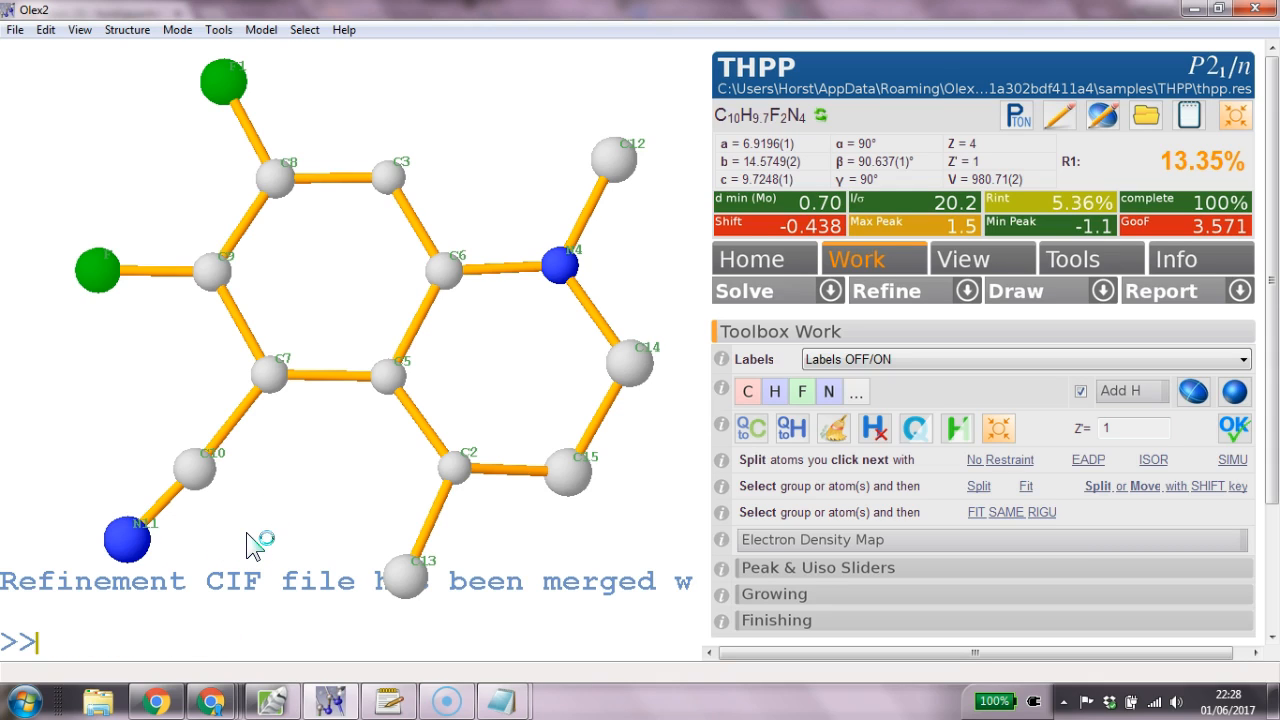
{"action": "type", "text": "name"}
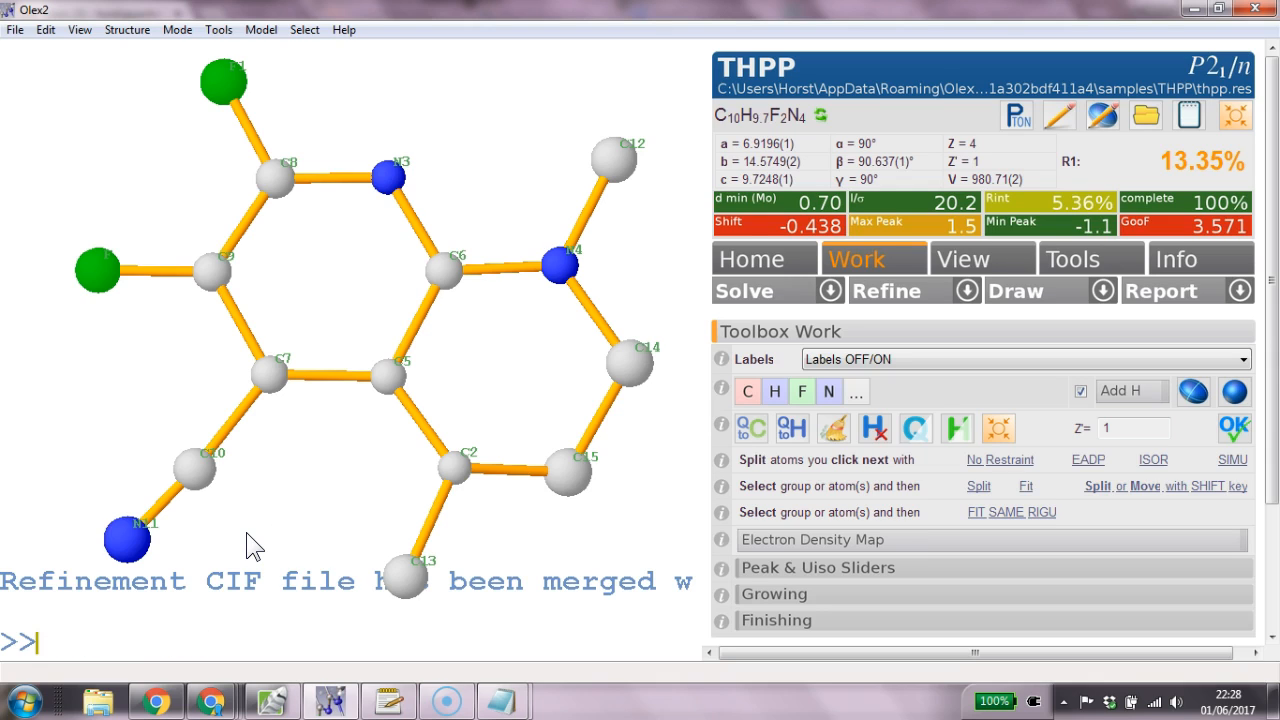
{"action": "type", "text": "name C3 N"}
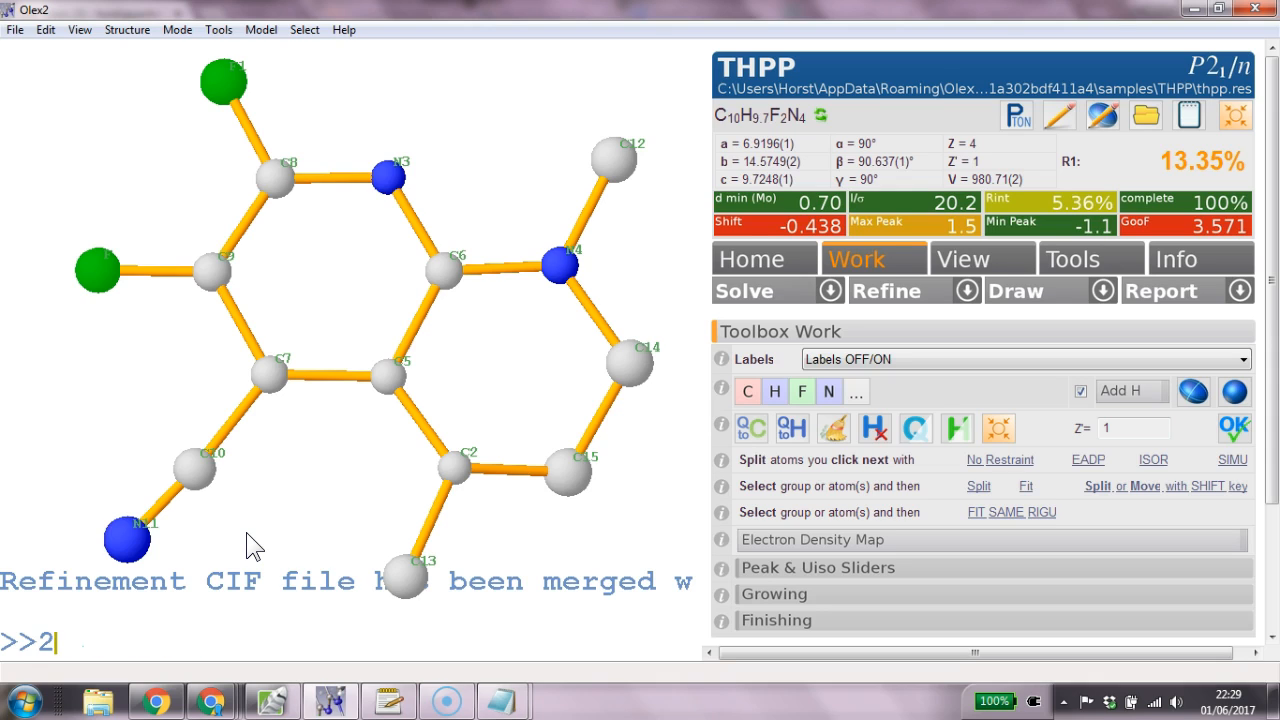
{"action": "type", "text": "part -1 -c"}
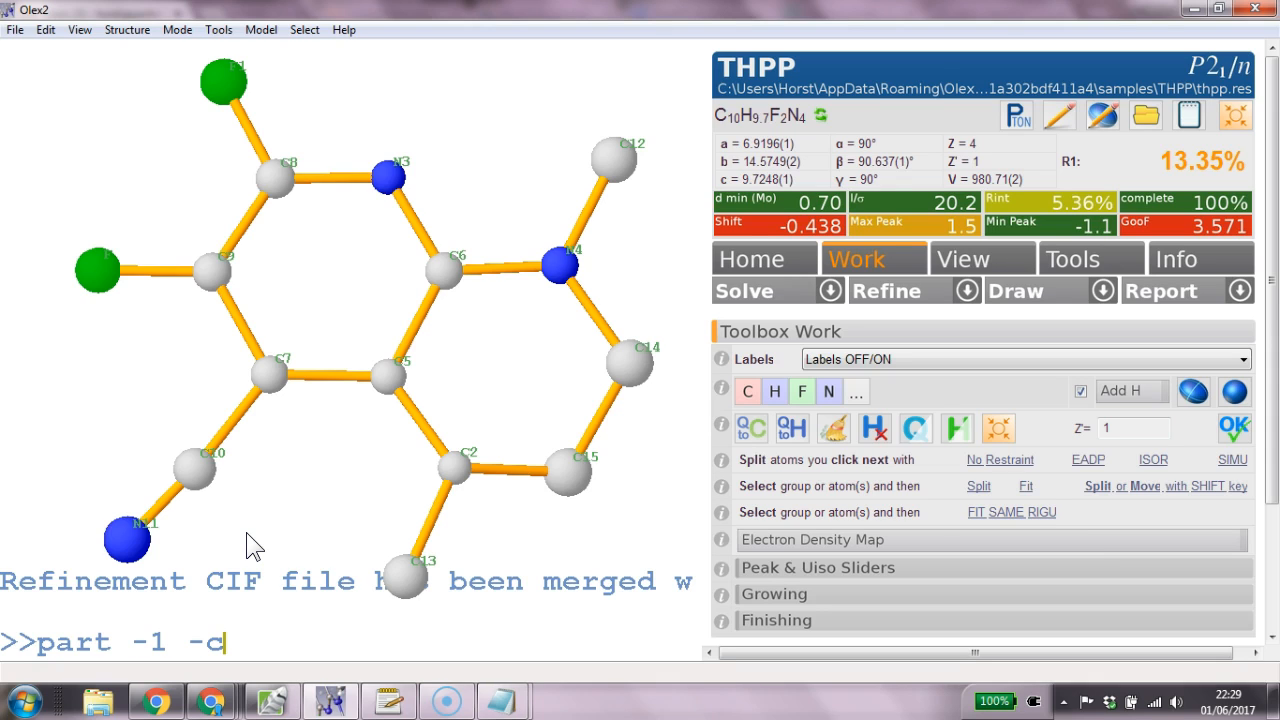
{"action": "type", "text": "name C3 N"}
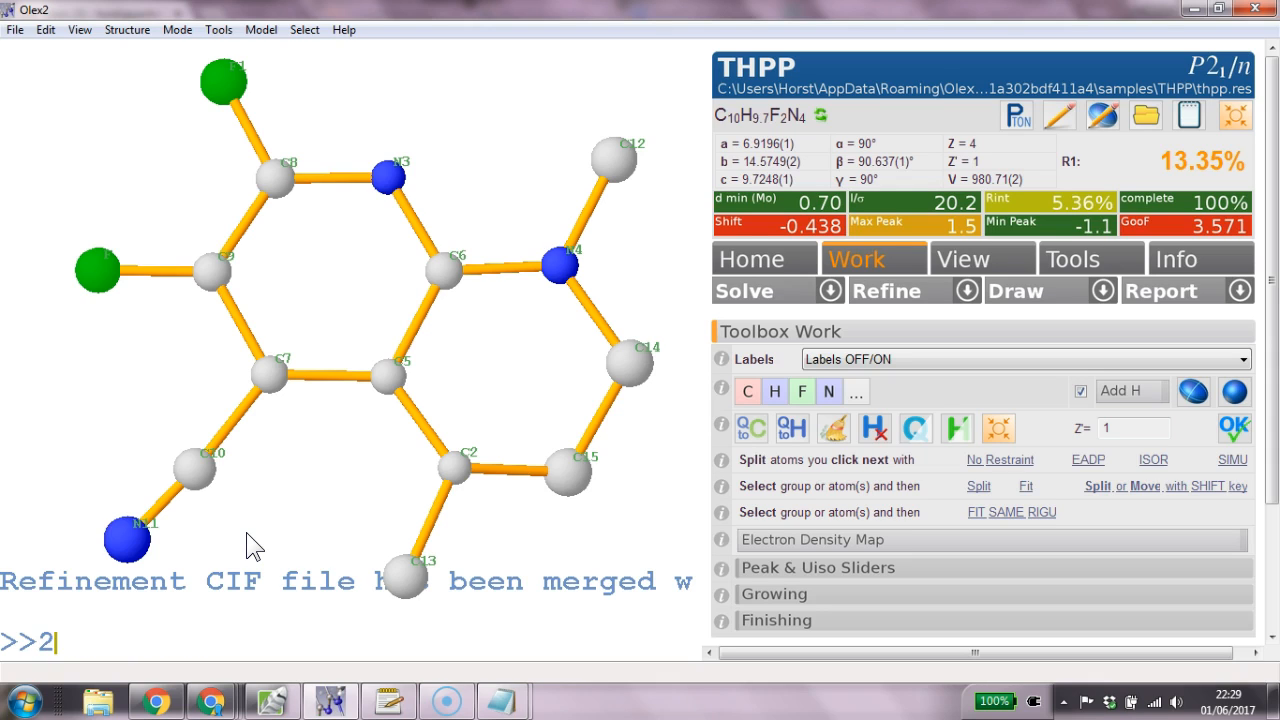
{"action": "type", "text": "name C3 N"}
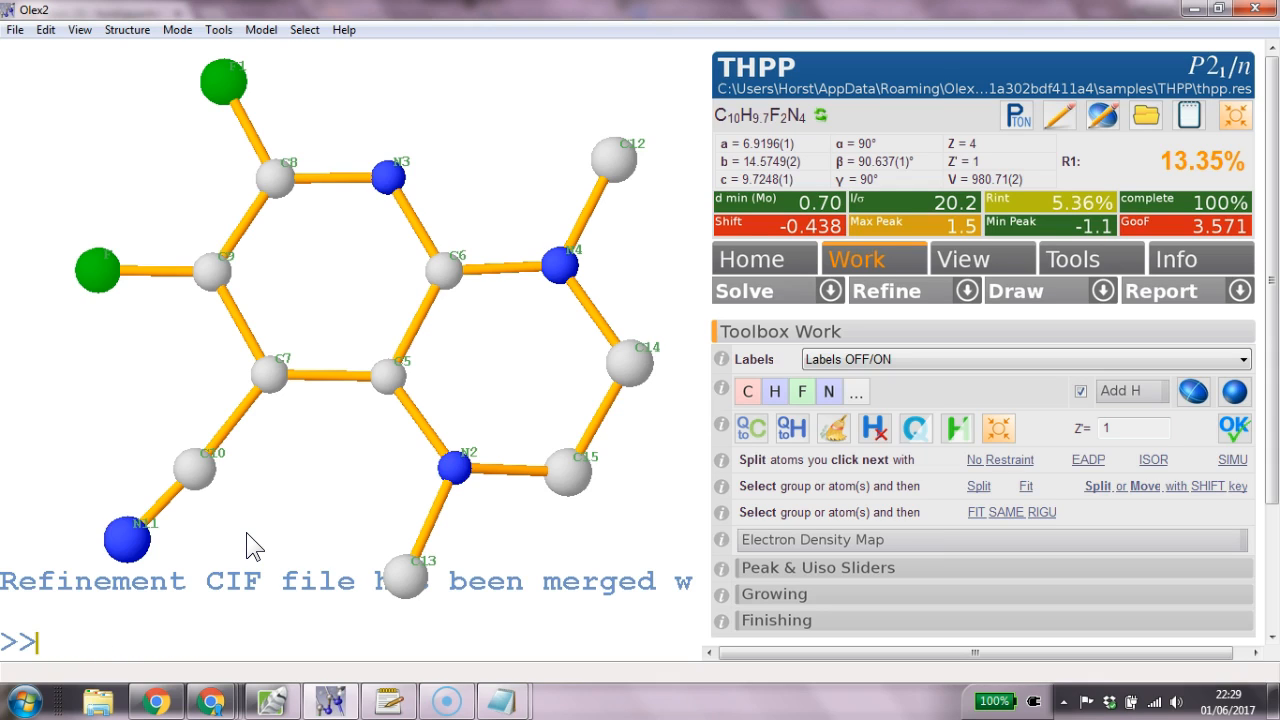
Refine anisotropically, add hydrogens with 'hadd' and refine again to R1 4.99%.
{"action": "type", "text": "refine"}
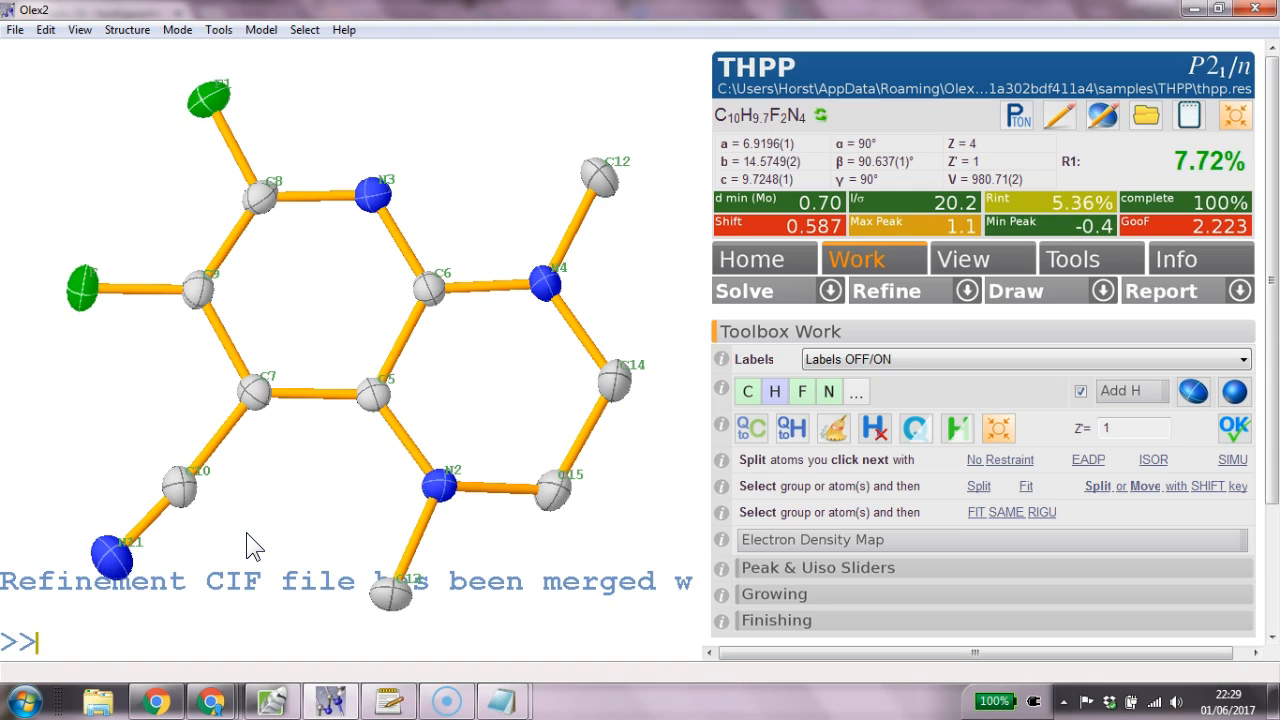
{"action": "mouse_move", "coordinate": [268, 547]}
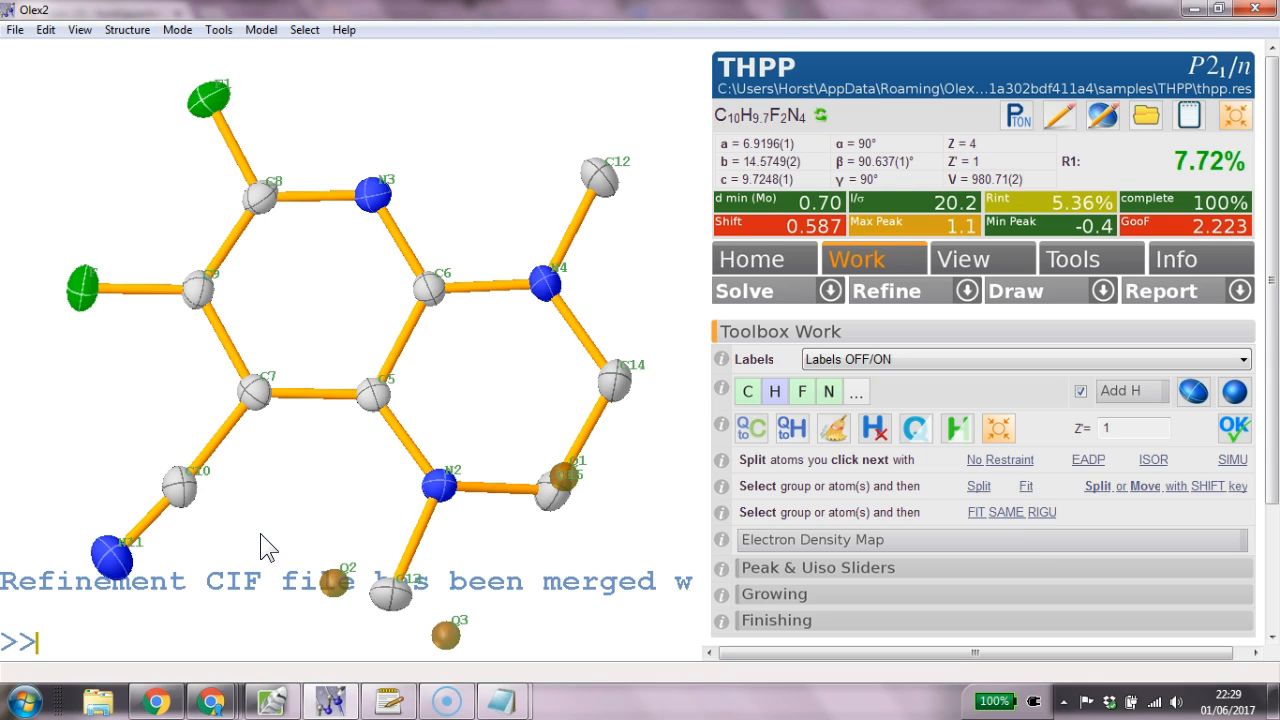
{"action": "type", "text": "refine"}
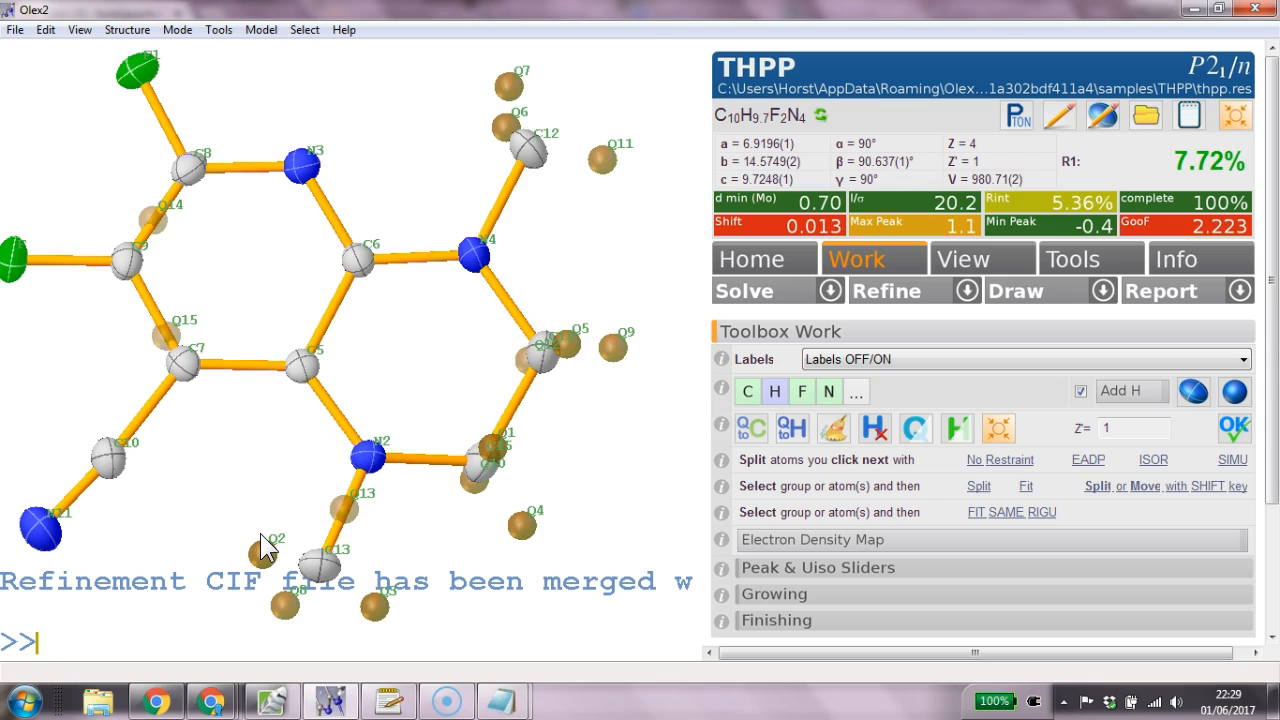
{"action": "type", "text": "hadd"}
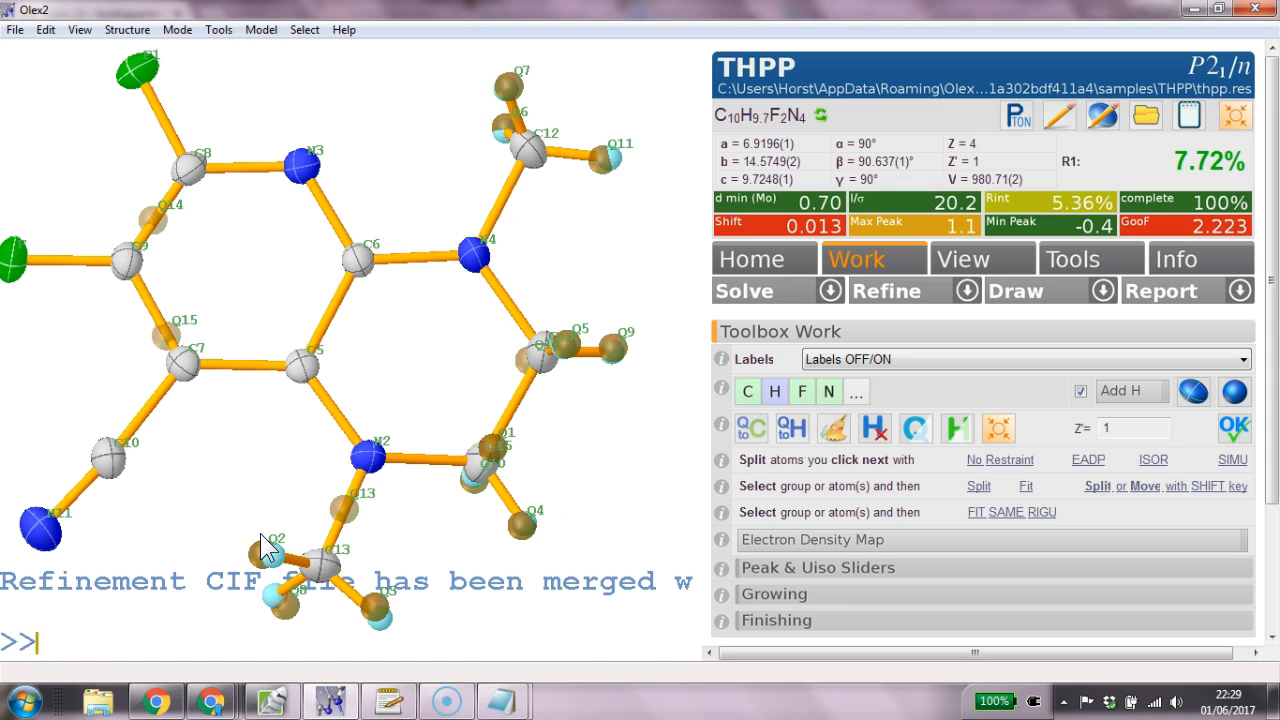
{"action": "type", "text": "refine"}
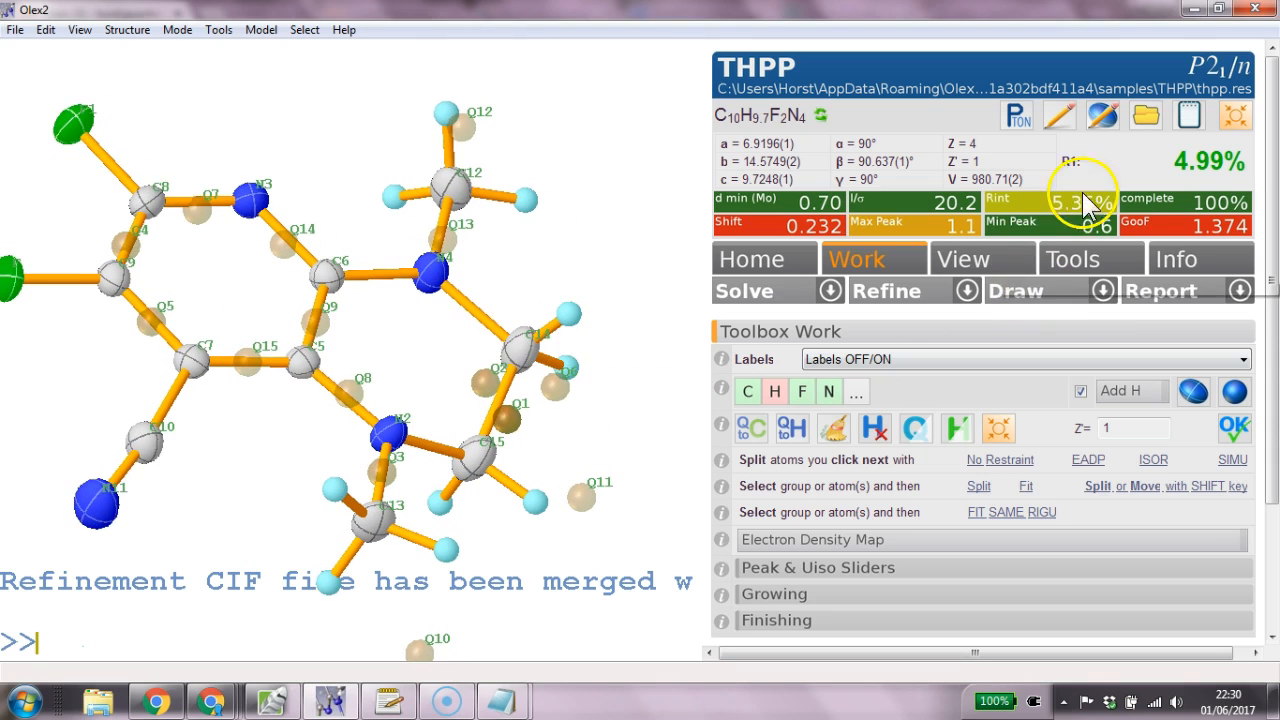
{"action": "mouse_move", "coordinate": [966, 290]}
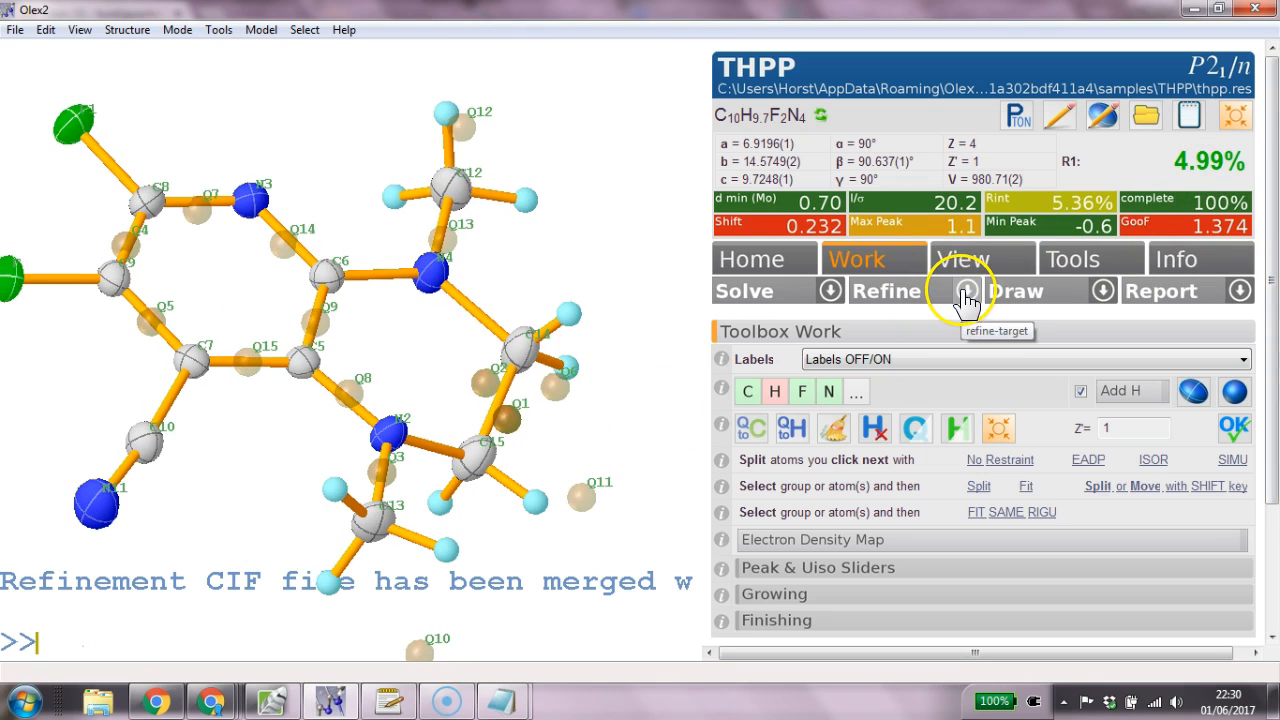
Turn on auto-update weighting in the Refine settings and refine to R1 4.78%.
{"action": "left_click", "coordinate": [966, 291]}
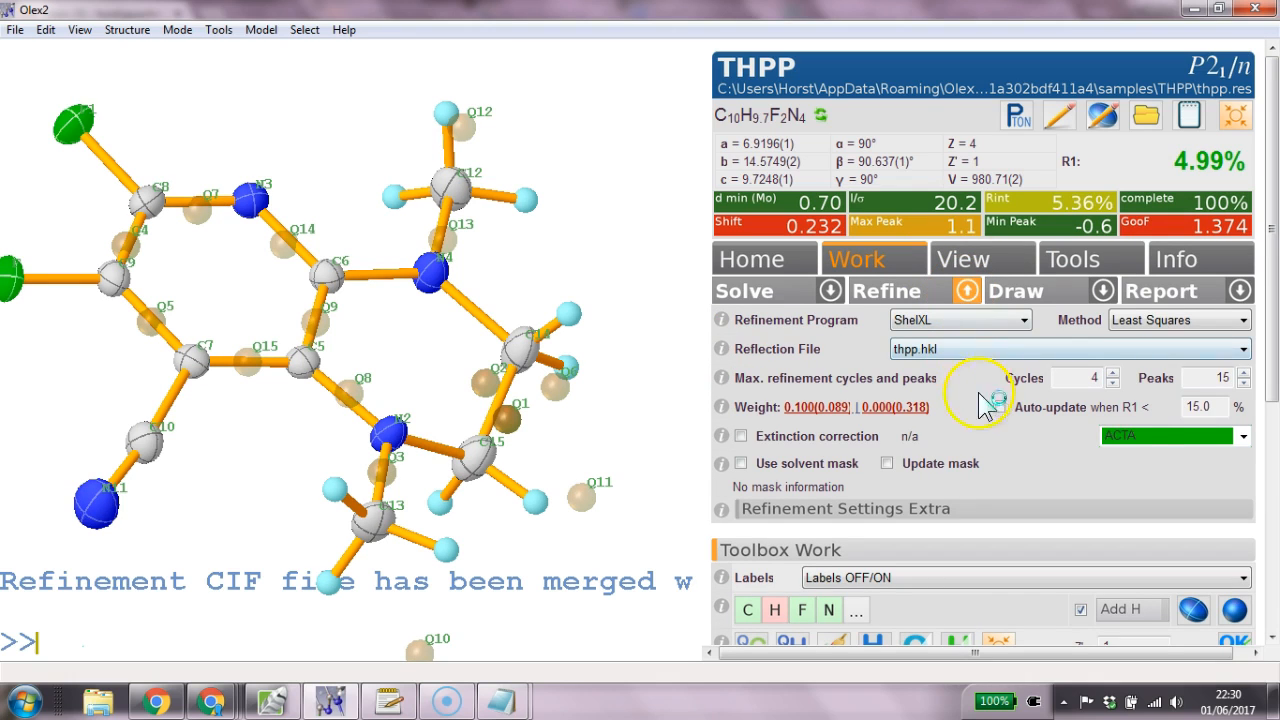
{"action": "left_click", "coordinate": [998, 407]}
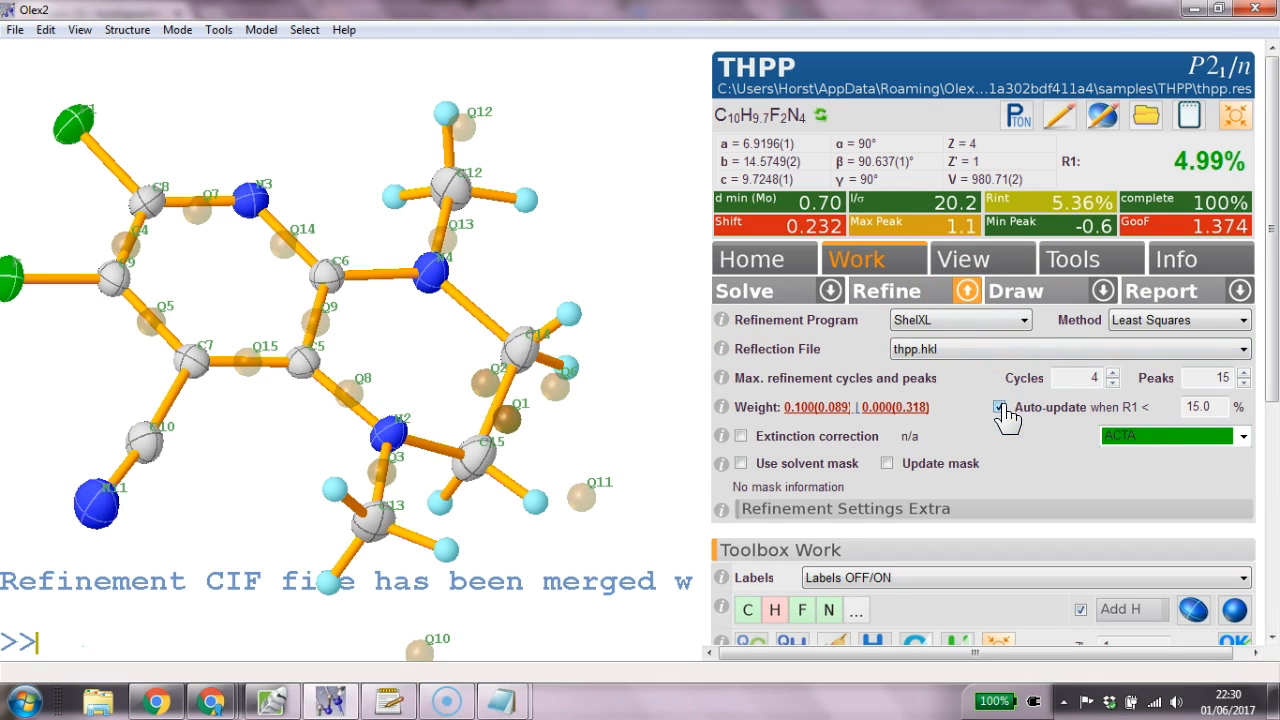
{"action": "type", "text": "r"}
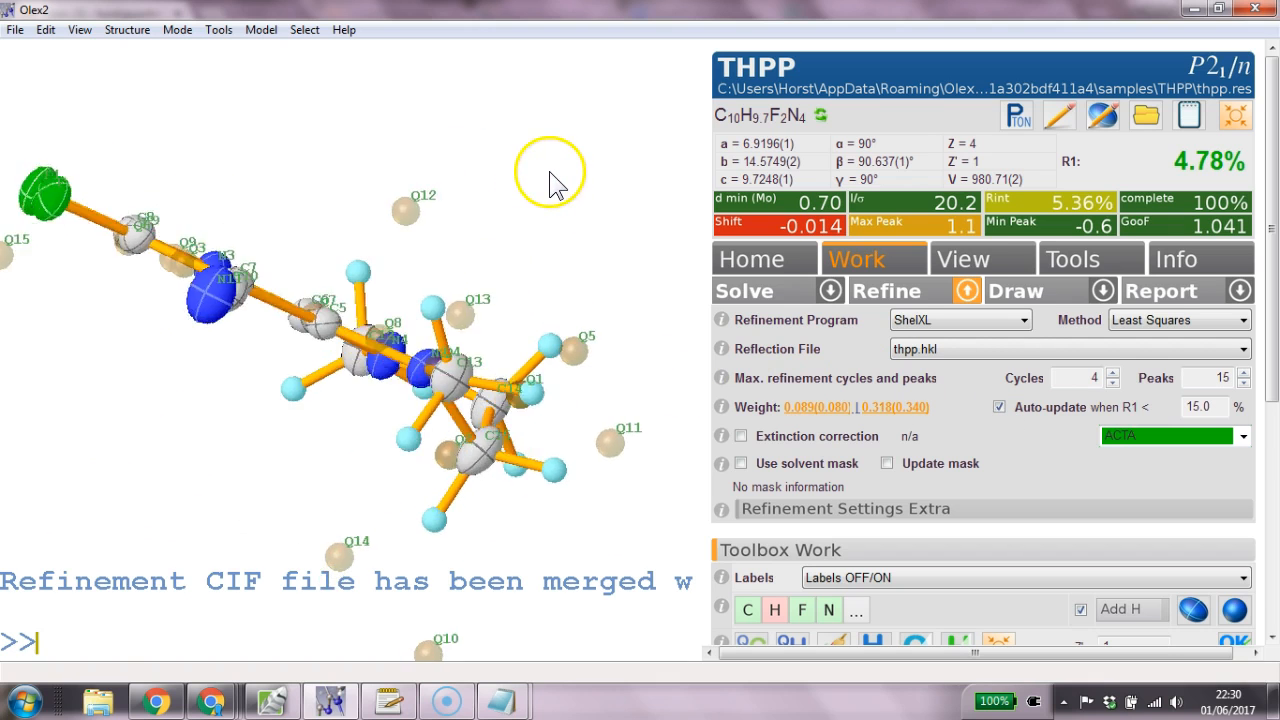
Rotate the molecule and select the C14 and C15 atoms with their hydrogens.
{"action": "left_click_drag", "start_coordinate": [550, 185], "coordinate": [400, 280]}
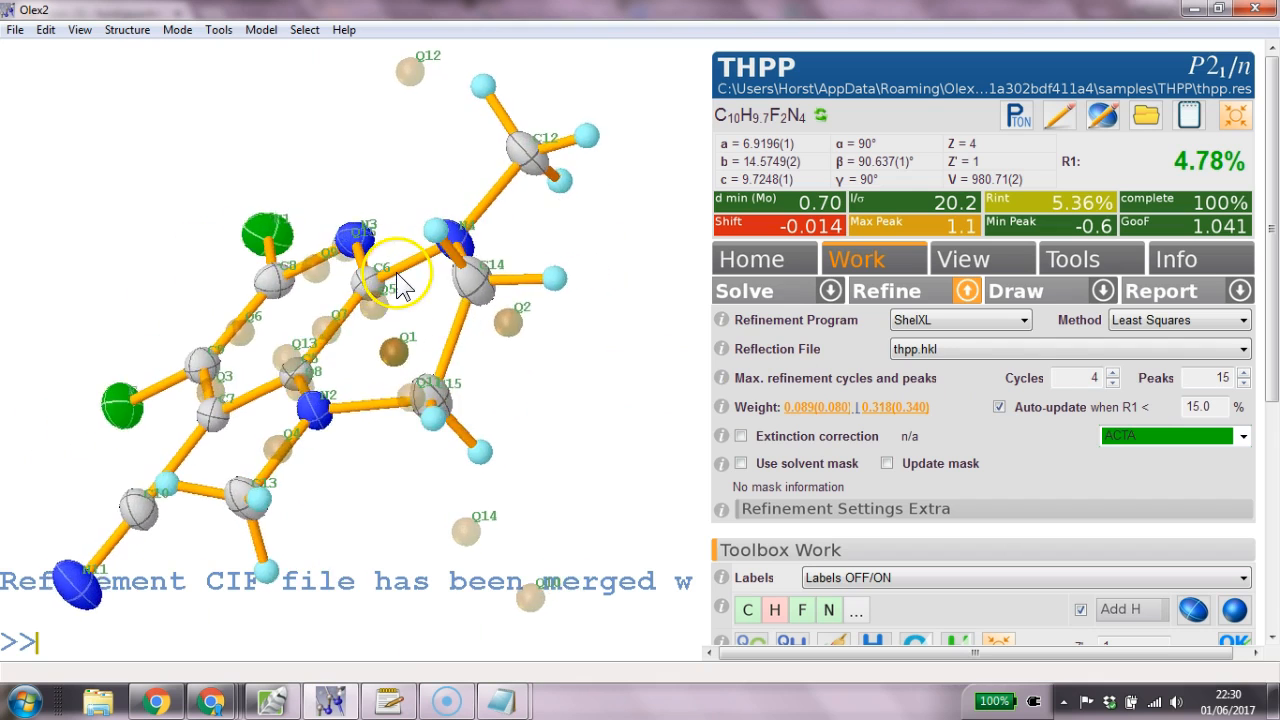
{"action": "left_click_drag", "start_coordinate": [400, 290], "coordinate": [490, 315]}
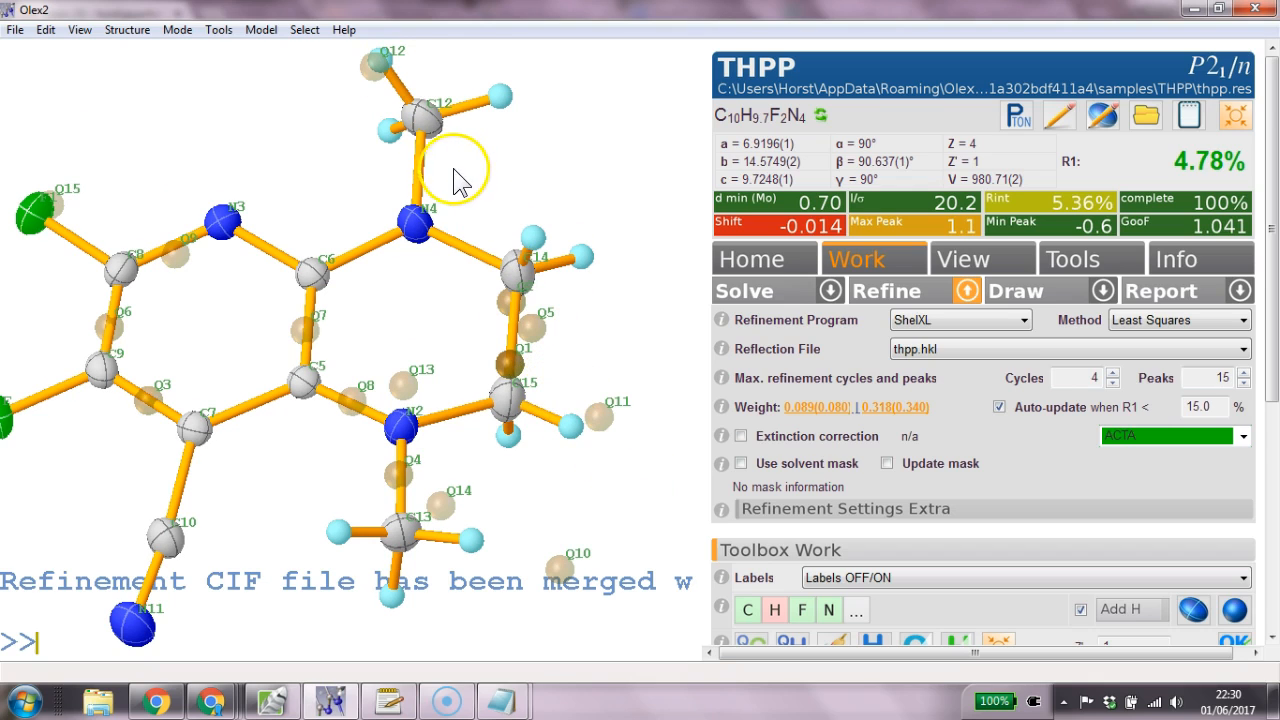
{"action": "left_click_drag", "start_coordinate": [455, 175], "coordinate": [655, 490]}
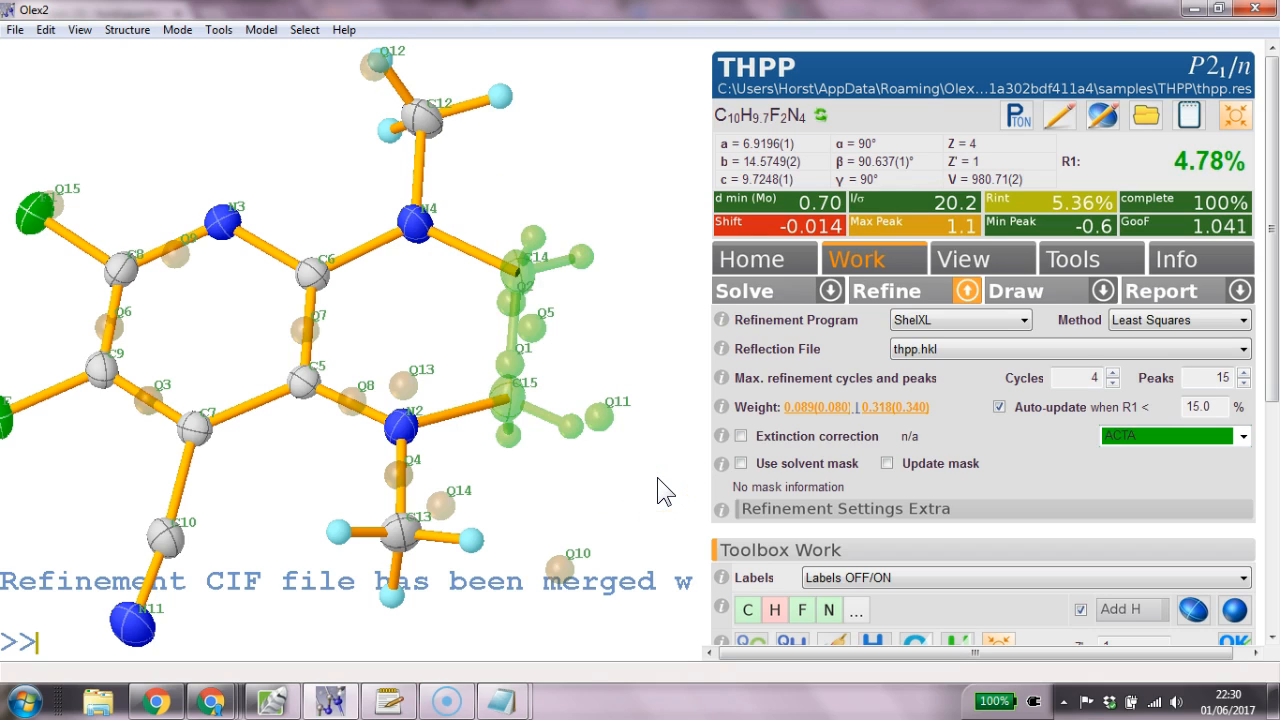
Kill the hydrogens on C14 and C15 and split C15 into two disordered positions in fit mode.
{"action": "type", "text": "kill"}
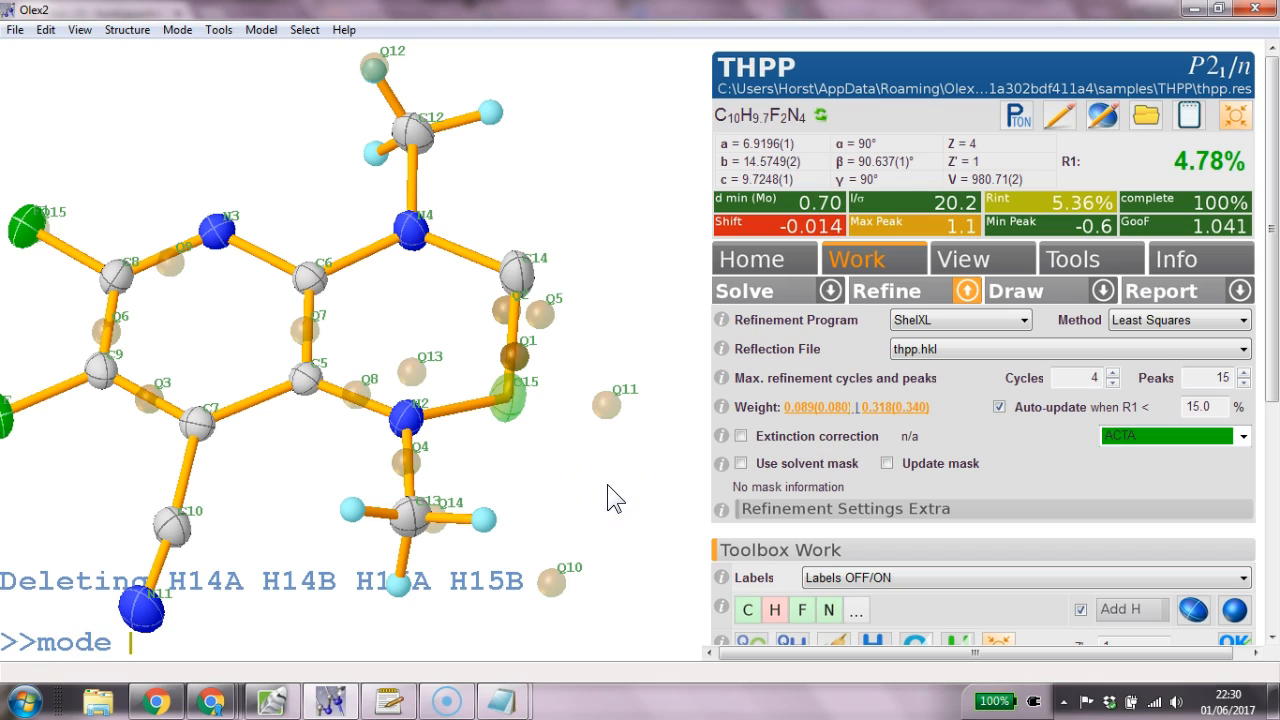
{"action": "type", "text": "split"}
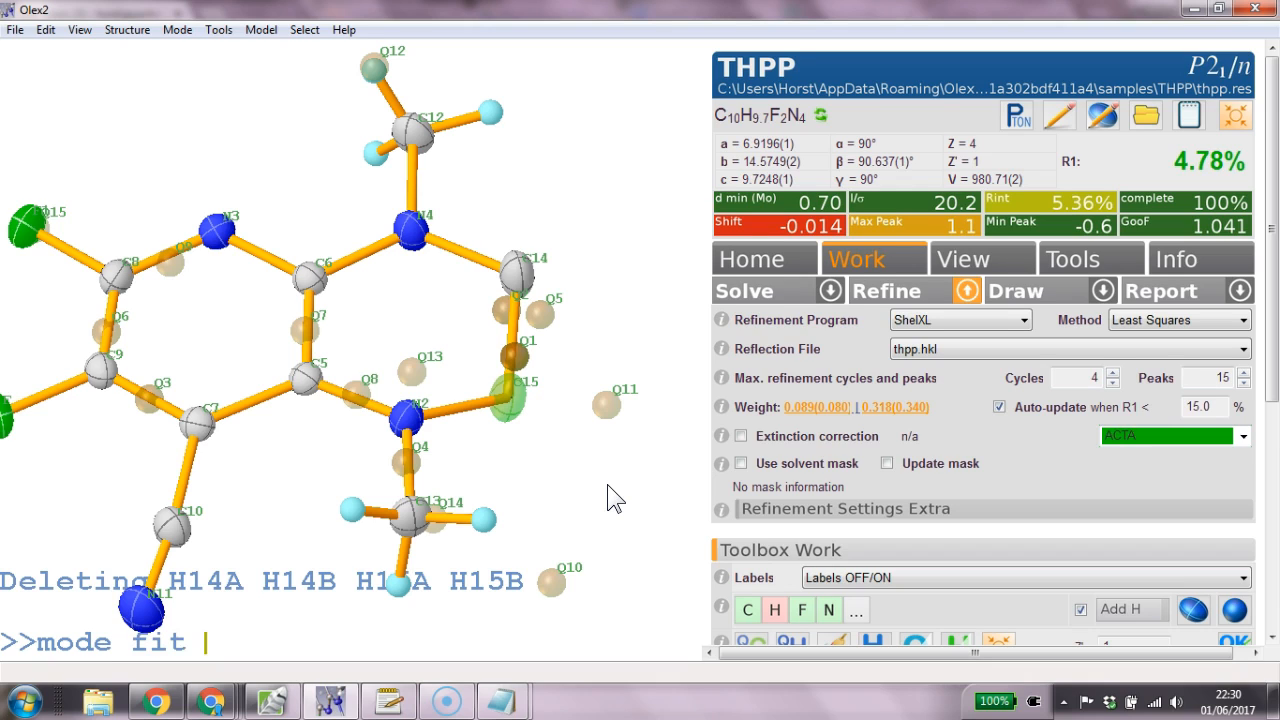
{"action": "type", "text": "-"}
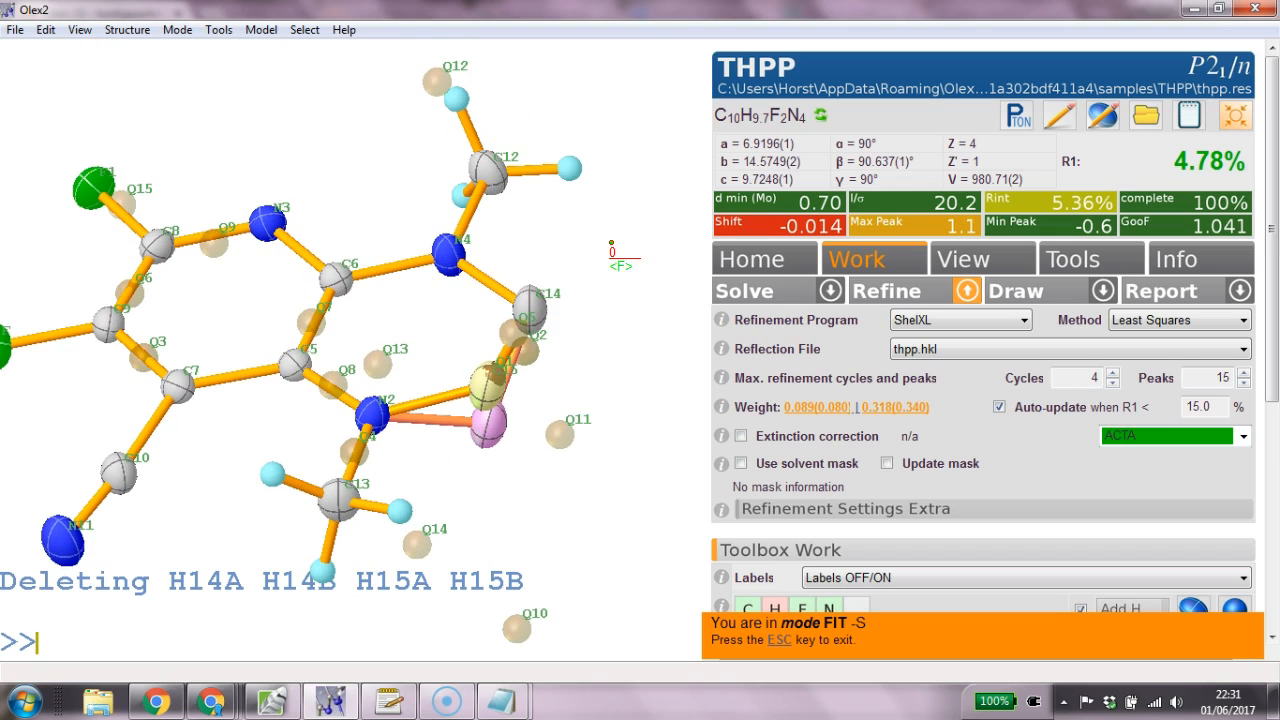
Refine the split C15/C15A model, make it anisotropic, add hydrogens to both parts and refine to R1 4.14%.
{"action": "type", "text": "re"}
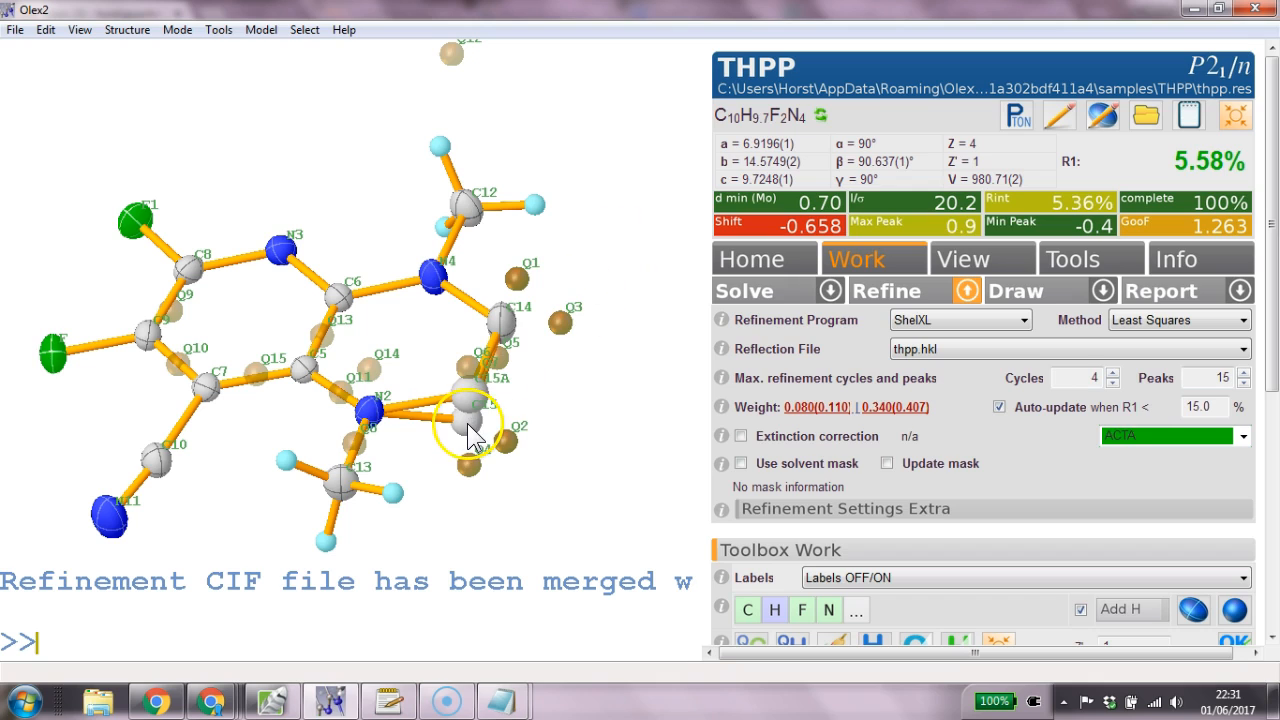
{"action": "mouse_move", "coordinate": [475, 437]}
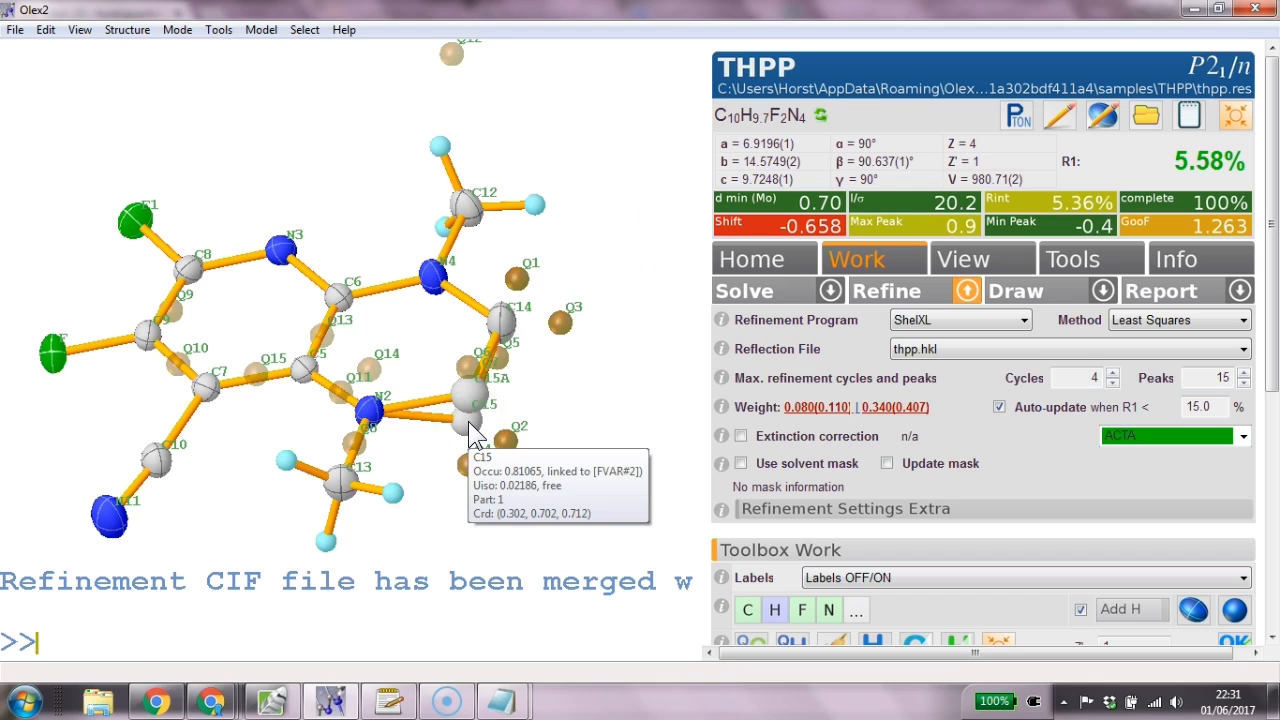
{"action": "mouse_move", "coordinate": [472, 410]}
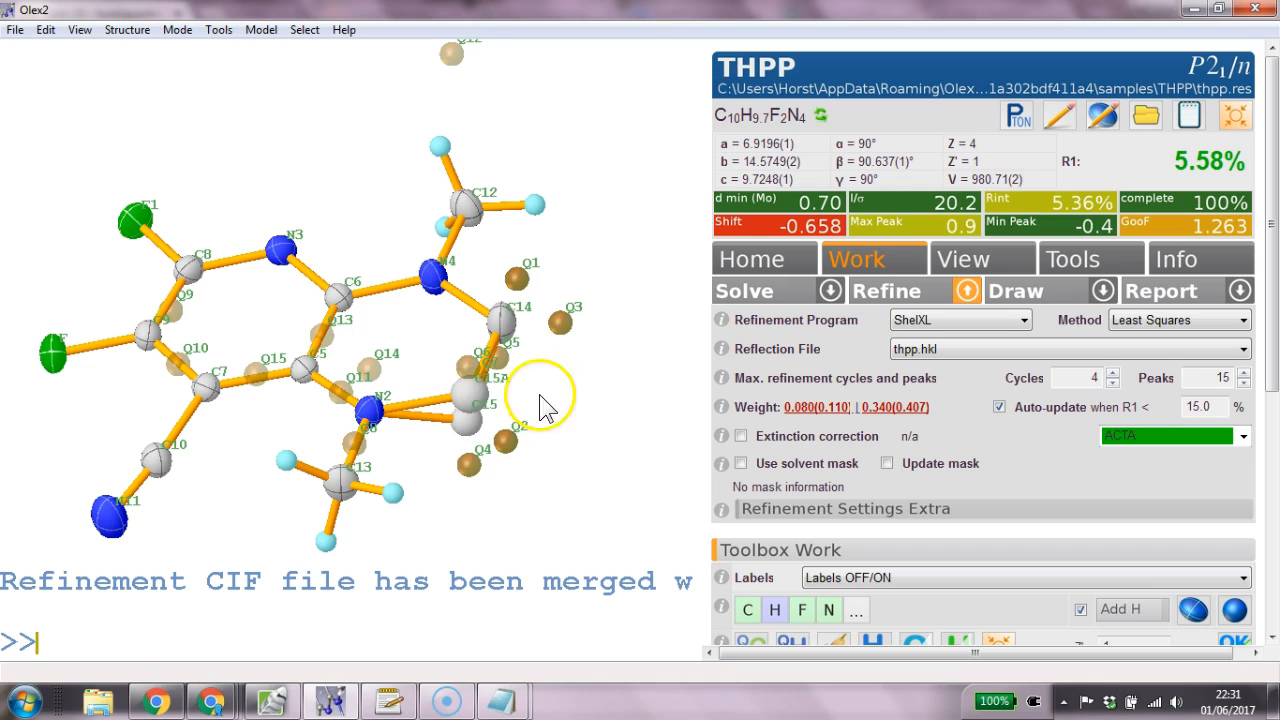
{"action": "mouse_move", "coordinate": [598, 405]}
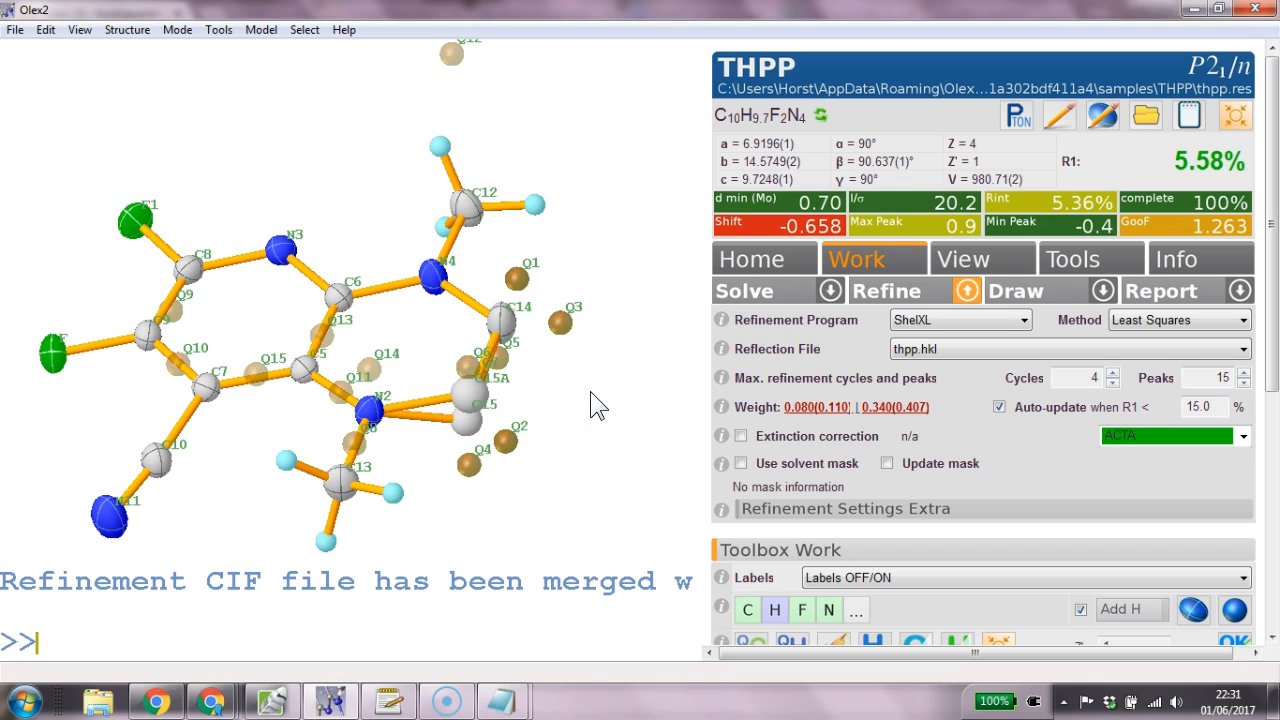
{"action": "type", "text": "an"}
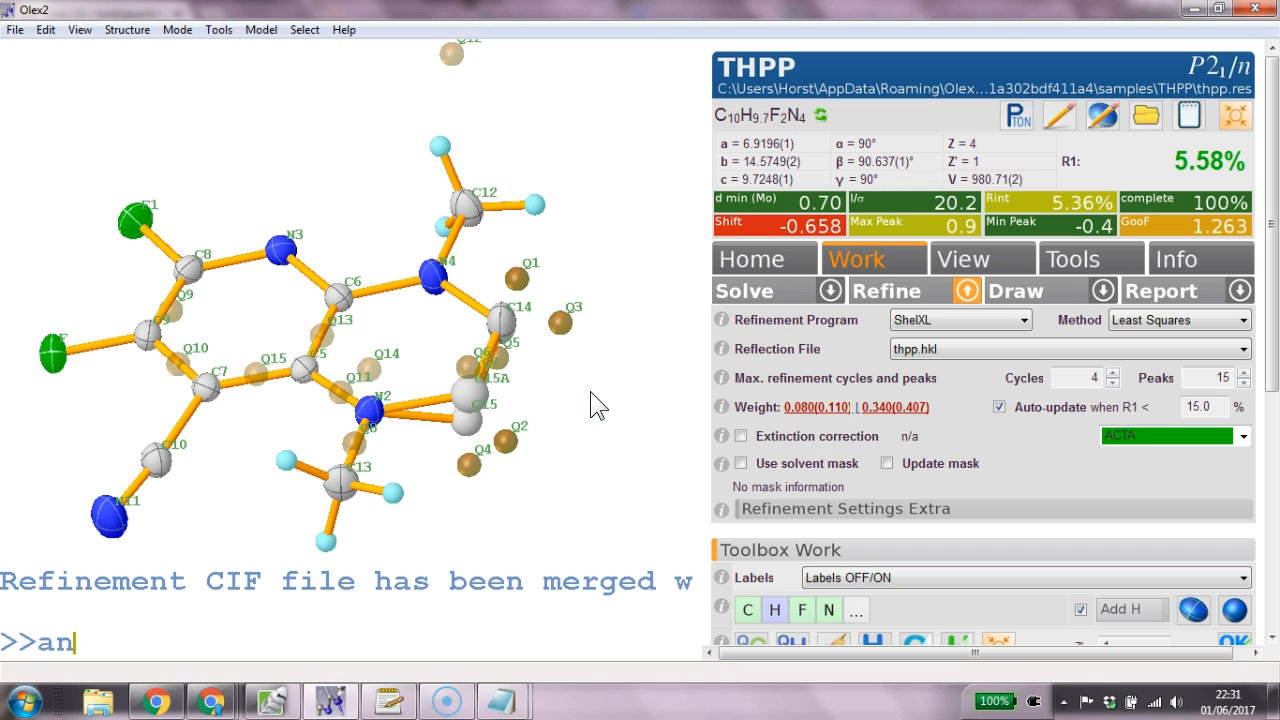
{"action": "type", "text": "had"}
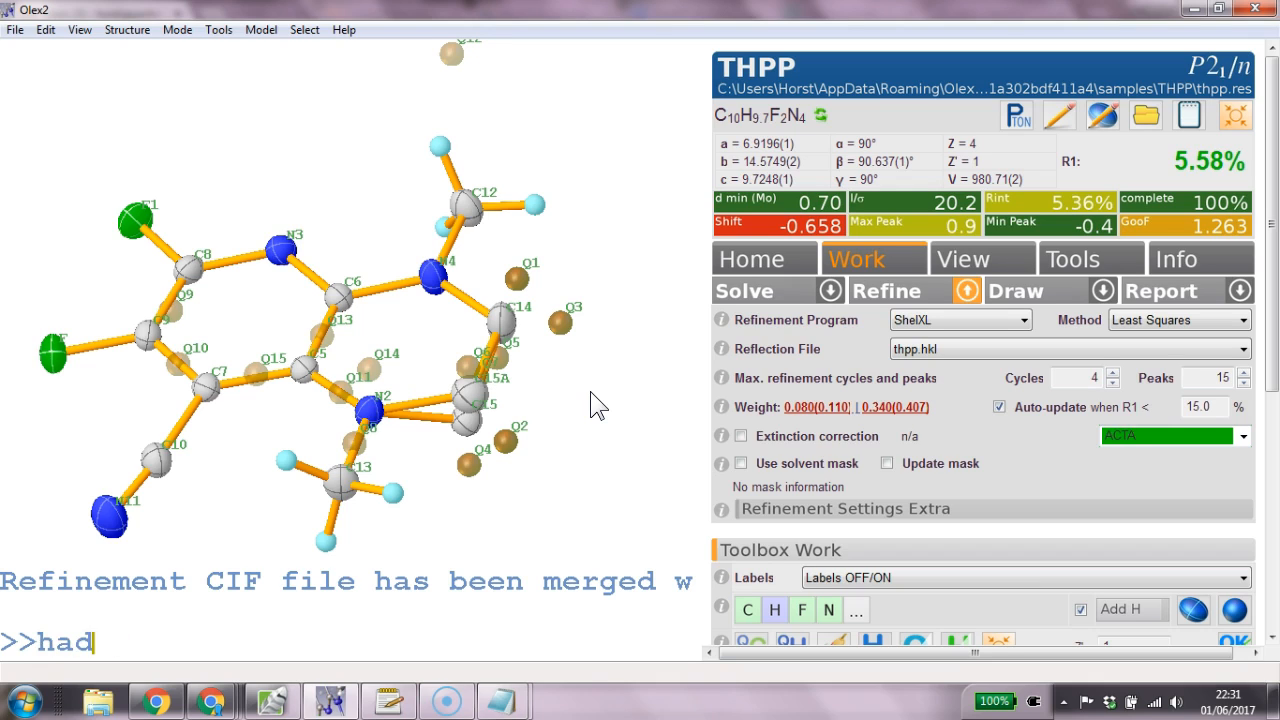
{"action": "type", "text": "refi"}
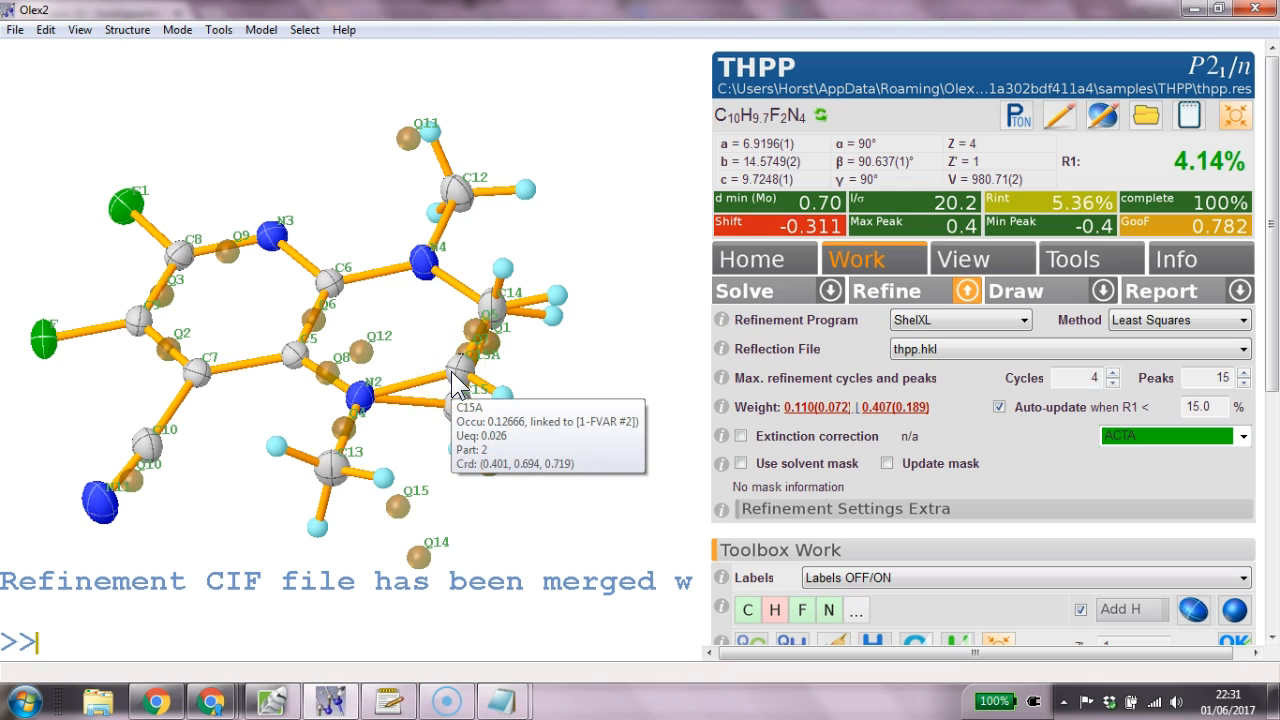
{"action": "left_click", "coordinate": [462, 375]}
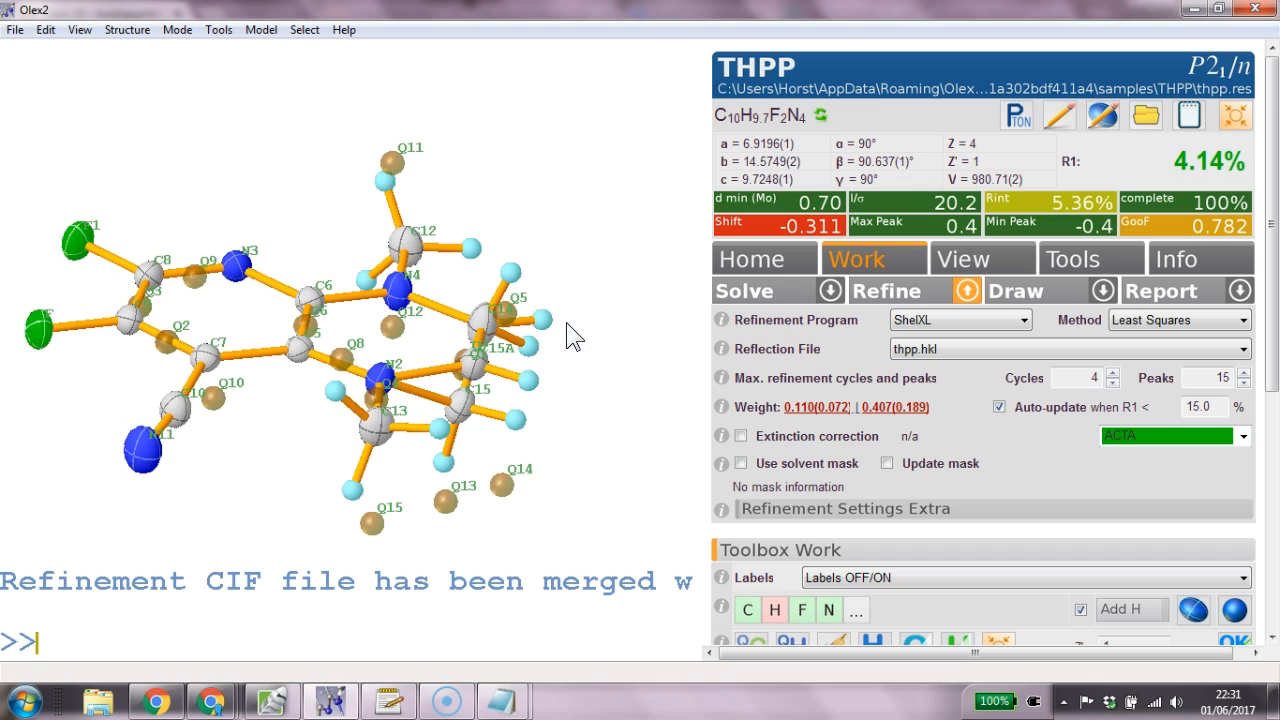
Fix C15's occupancy at 0.87 with 'fix occu C15 0.87' and refine to R1 4.12%.
{"action": "type", "text": "fix occ"}
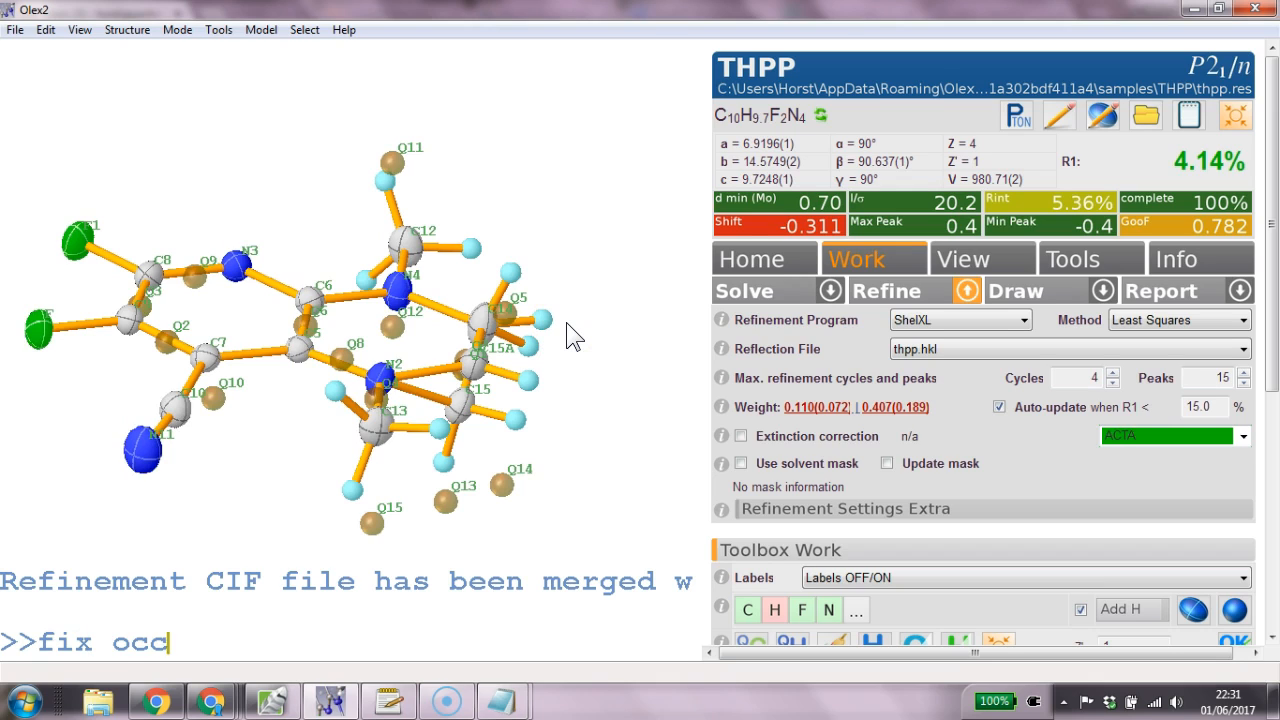
{"action": "type", "text": "u"}
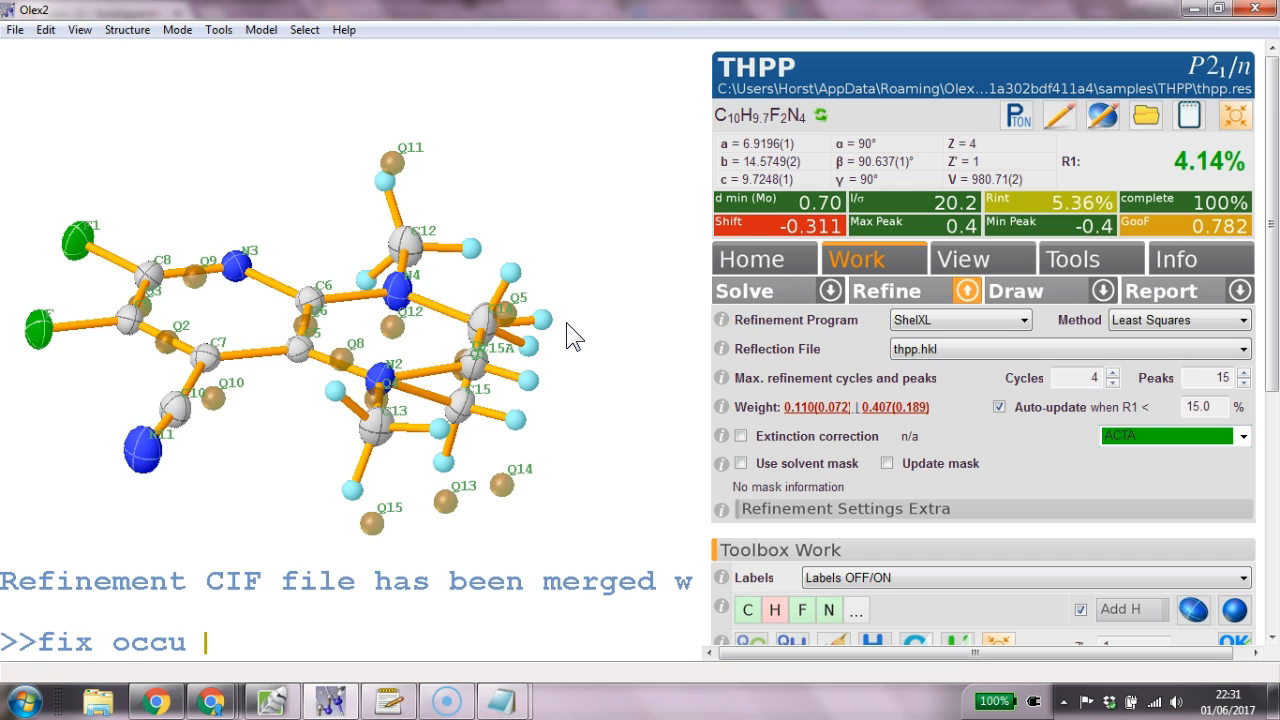
{"action": "type", "text": "C15"}
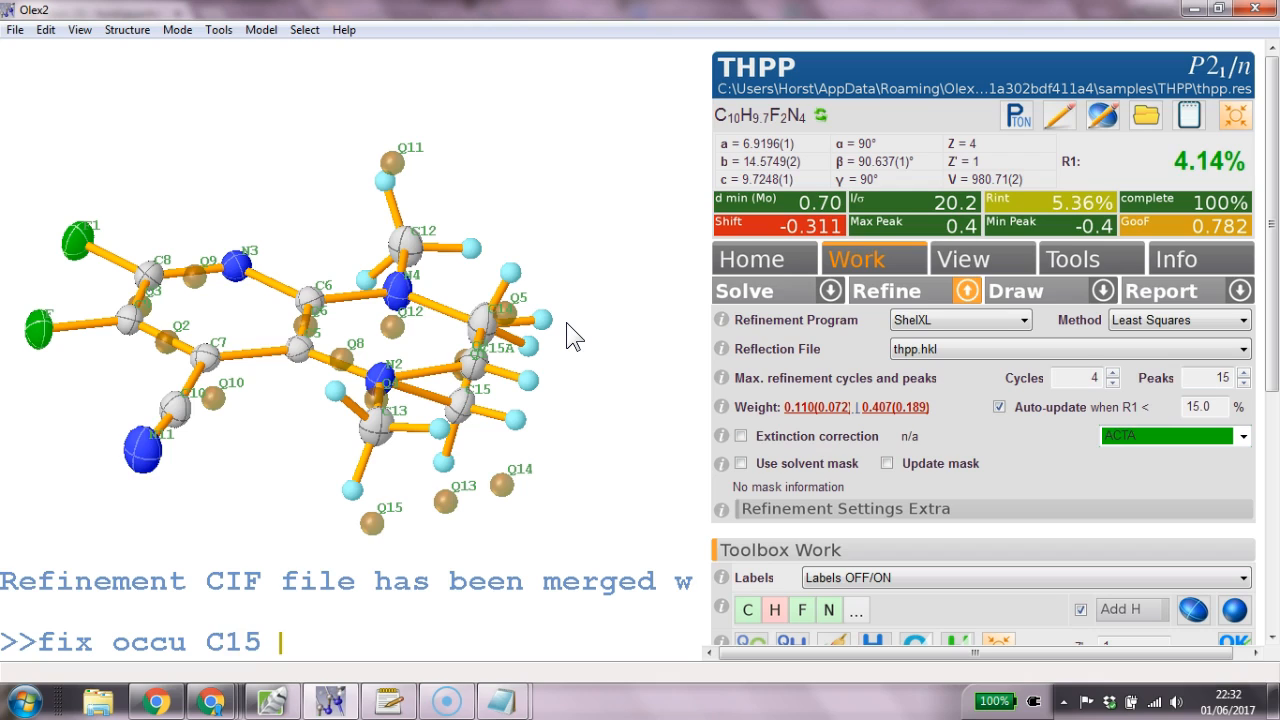
{"action": "type", "text": "0."}
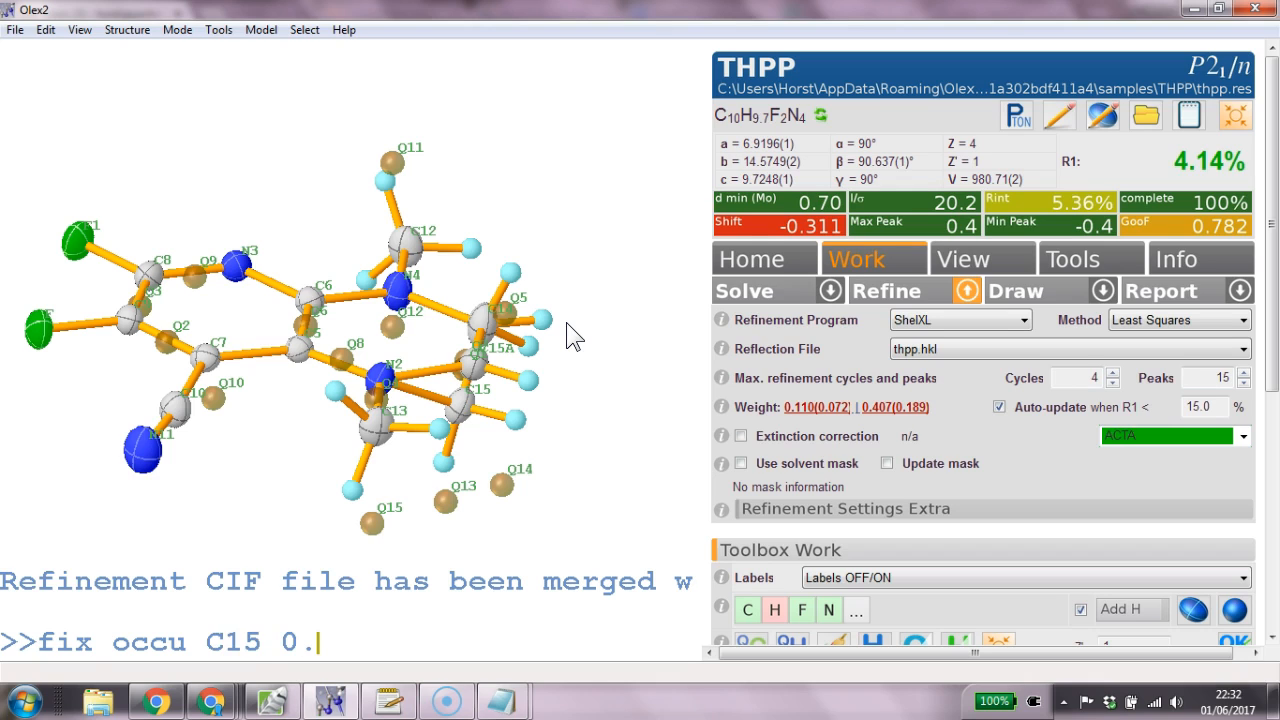
{"action": "mouse_move", "coordinate": [472, 405]}
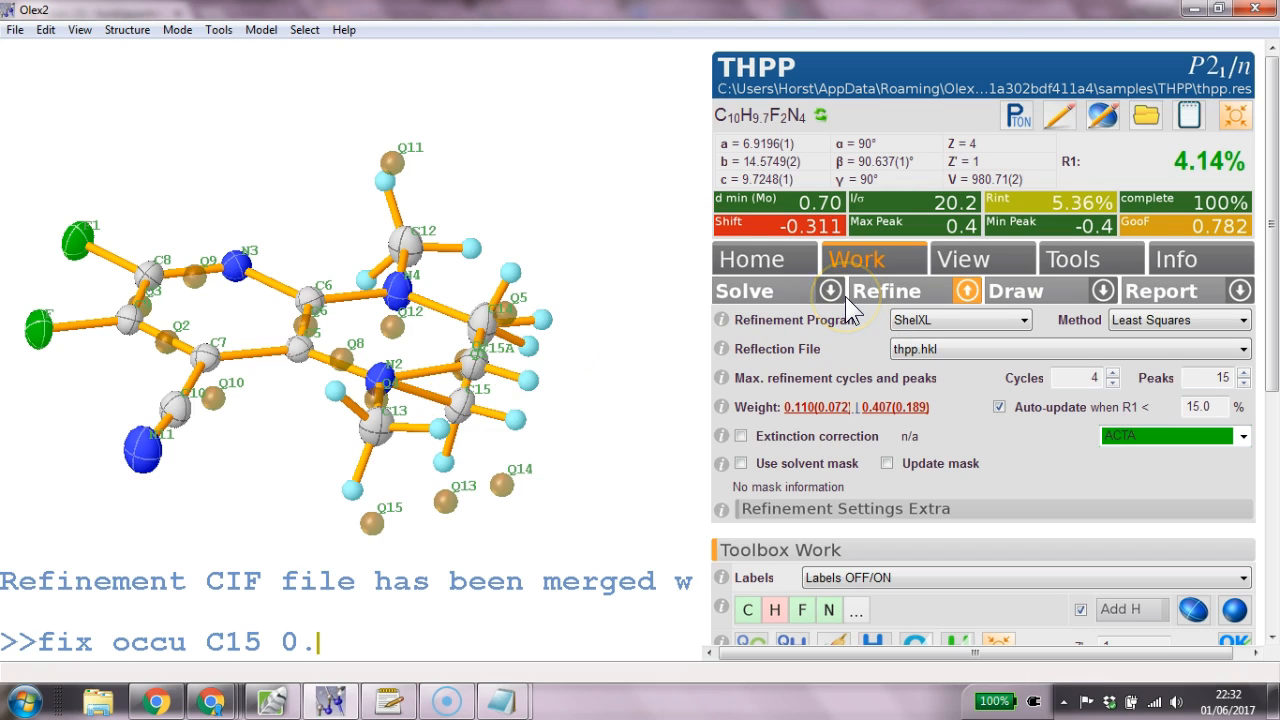
{"action": "type", "text": "87"}
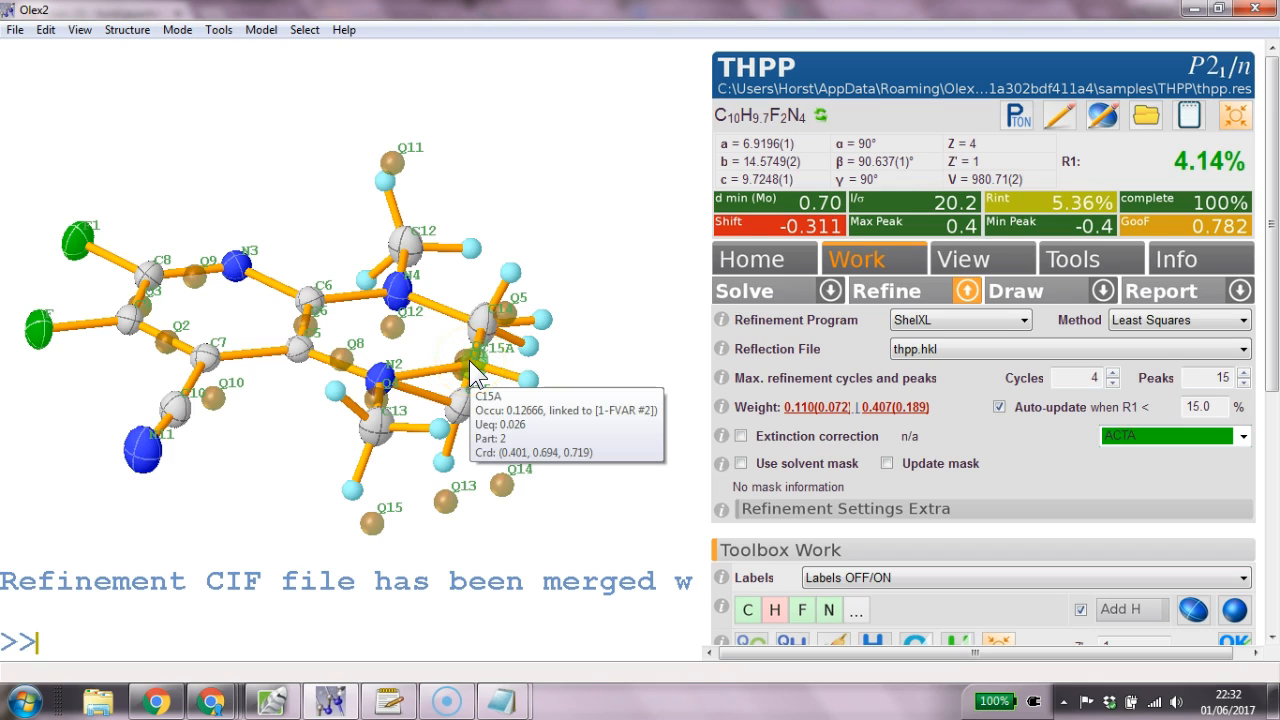
{"action": "type", "text": "fix occu C15 0.87"}
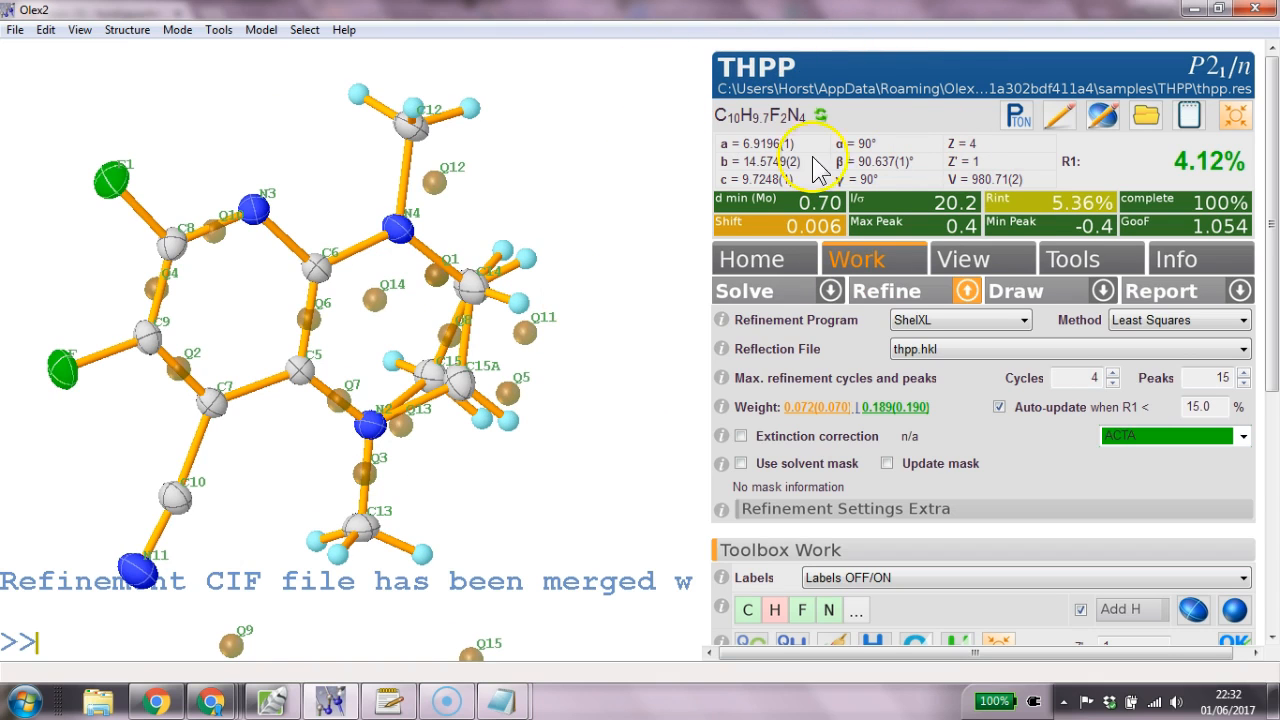
{"action": "mouse_move", "coordinate": [545, 165]}
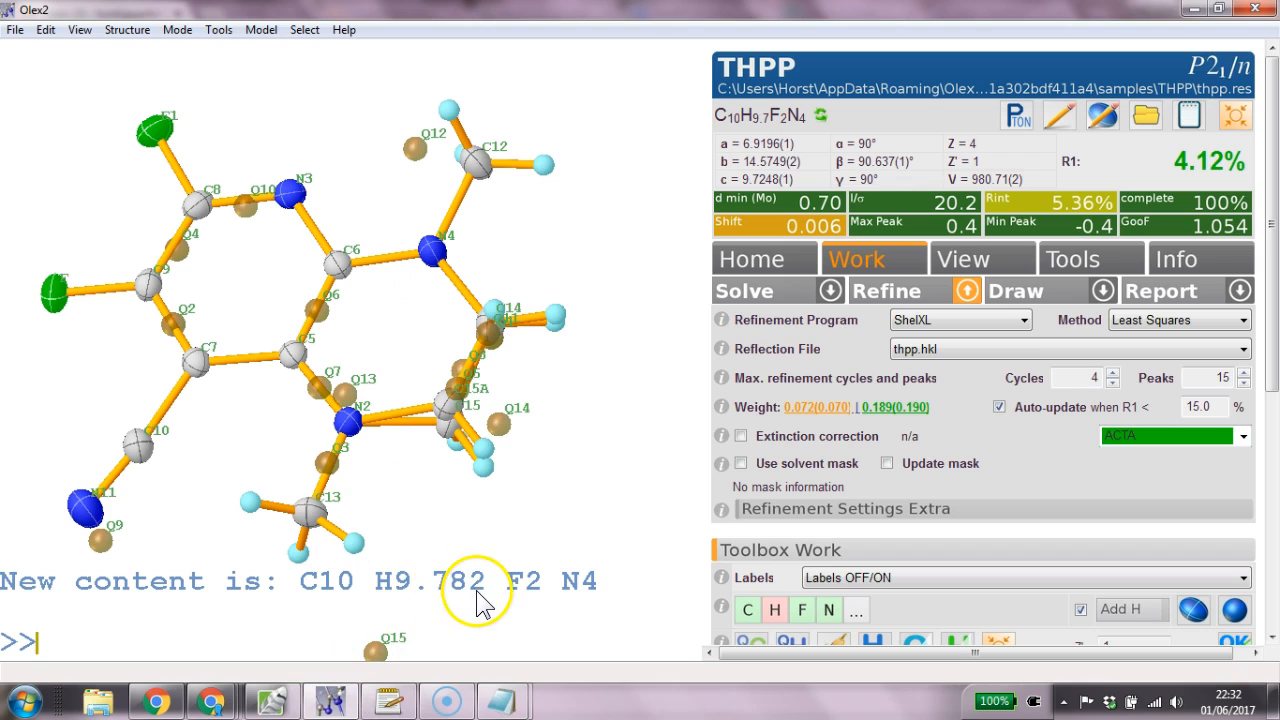
{"action": "mouse_move", "coordinate": [785, 142]}
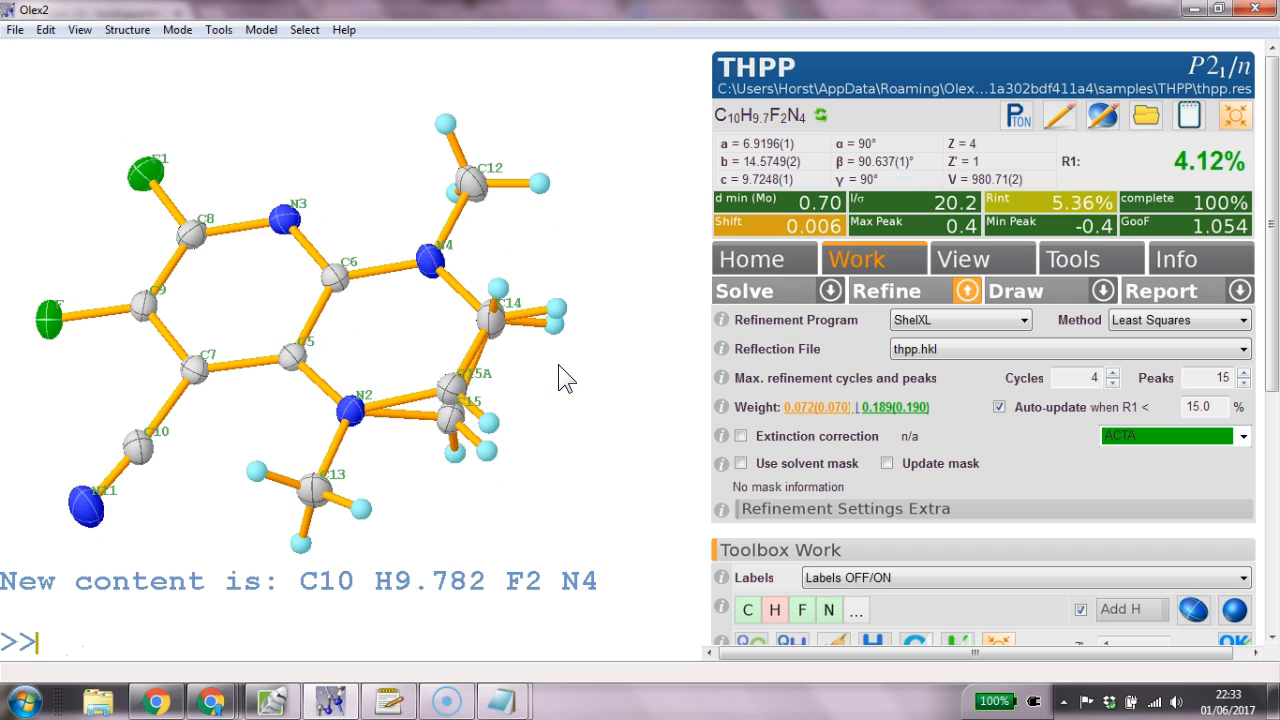
{"action": "type", "text": "shop"}
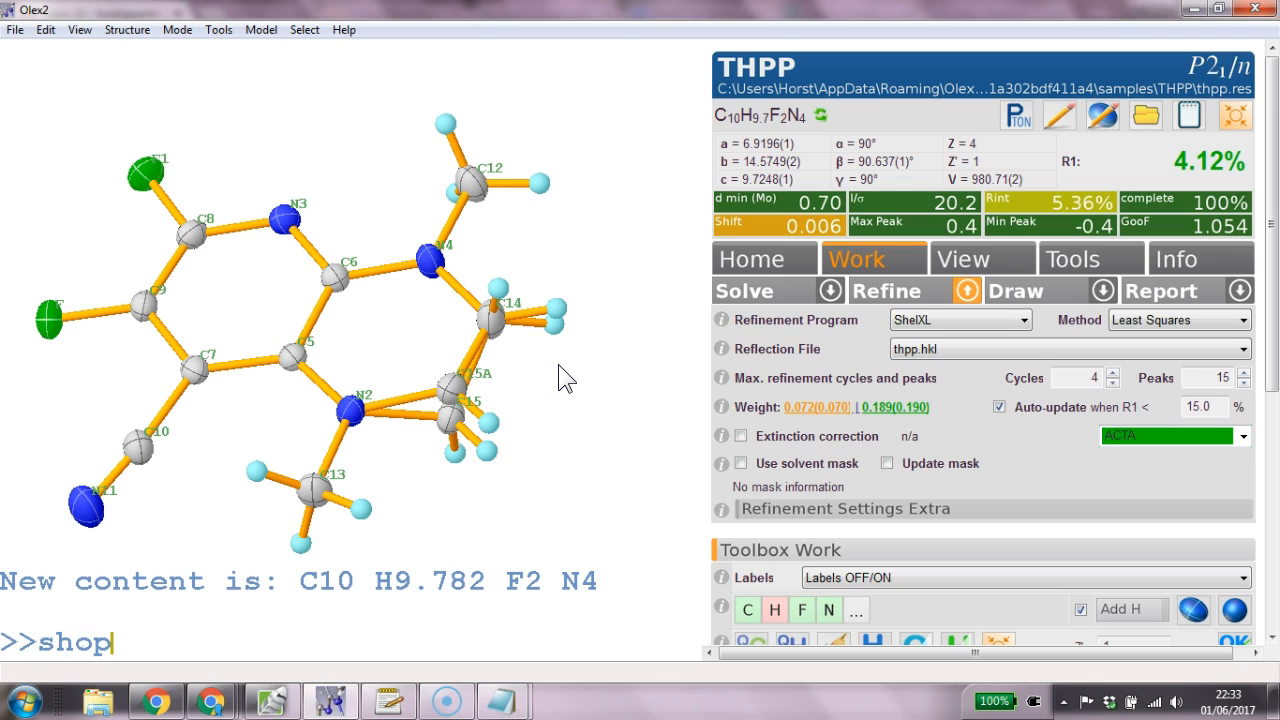
{"action": "key", "text": "Backspace"}
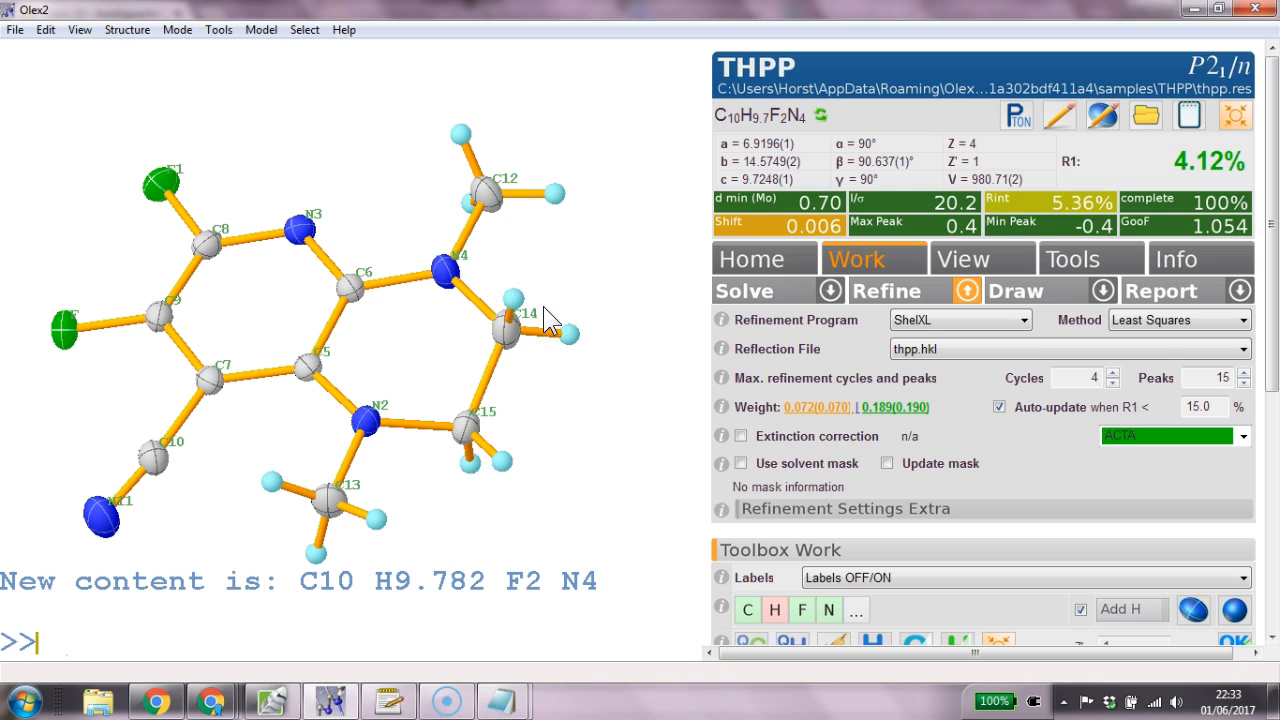
{"action": "type", "text": "showp 0 2"}
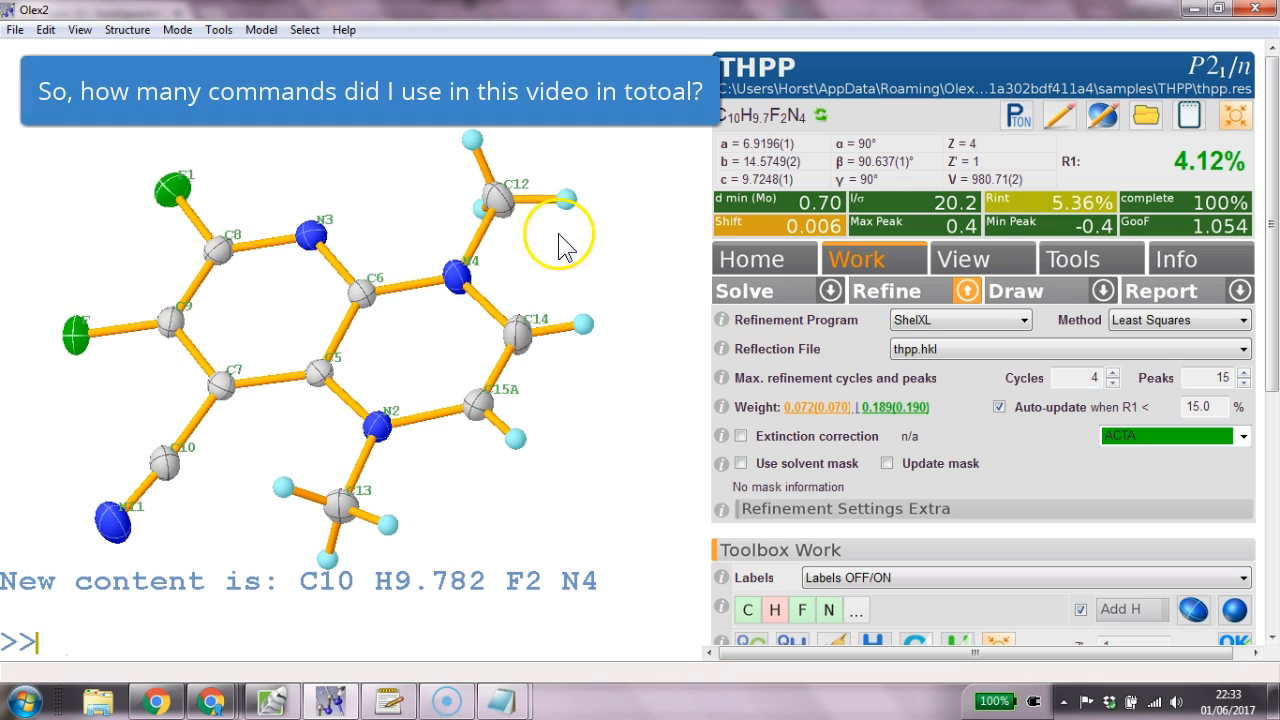
{"action": "mouse_move", "coordinate": [525, 435]}
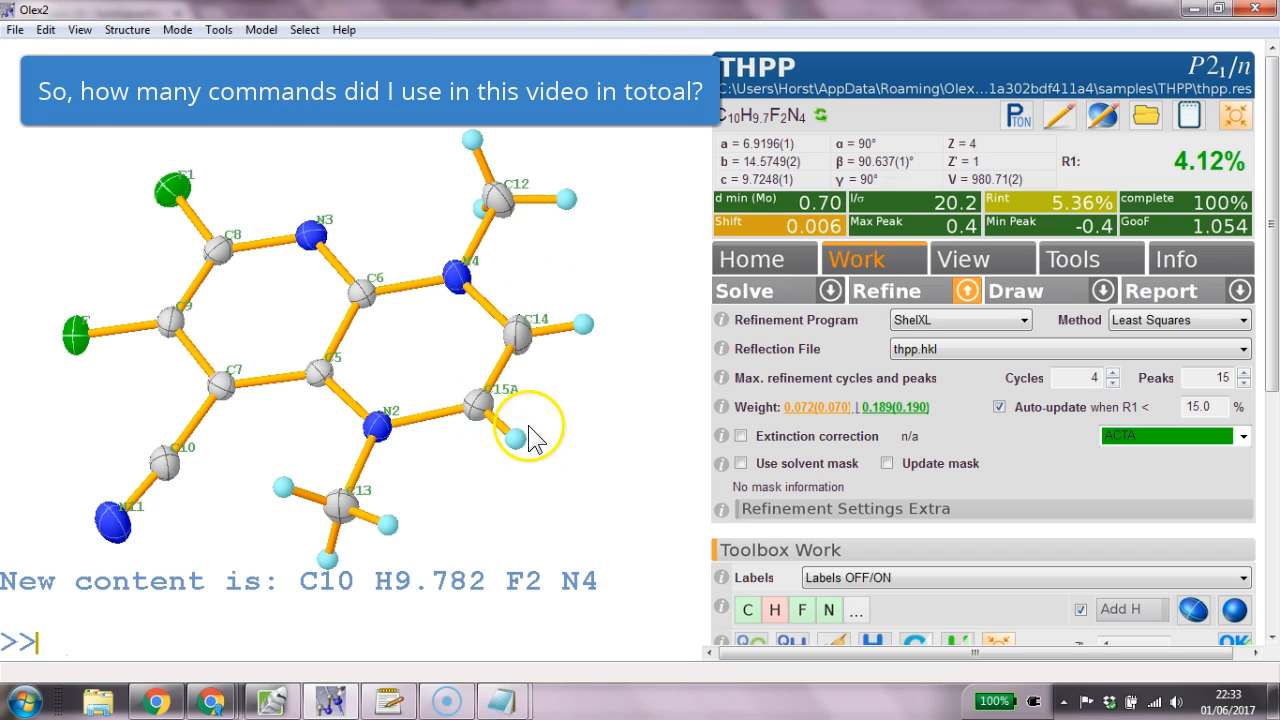
{"action": "mouse_move", "coordinate": [612, 430]}
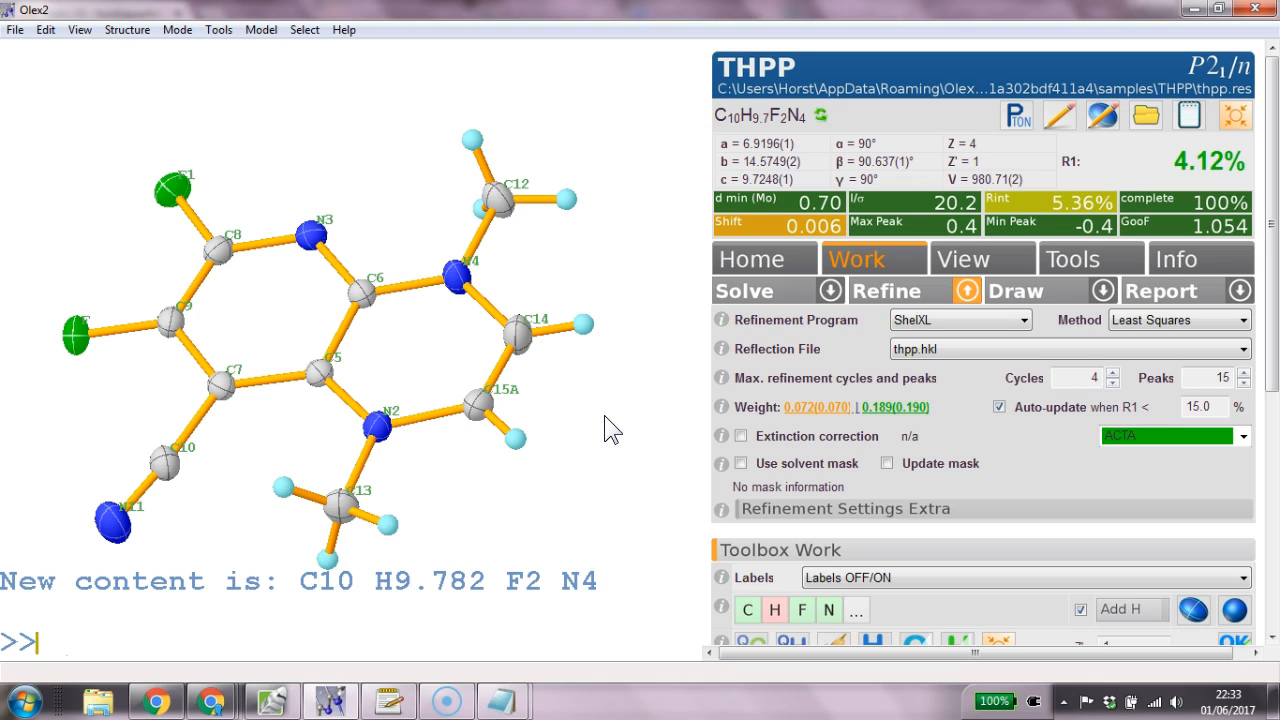
{"action": "mouse_move", "coordinate": [650, 195]}
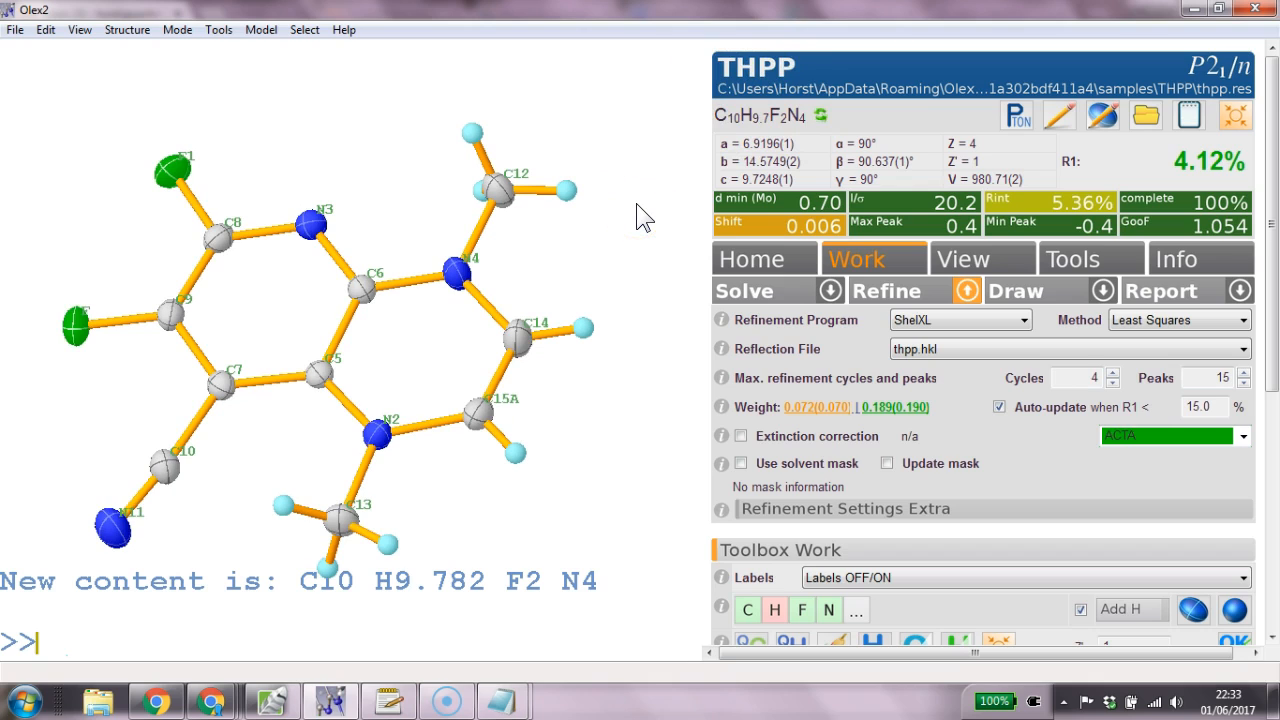
{"action": "type", "text": "showp"}
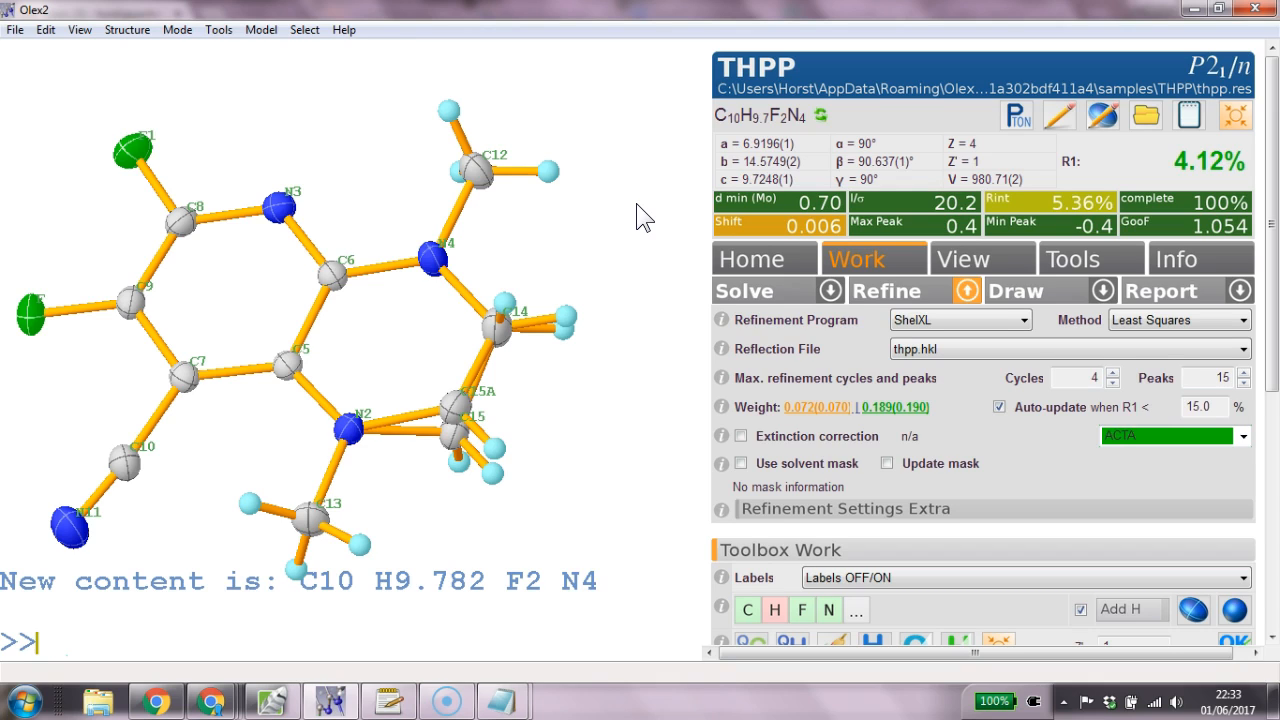
Solve THPP from scratch again, then 'compaq' and 'clean' the new peaks into a carbon skeleton.
{"action": "type", "text": "sol"}
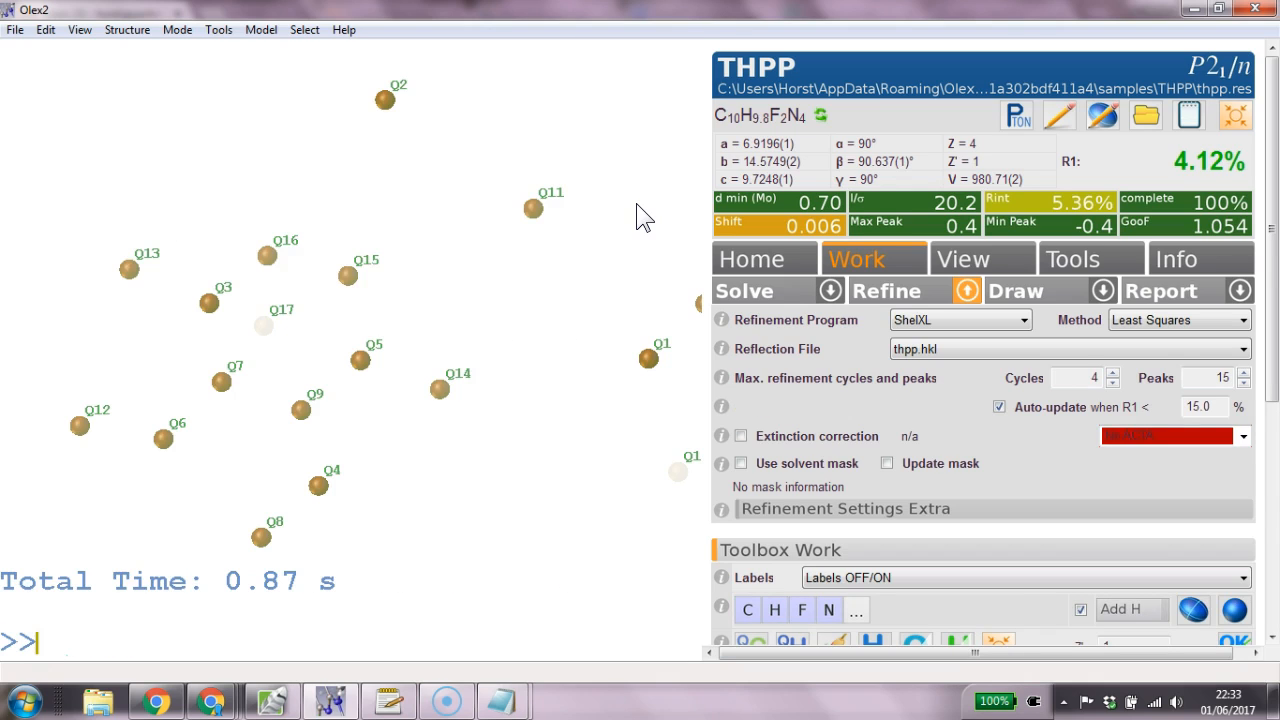
{"action": "type", "text": "comp"}
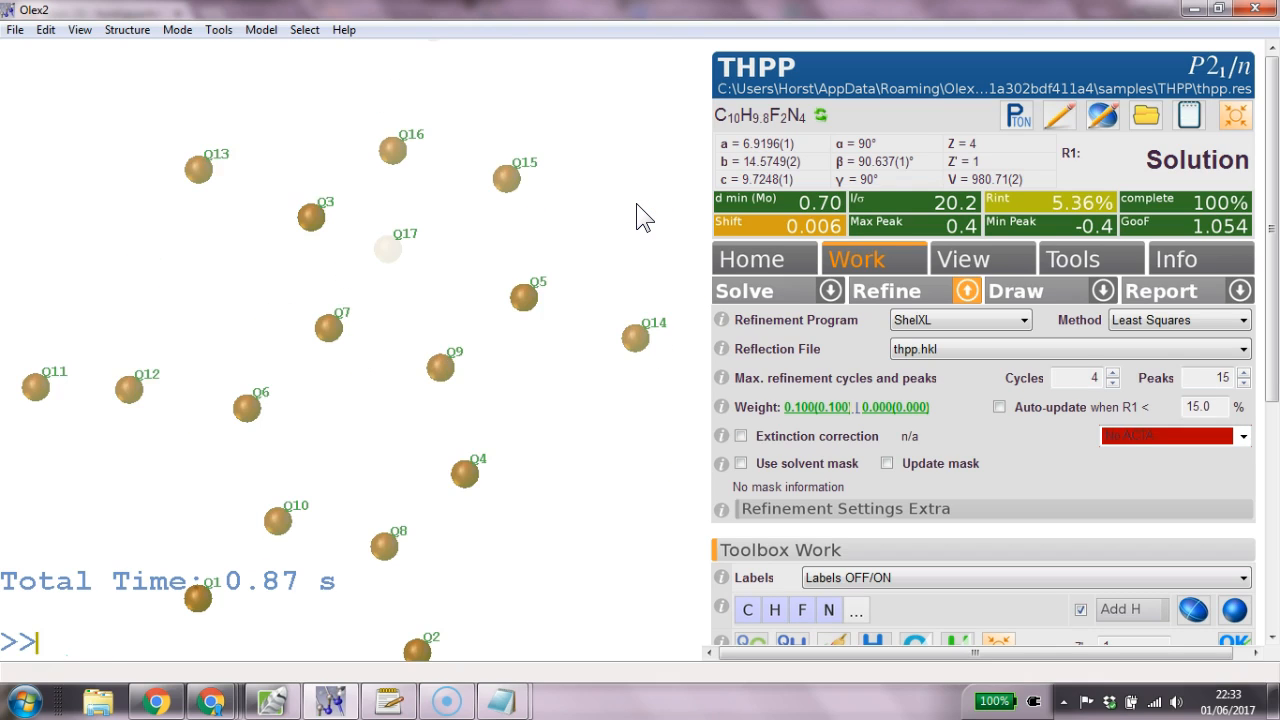
{"action": "type", "text": "clean"}
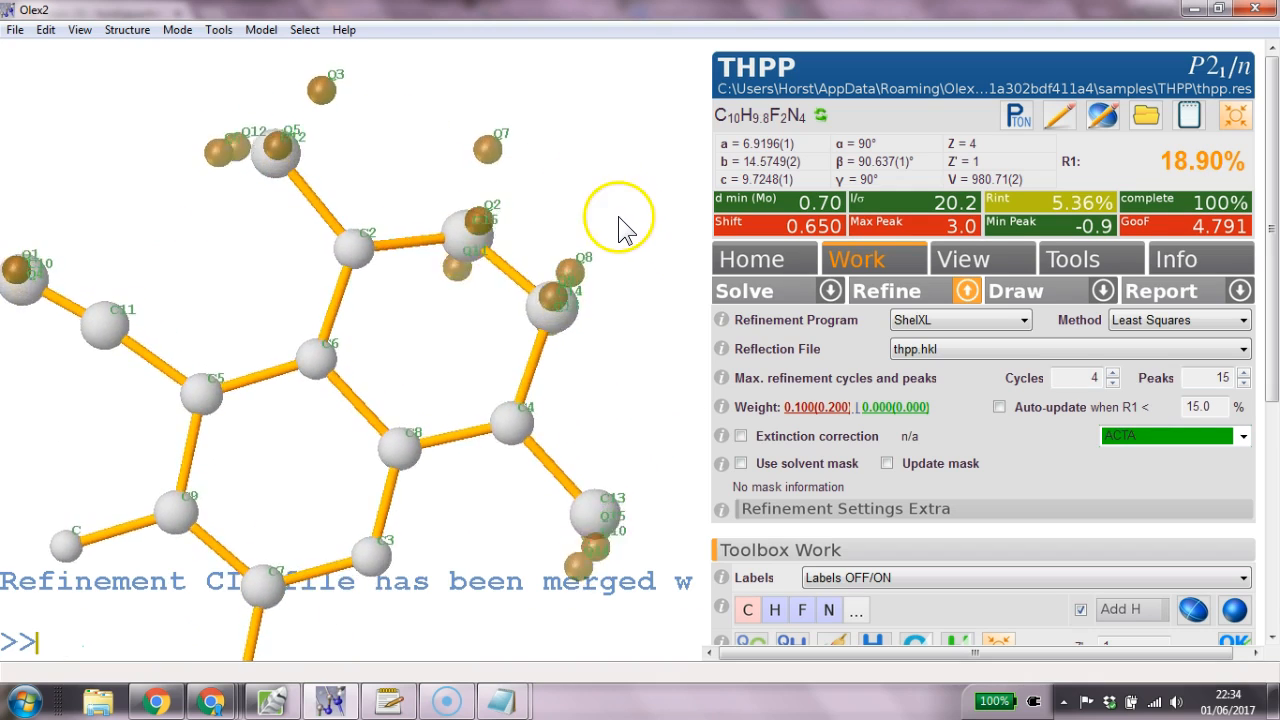
Rotate the new solution, relabel the terminal carbons as F and refine.
{"action": "left_click_drag", "start_coordinate": [620, 225], "coordinate": [670, 235]}
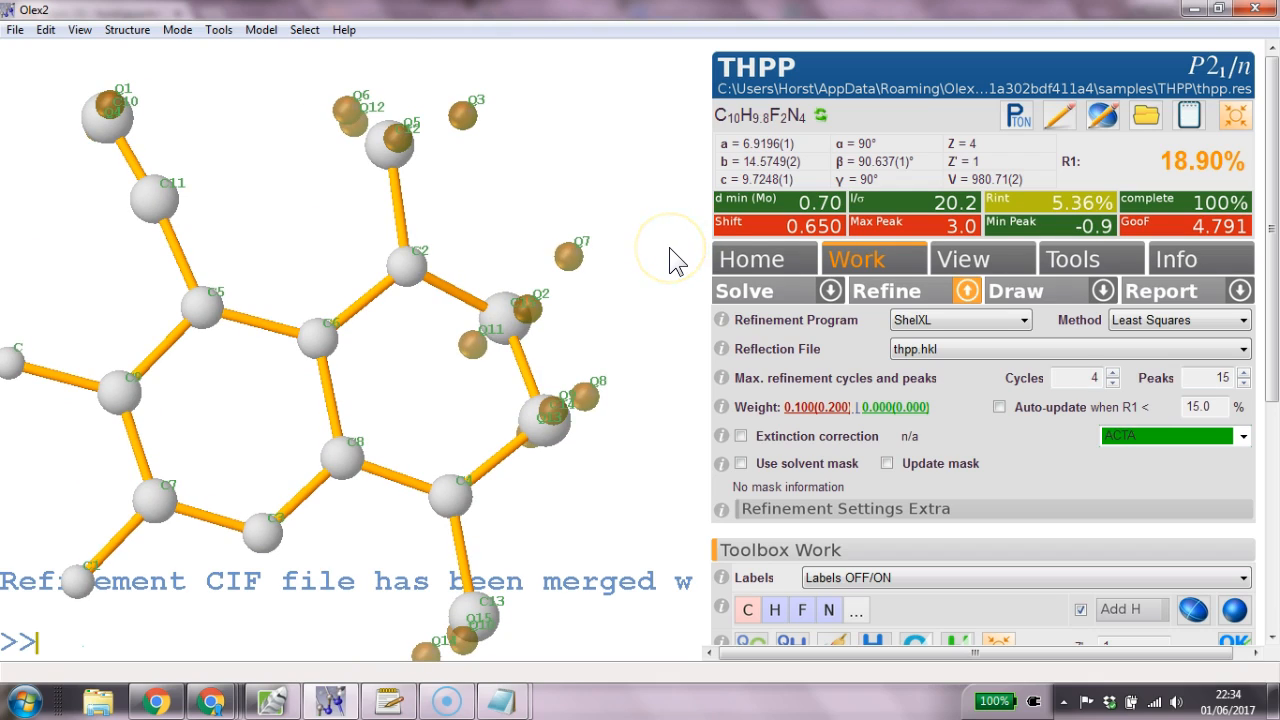
{"action": "type", "text": "name C"}
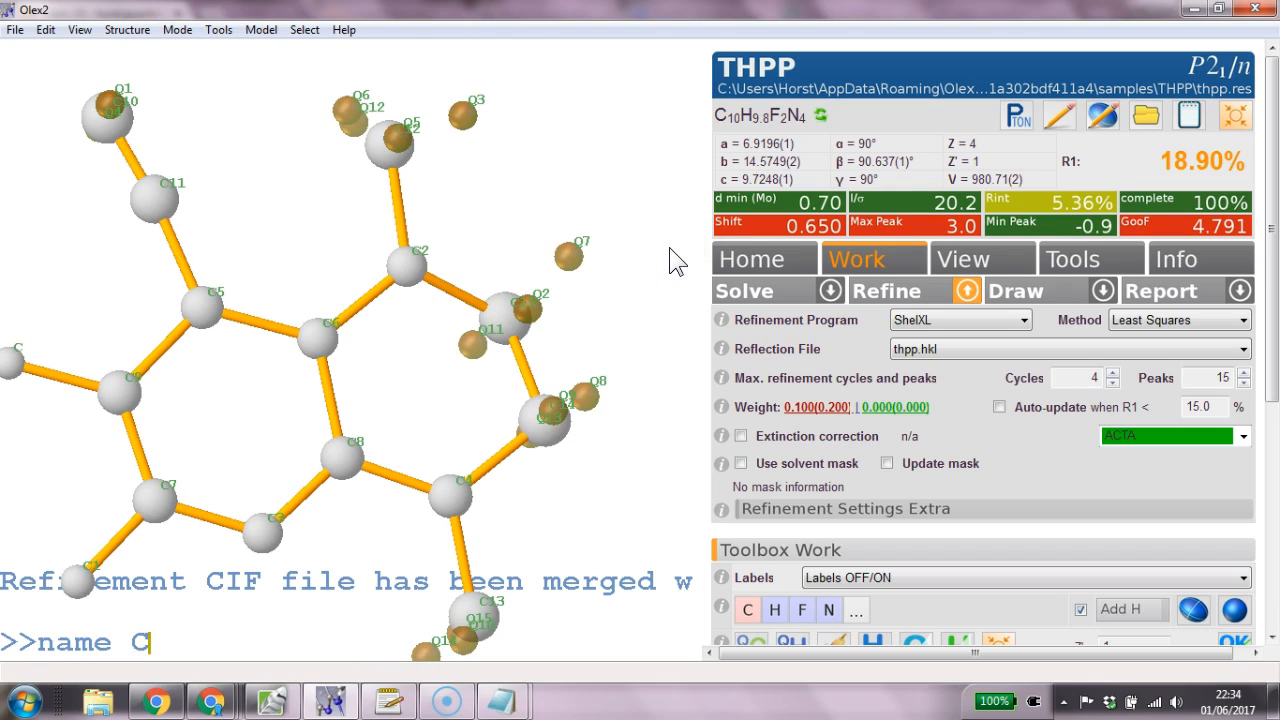
{"action": "type", "text": "F"}
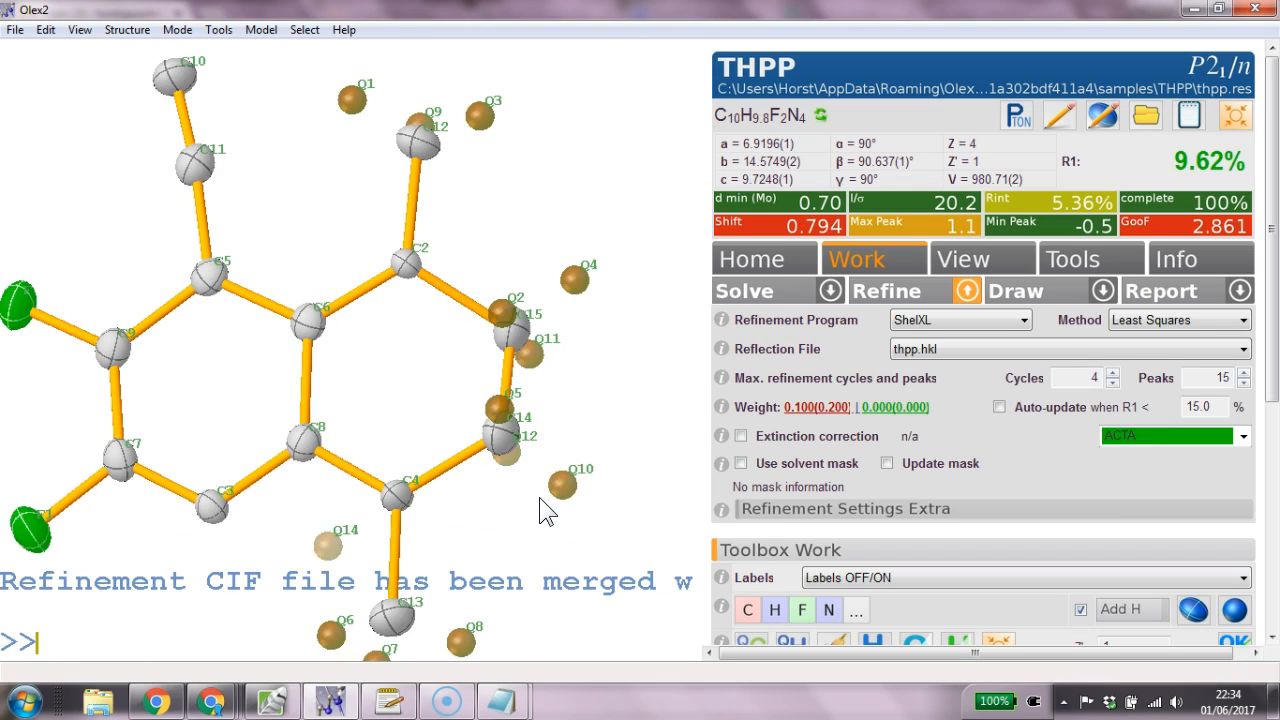
{"action": "type", "text": "refine"}
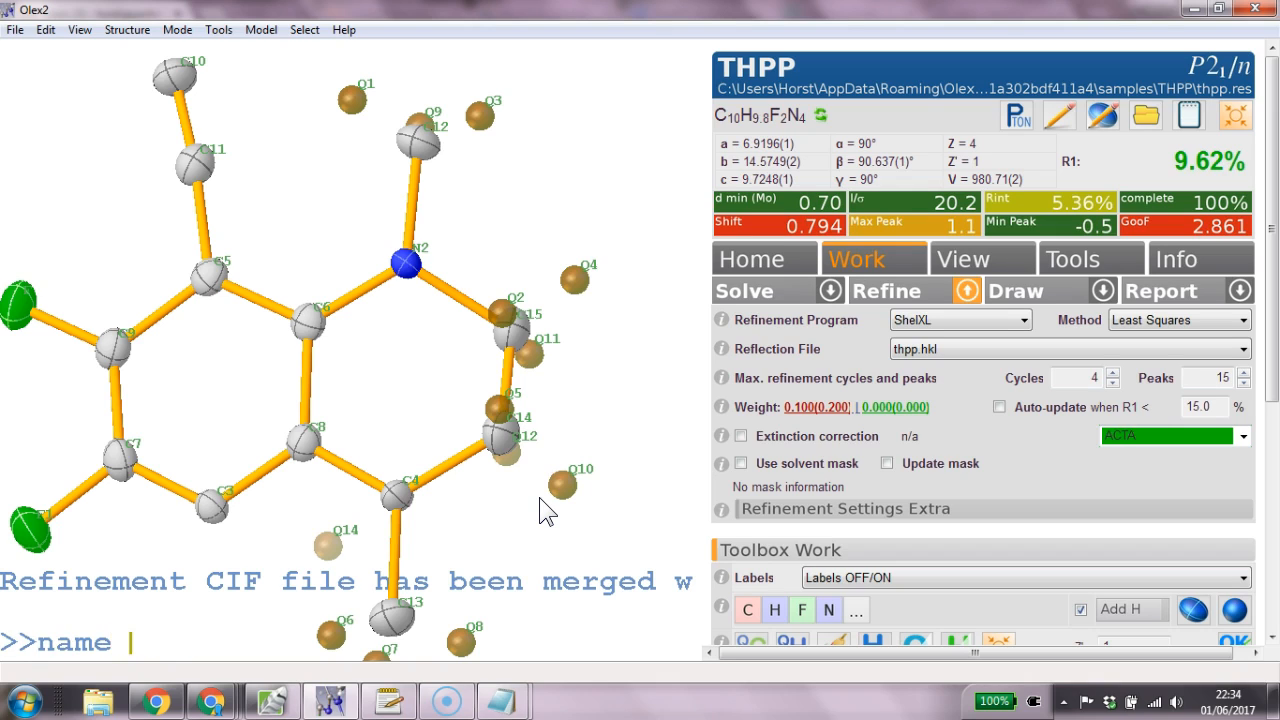
Rename the misassigned ring carbons C3 and C4 to nitrogens N3 and N4.
{"action": "left_click", "coordinate": [395, 495]}
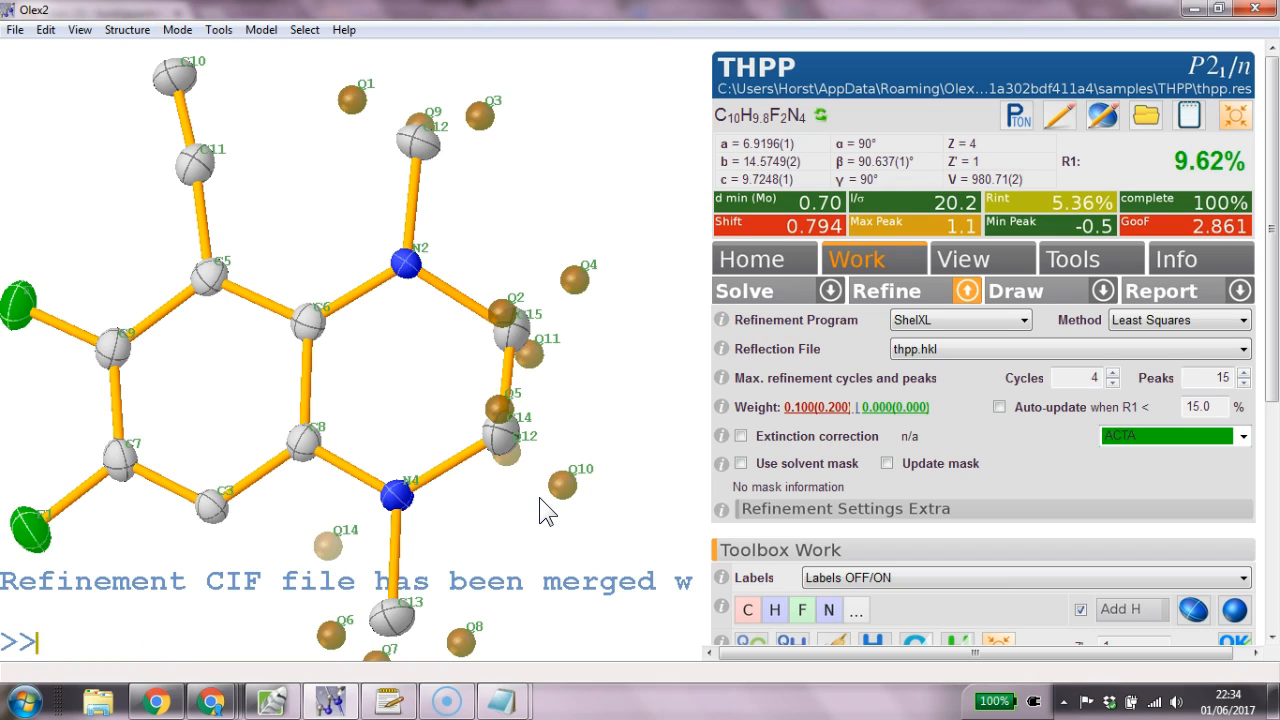
{"action": "type", "text": "name C3"}
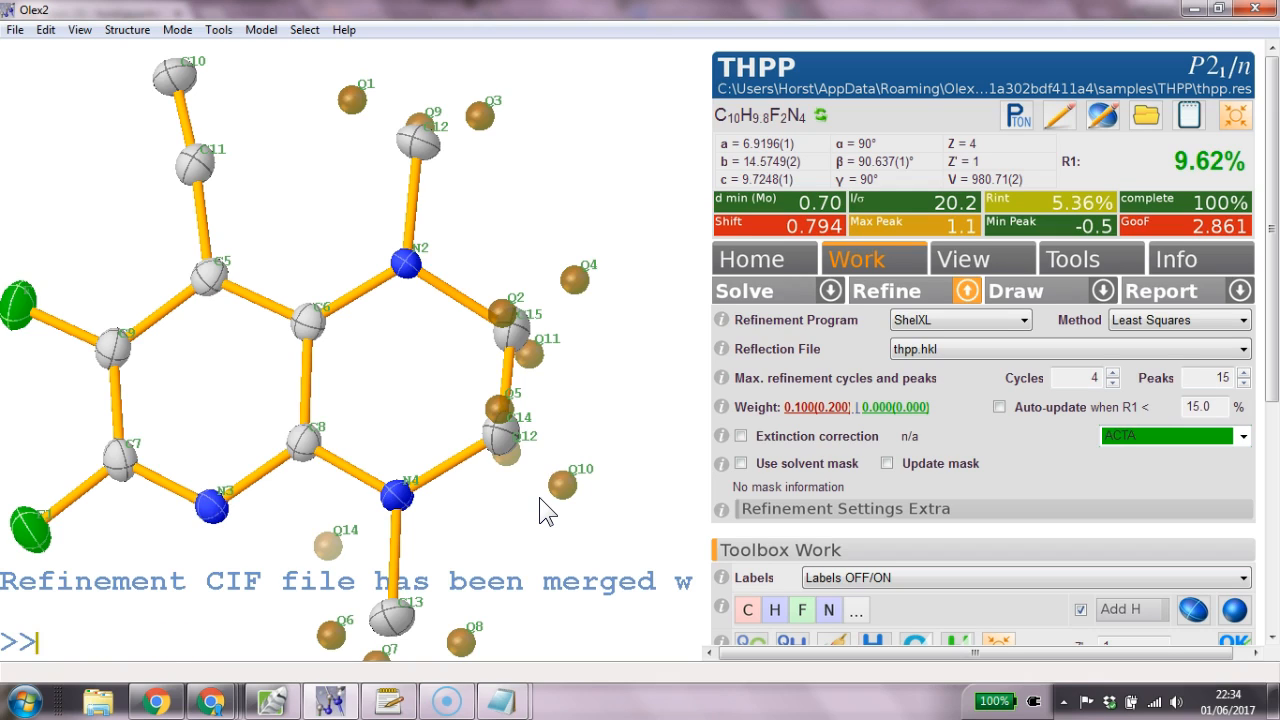
{"action": "type", "text": "name C"}
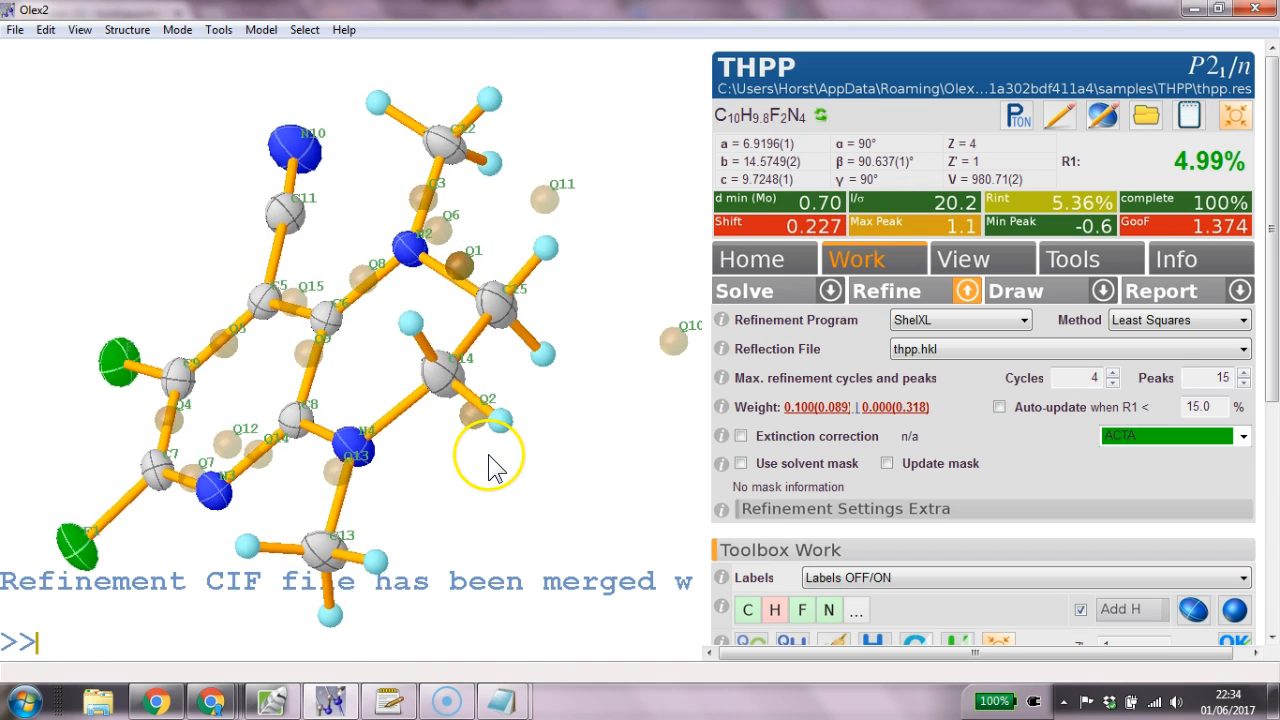
Name the residual peak C1, move C15 to part 2 alongside it, and refine to R1 4.28%.
{"action": "type", "text": "name"}
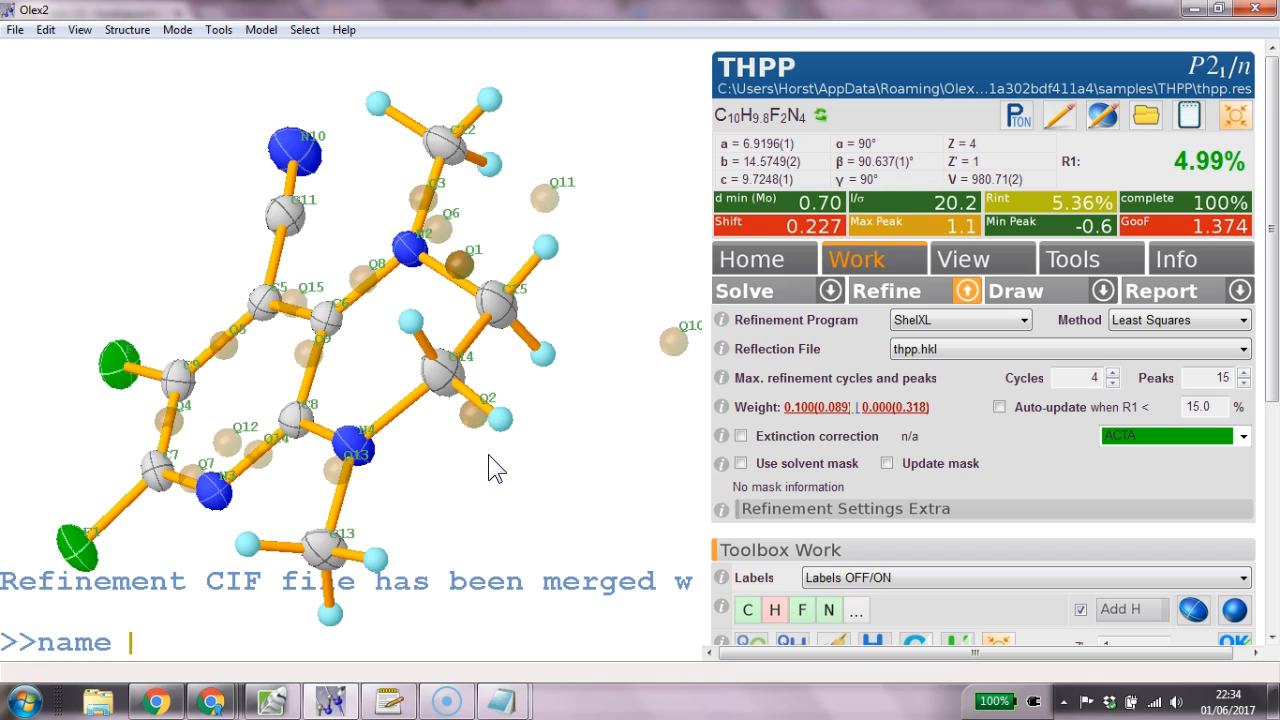
{"action": "type", "text": "Q1 N"}
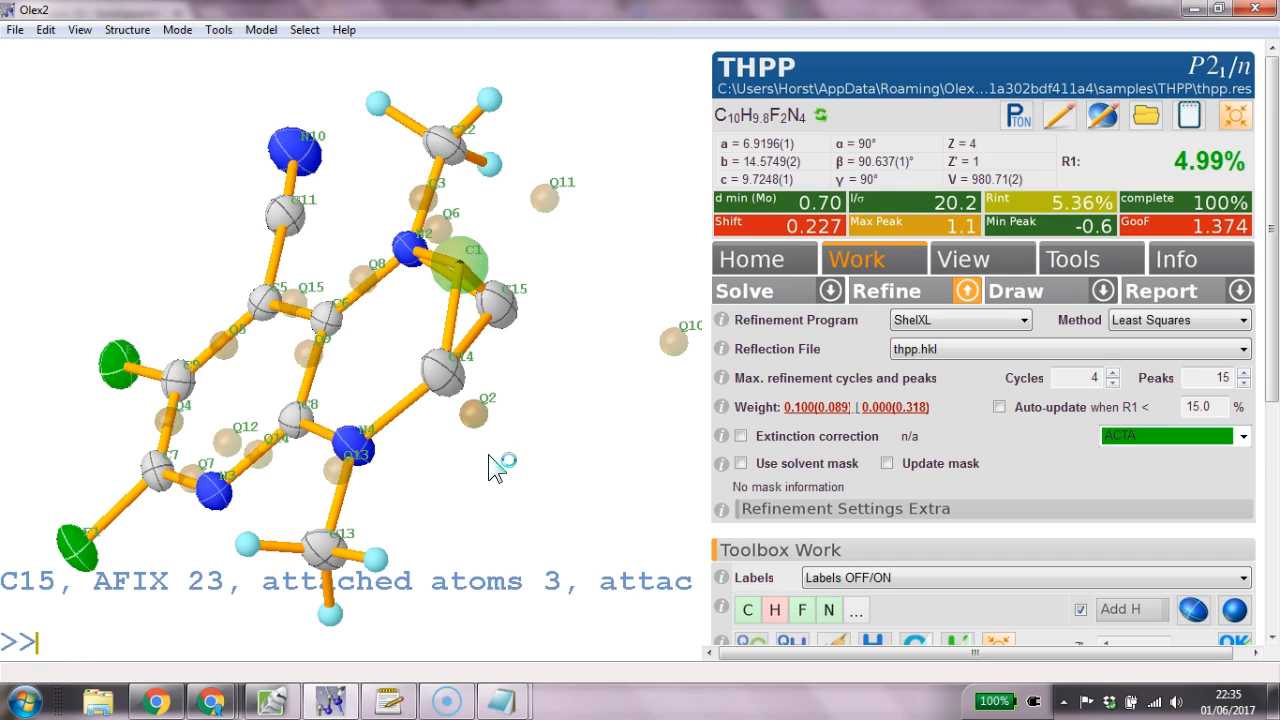
{"action": "type", "text": "part"}
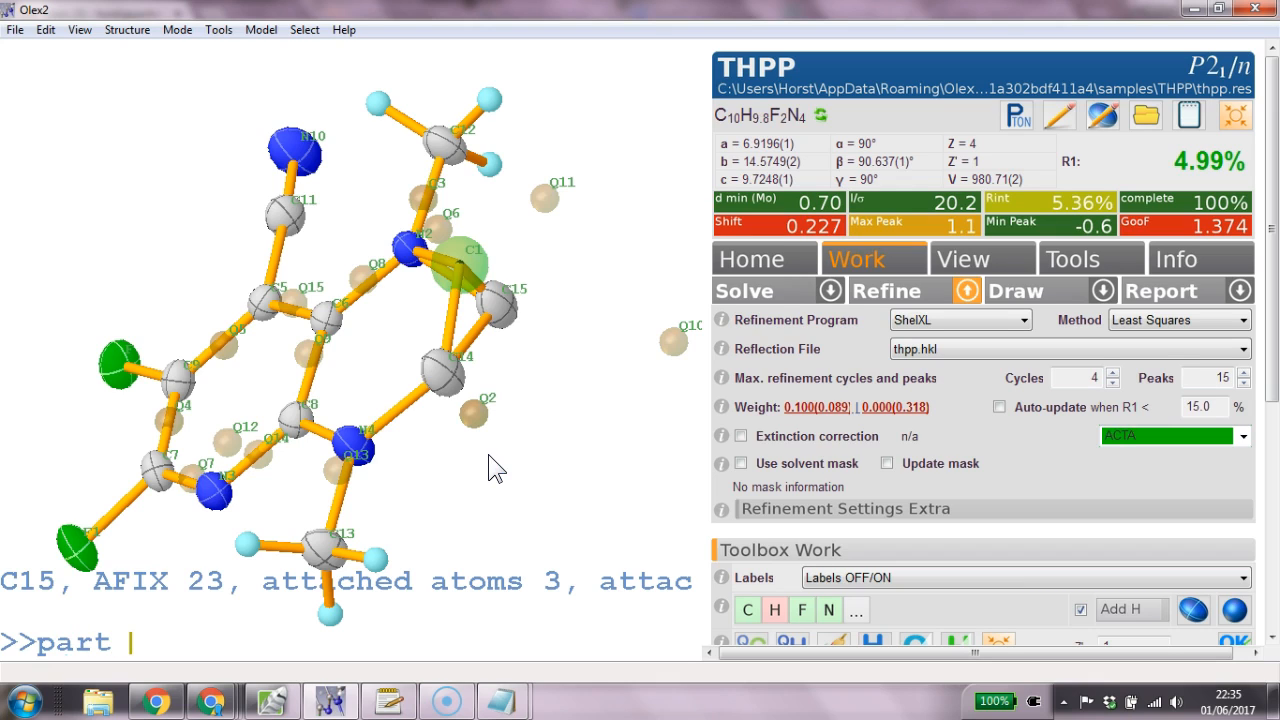
{"action": "type", "text": "2"}
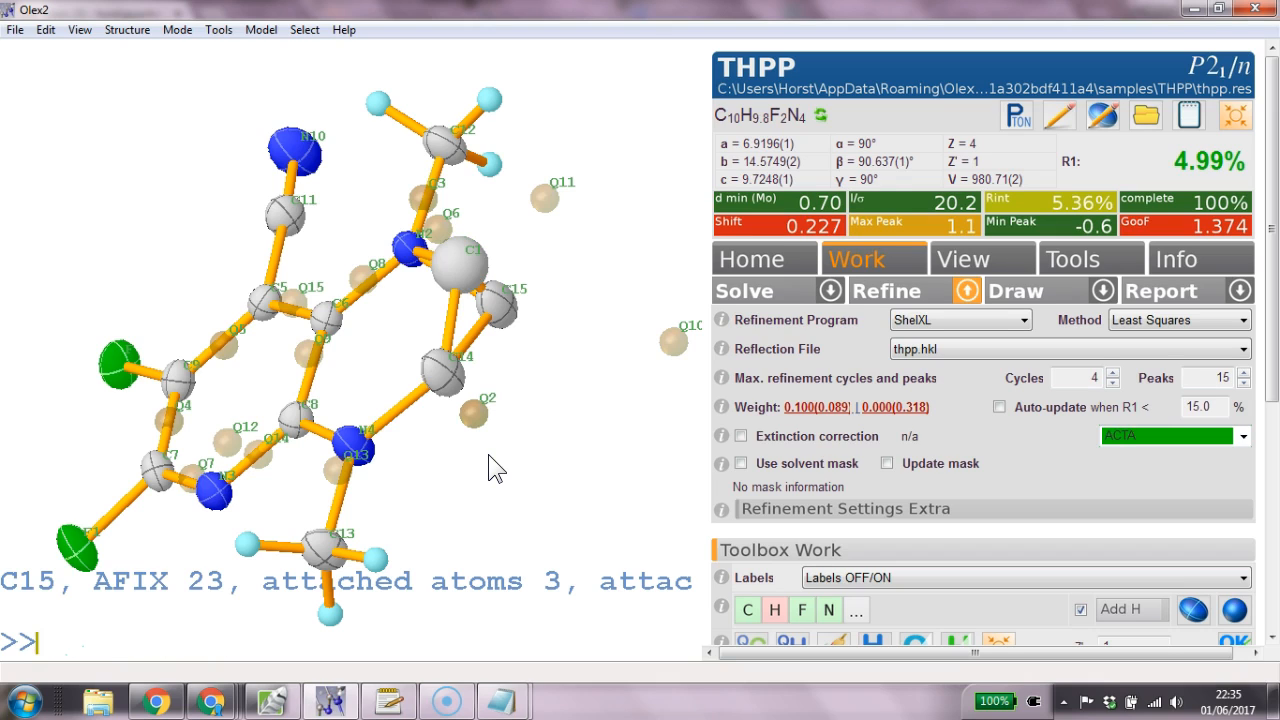
{"action": "type", "text": "sel C15"}
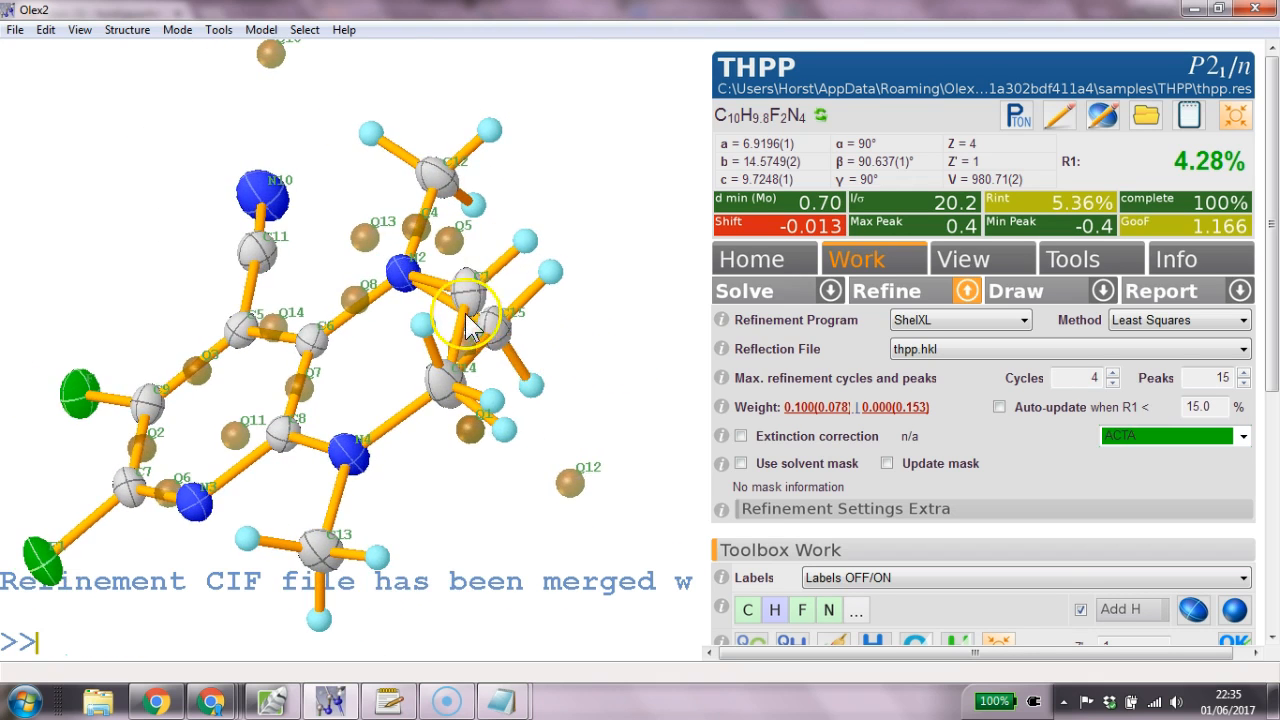
{"action": "mouse_move", "coordinate": [477, 305]}
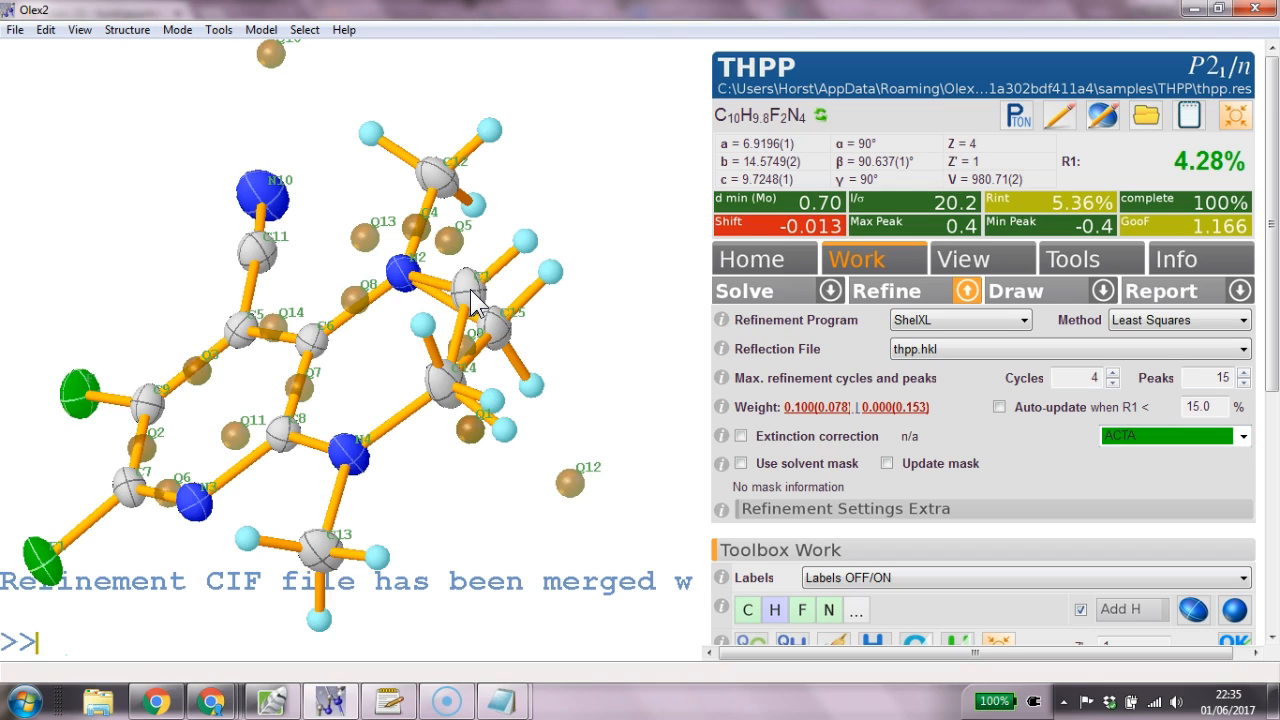
{"action": "type", "text": "rein"}
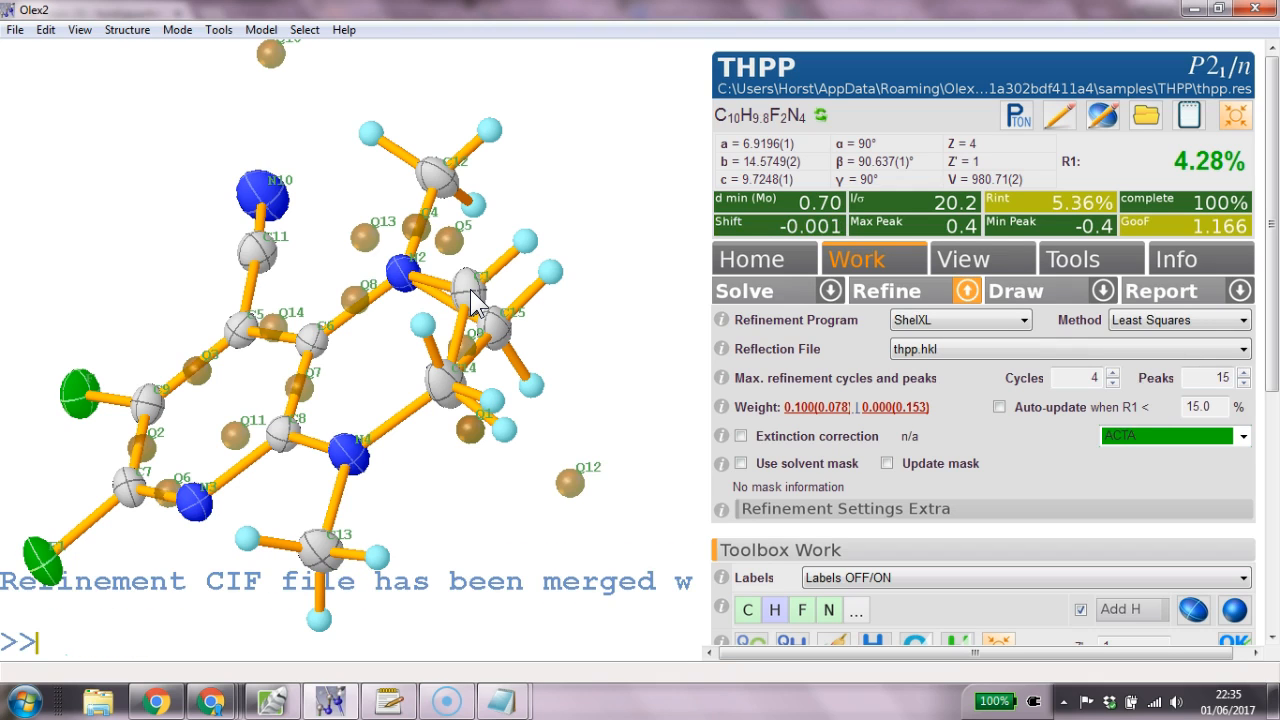
{"action": "left_click", "coordinate": [478, 290]}
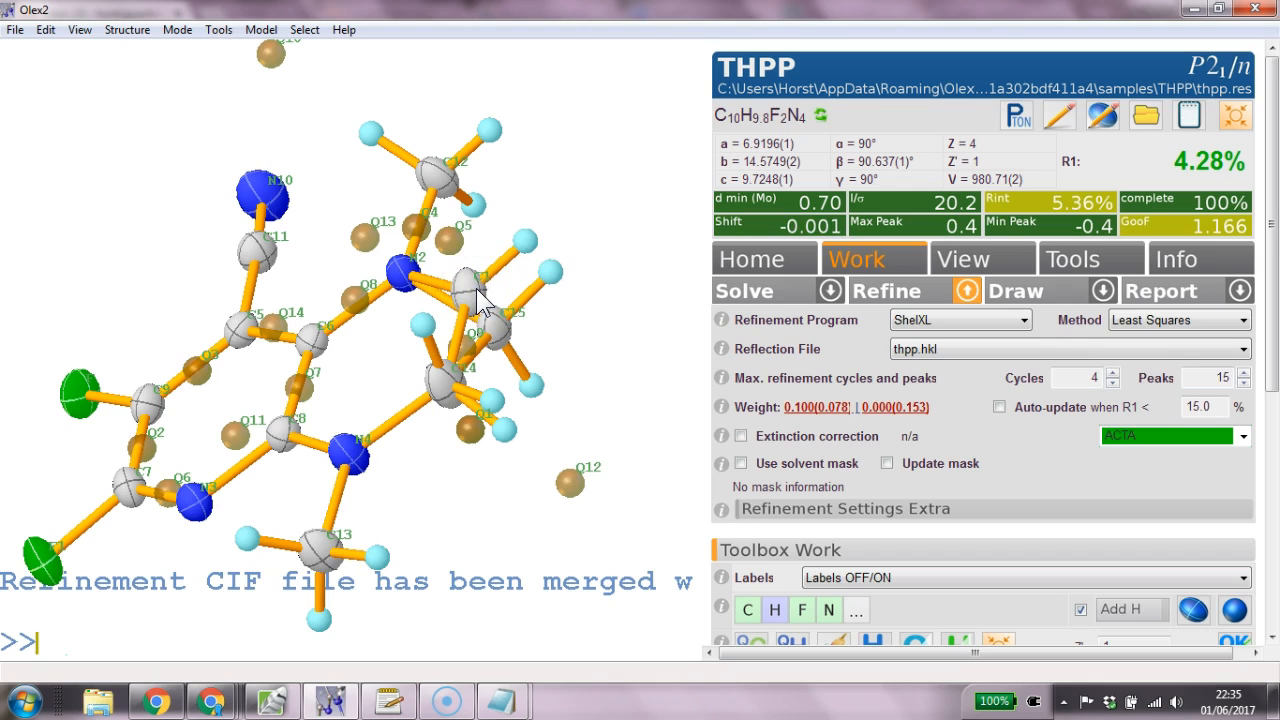
{"action": "mouse_move", "coordinate": [500, 325]}
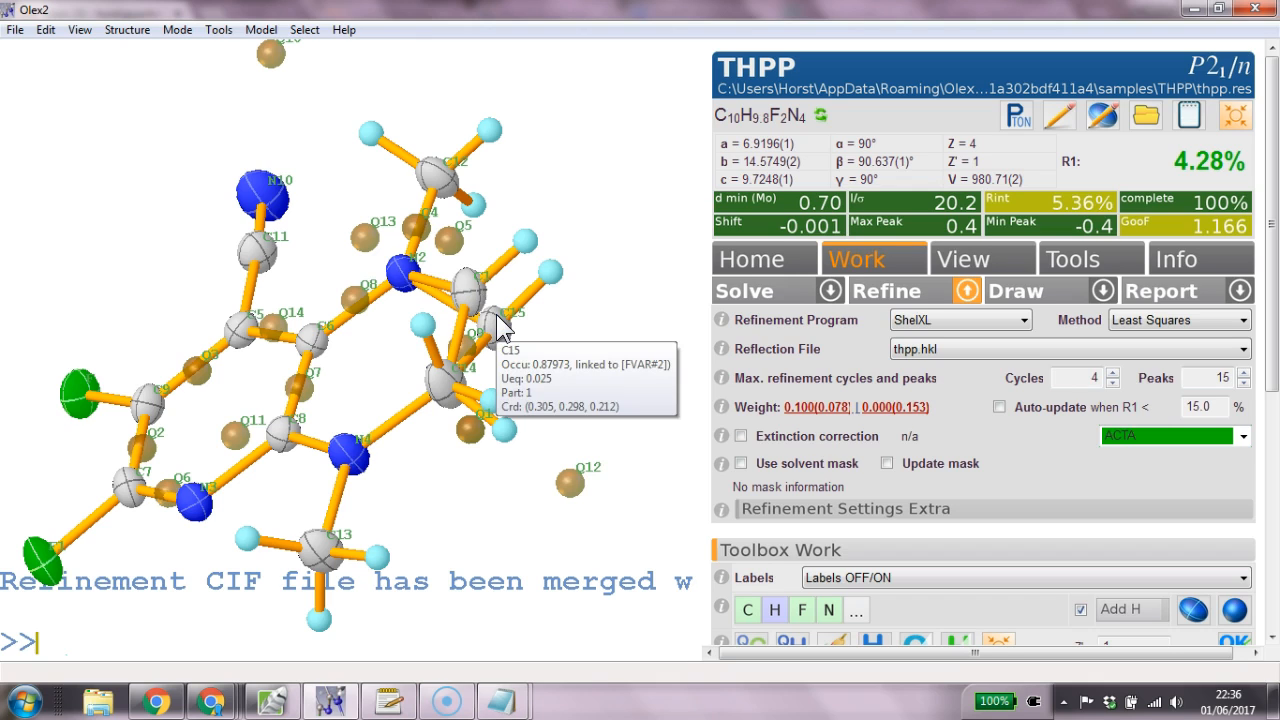
Fix occupancies C1 0.12 and C15 0.88 by 'fix occu' commands and refine.
{"action": "left_click", "coordinate": [470, 295]}
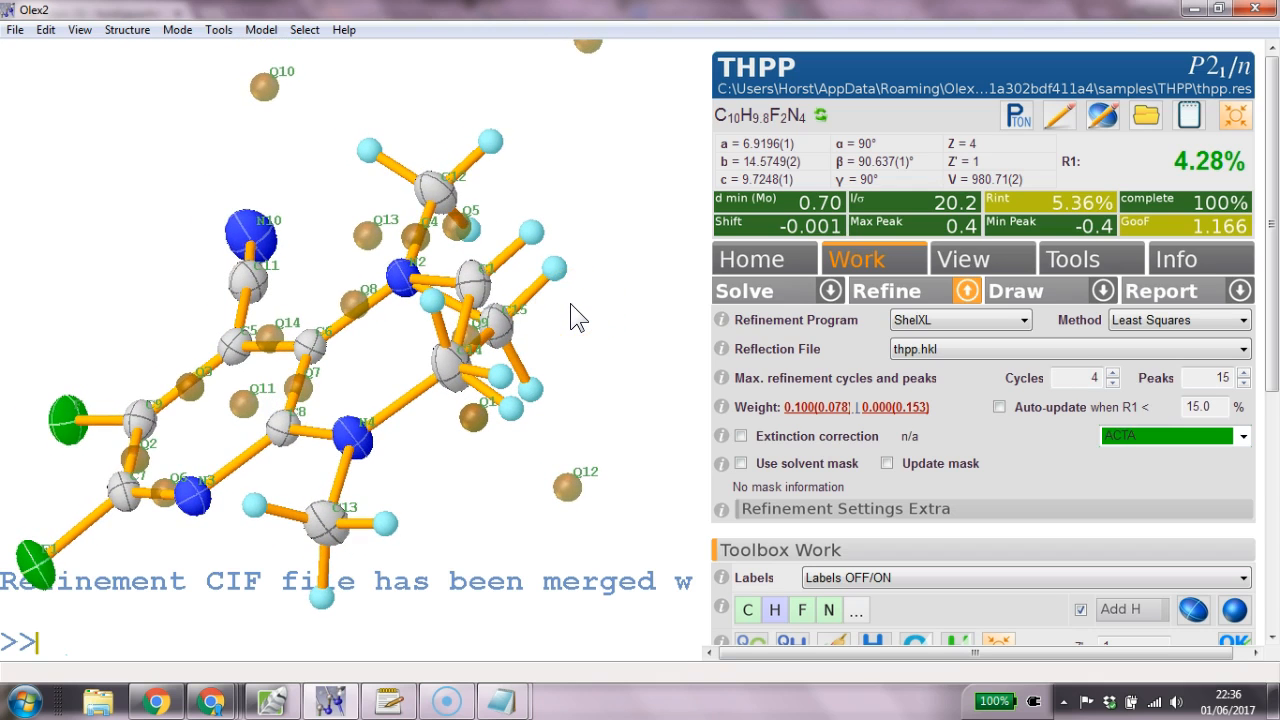
{"action": "type", "text": "fix co"}
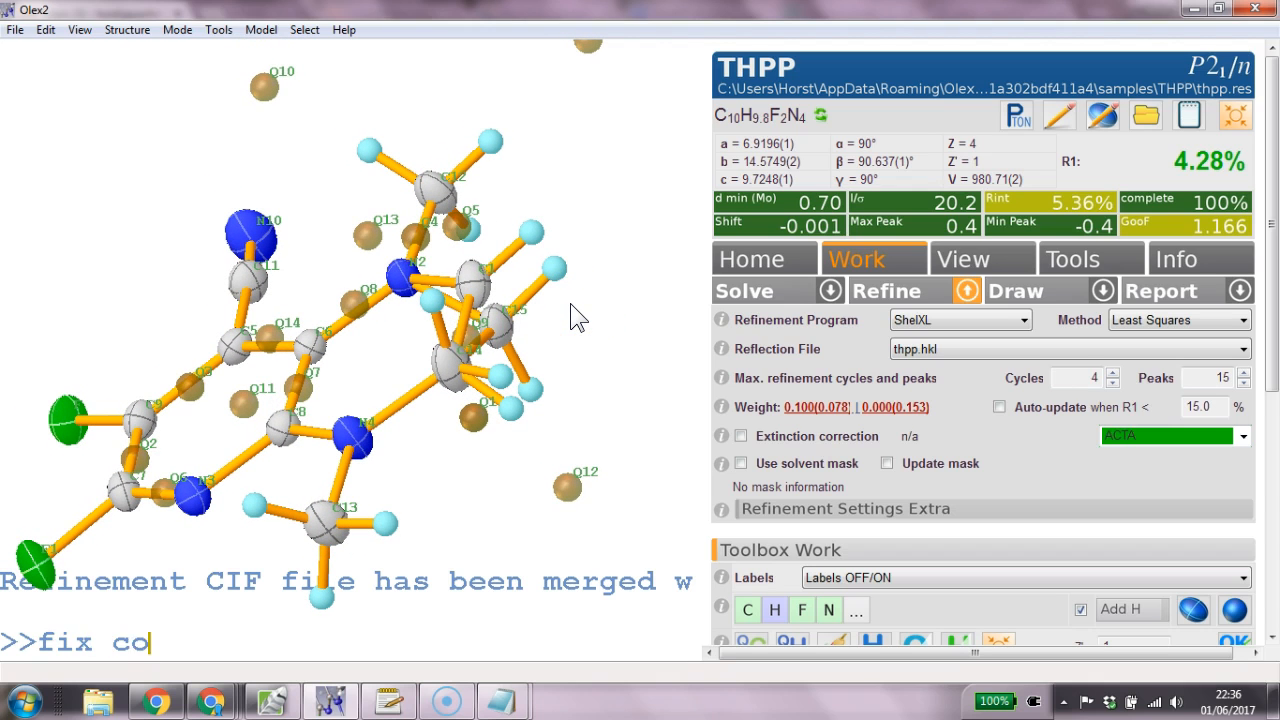
{"action": "type", "text": "ccu"}
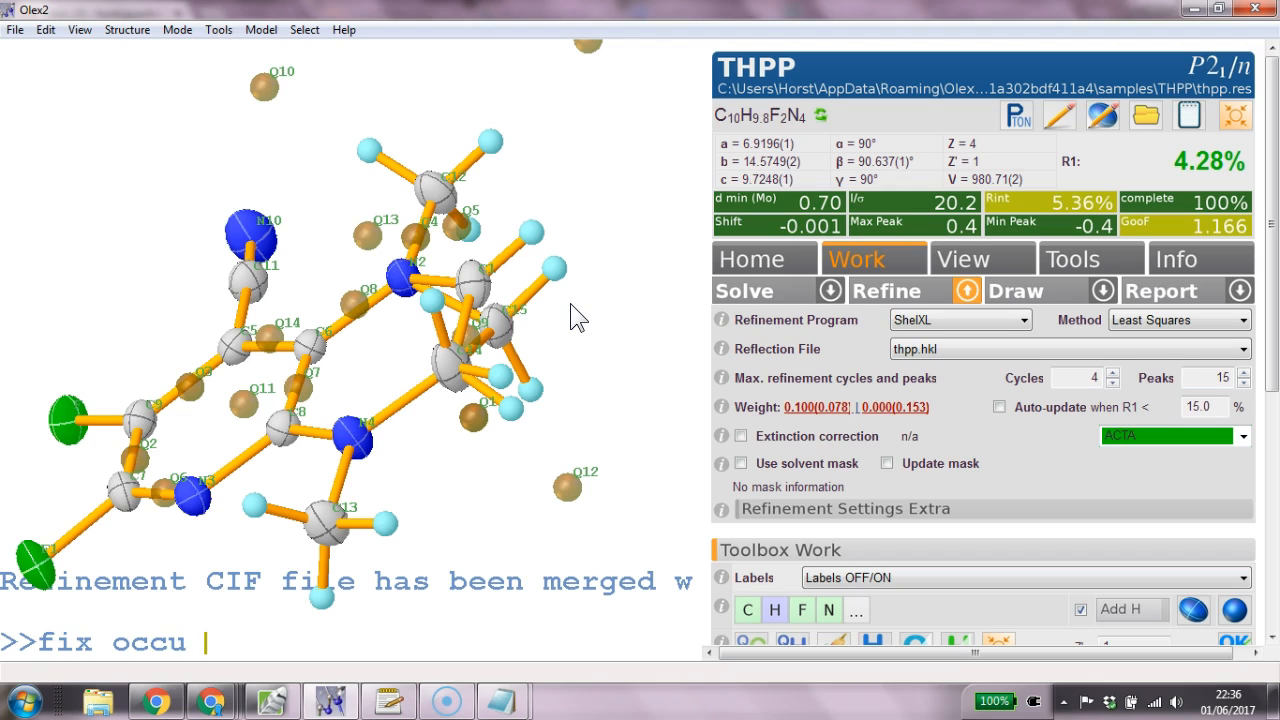
{"action": "type", "text": "C1 0"}
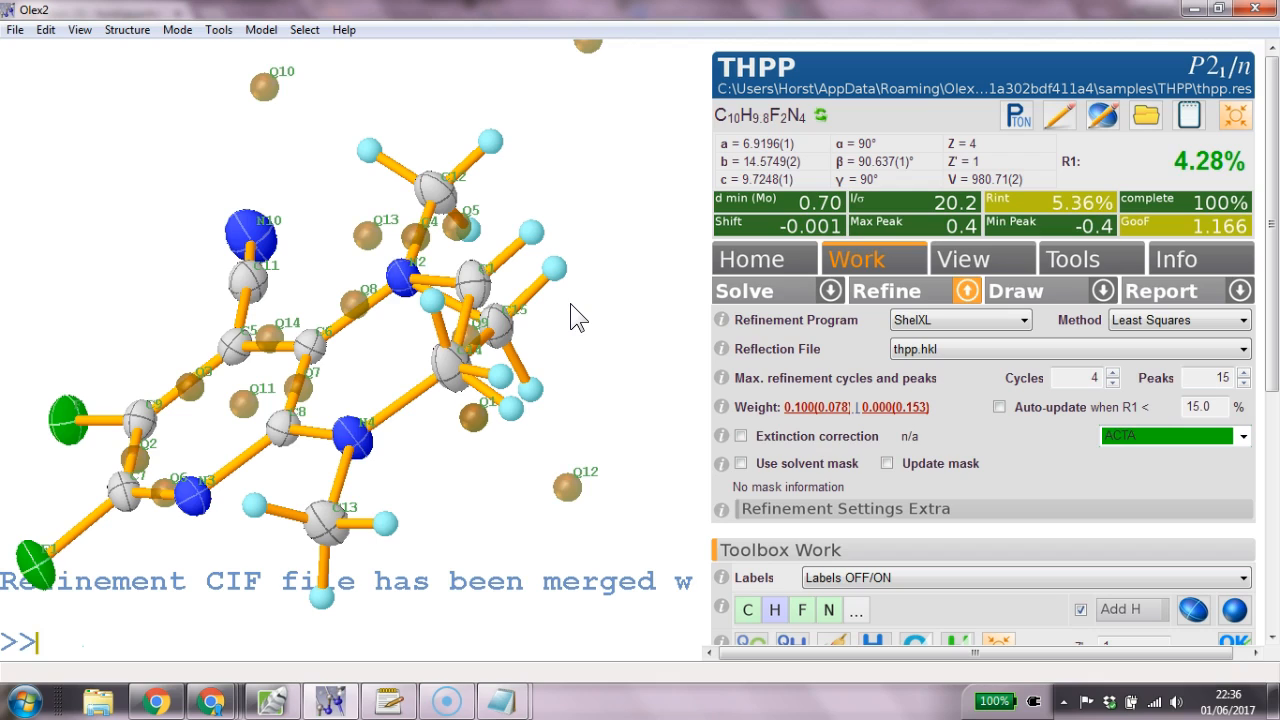
{"action": "type", "text": "f"}
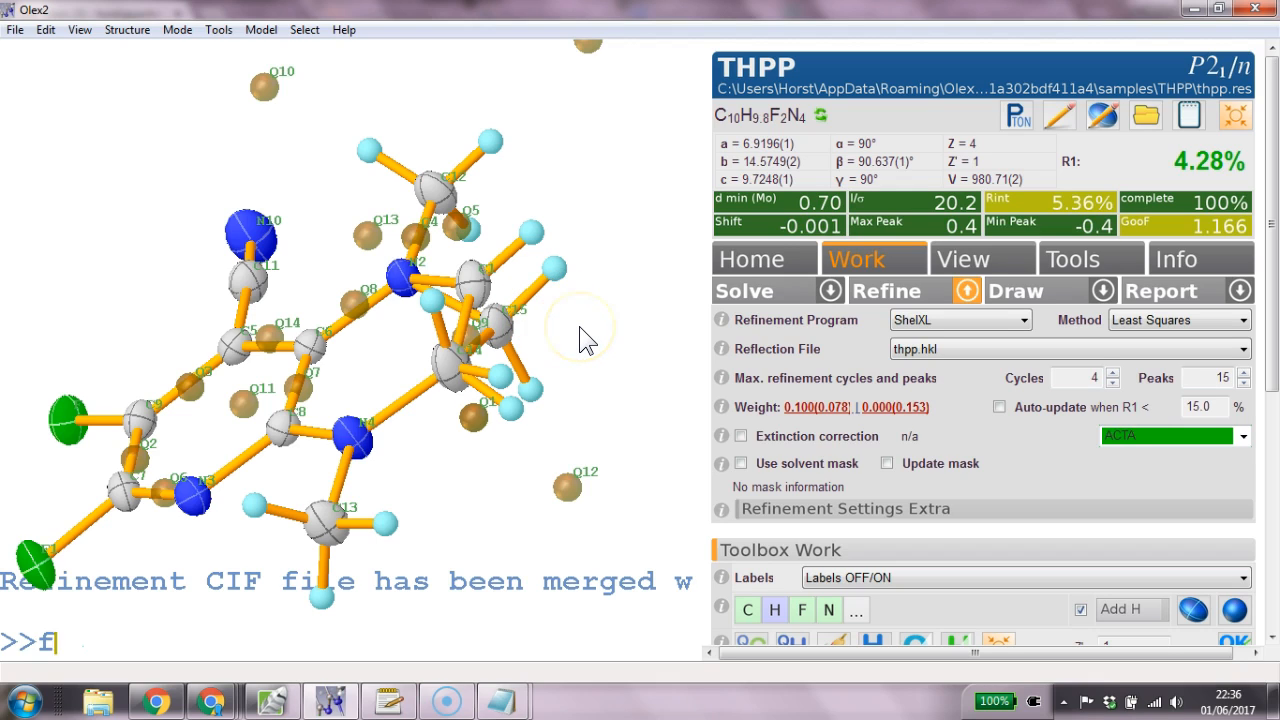
{"action": "type", "text": "ix occu C15 0."}
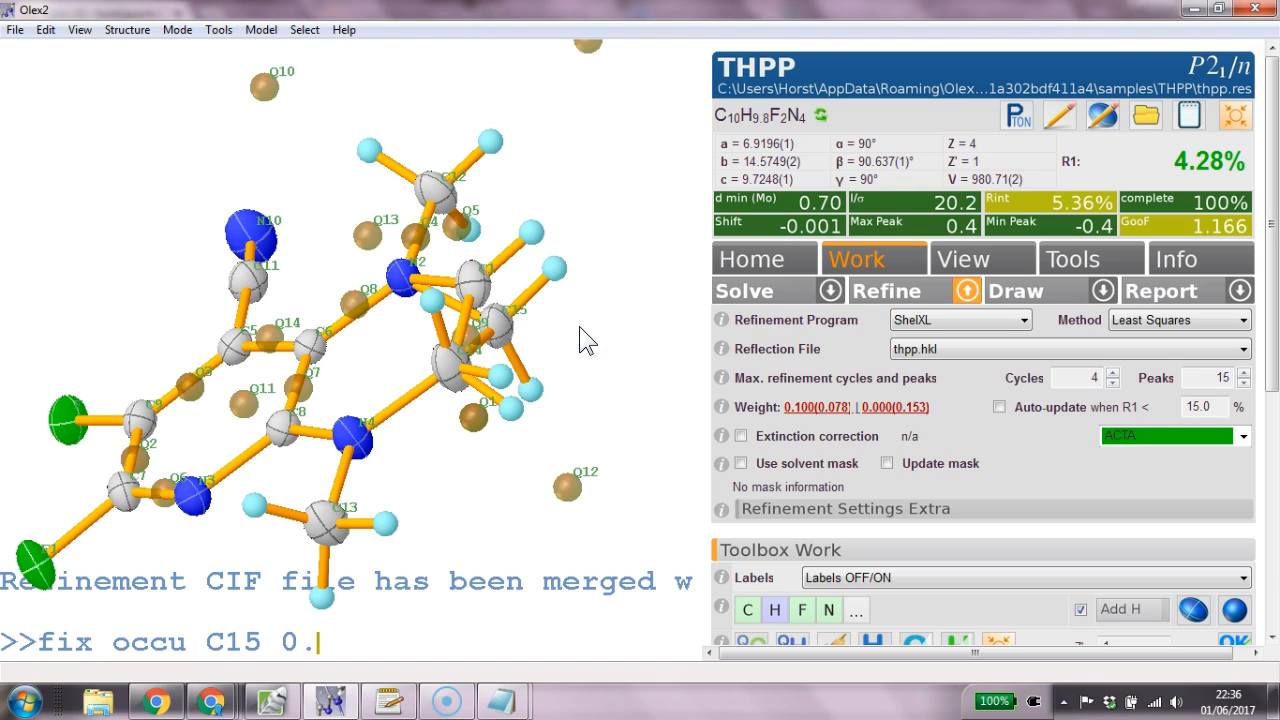
{"action": "type", "text": "88"}
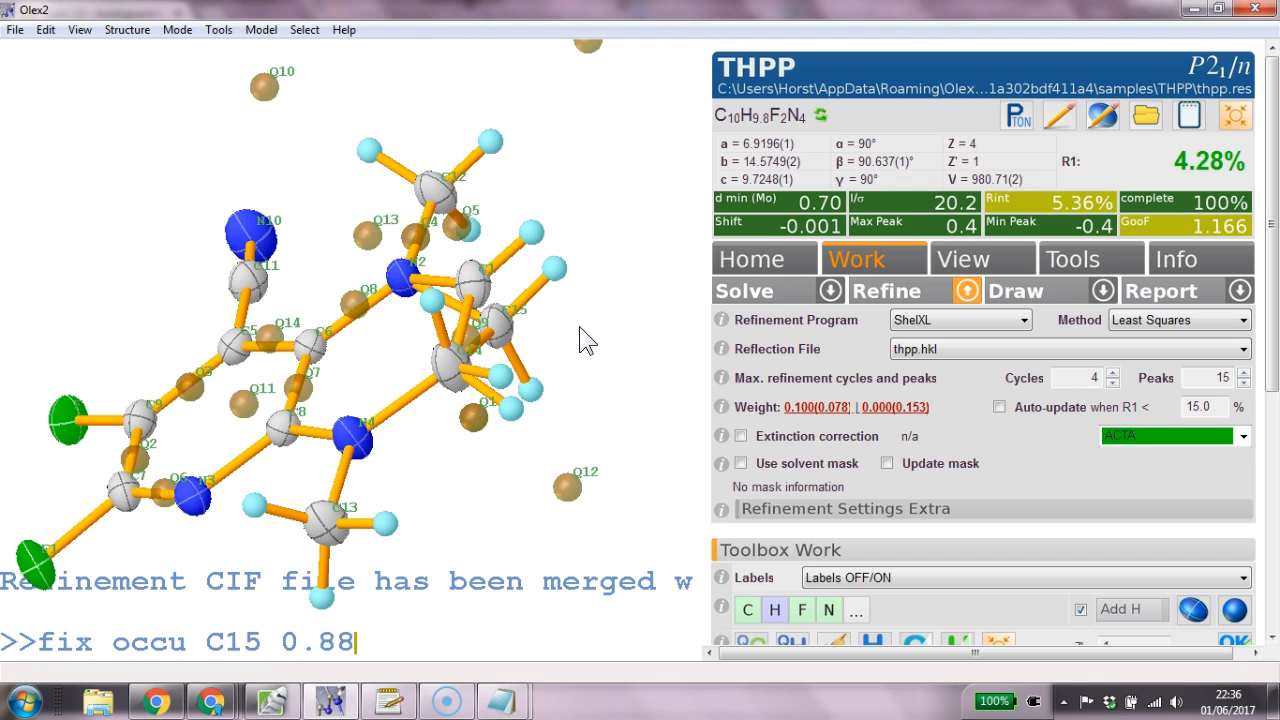
{"action": "type", "text": "refine"}
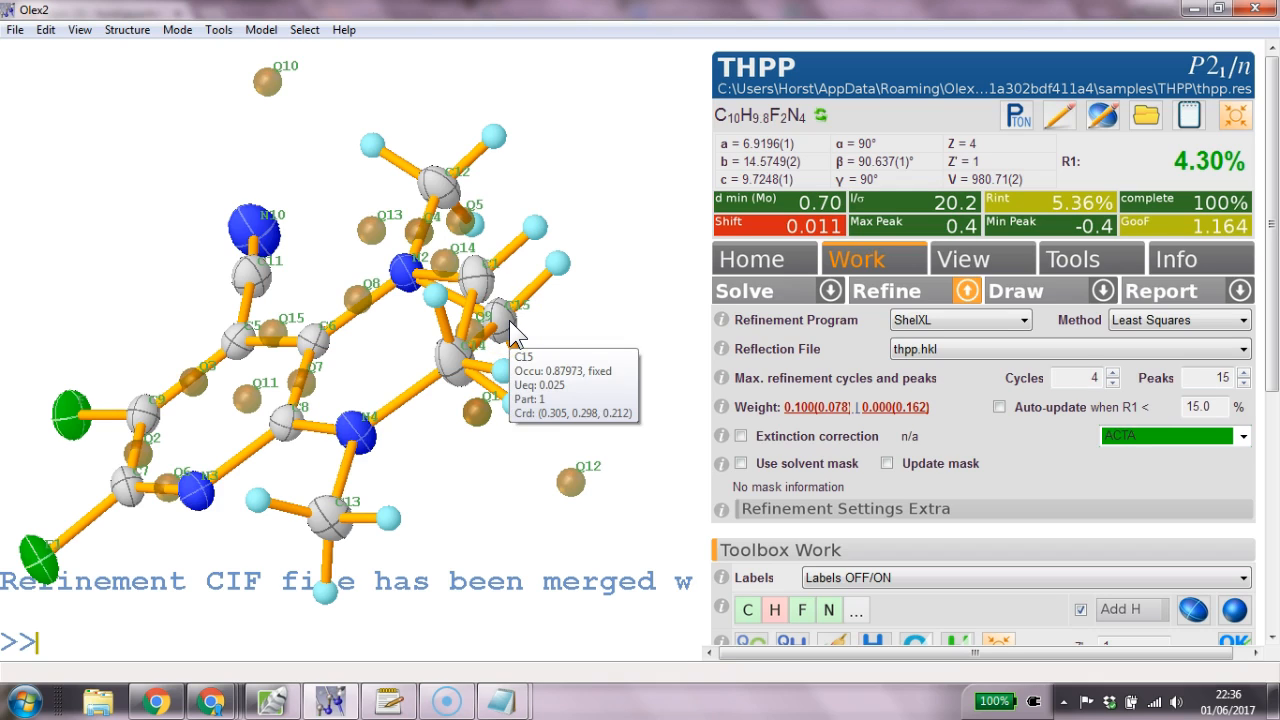
{"action": "mouse_move", "coordinate": [483, 275]}
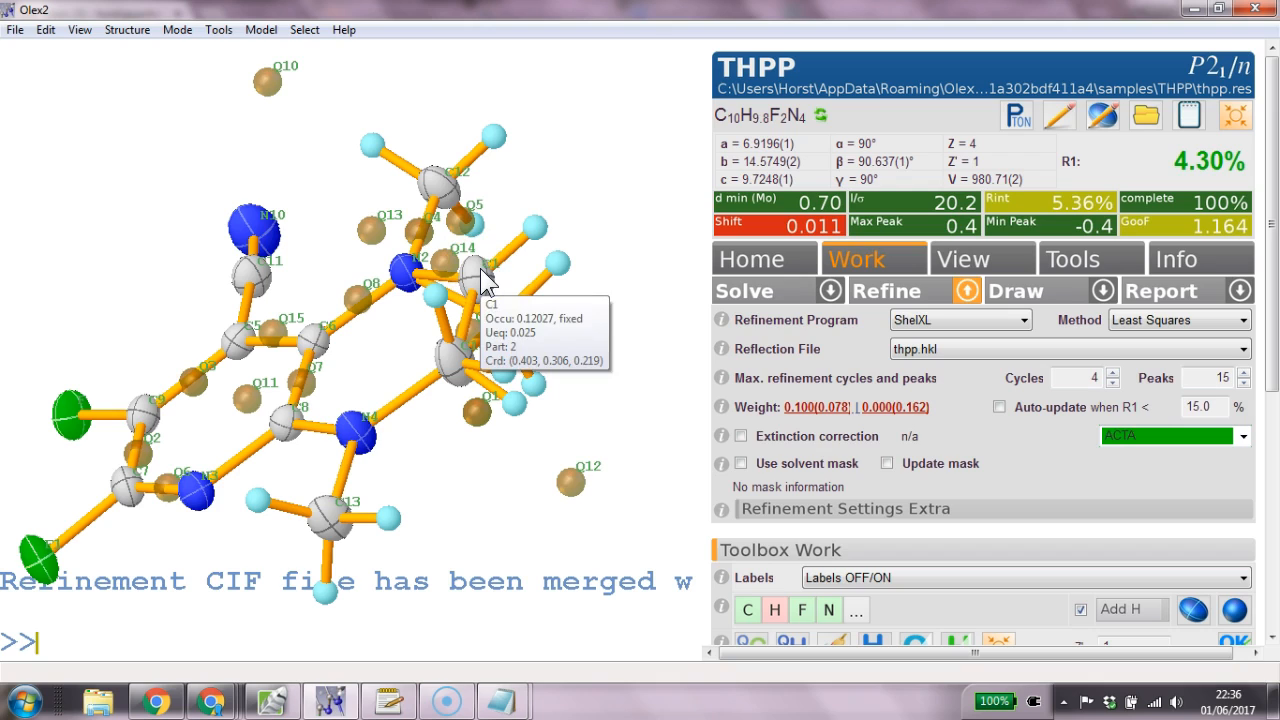
Re-enter the fixed occupancies 0.12 and 0.88 after refinement, giving R1 4.30%.
{"action": "type", "text": "fix"}
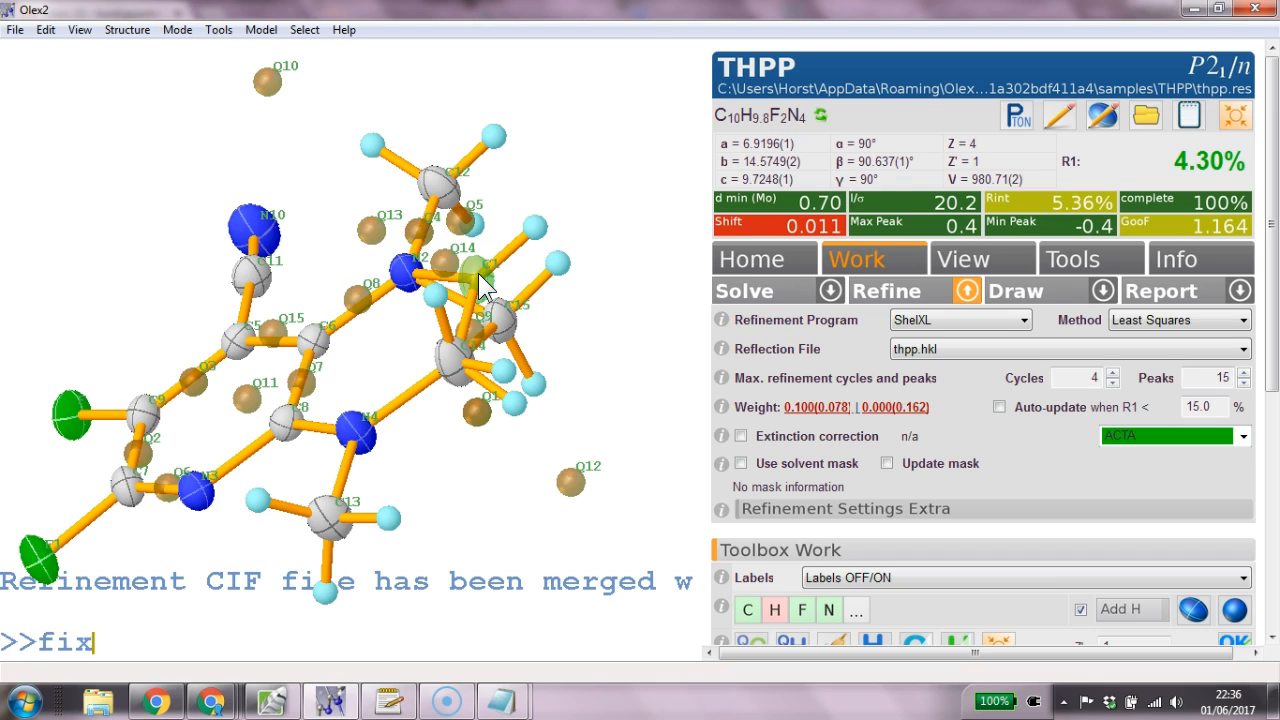
{"action": "type", "text": "occu 0"}
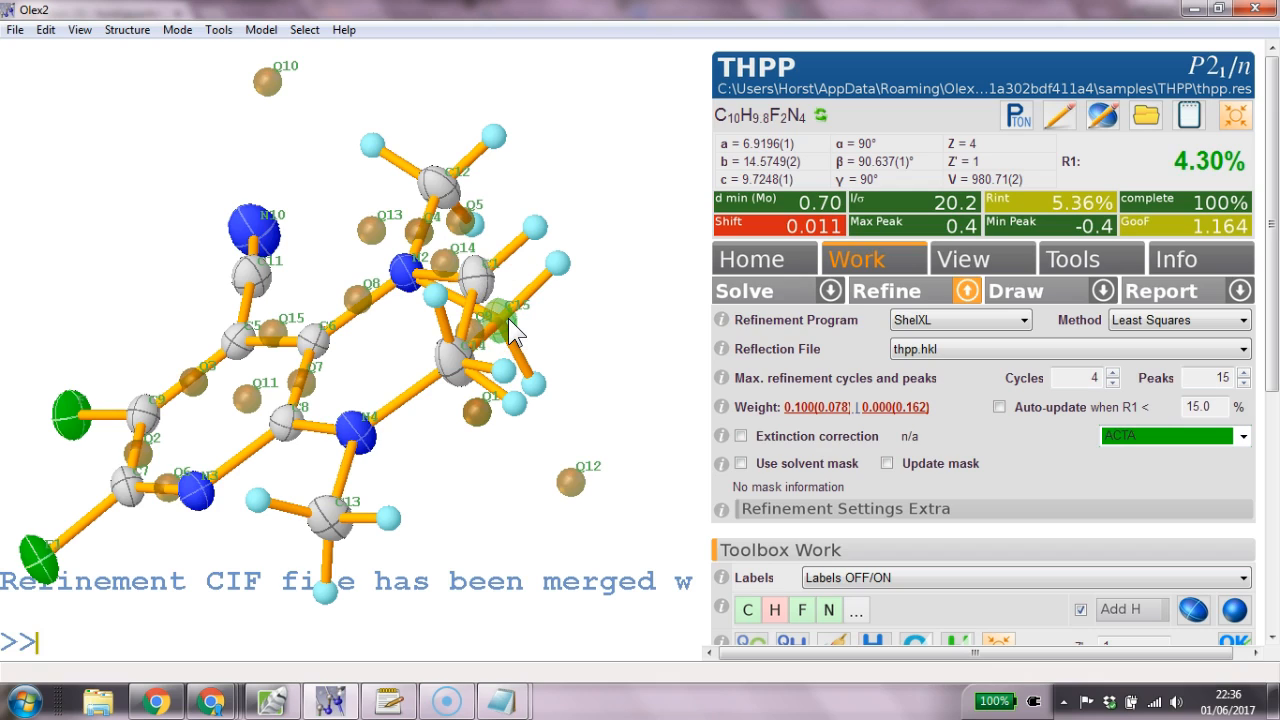
{"action": "type", "text": "fix occu"}
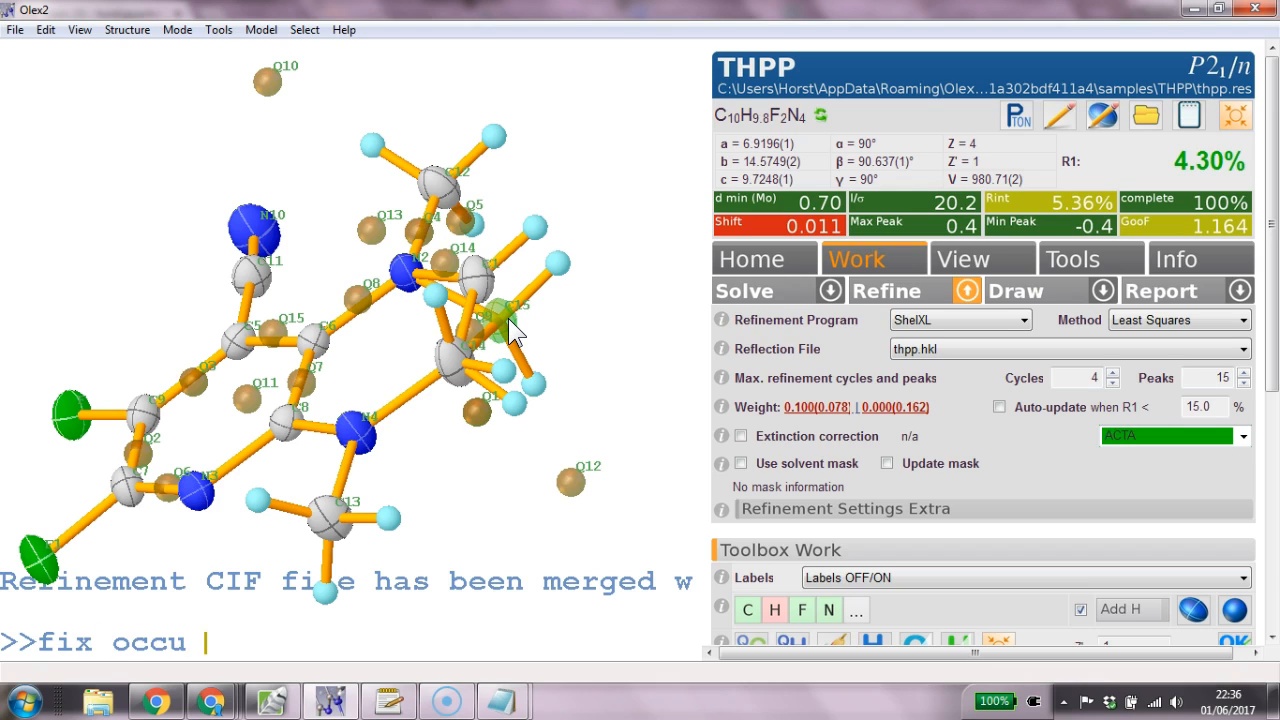
{"action": "type", "text": "0.88"}
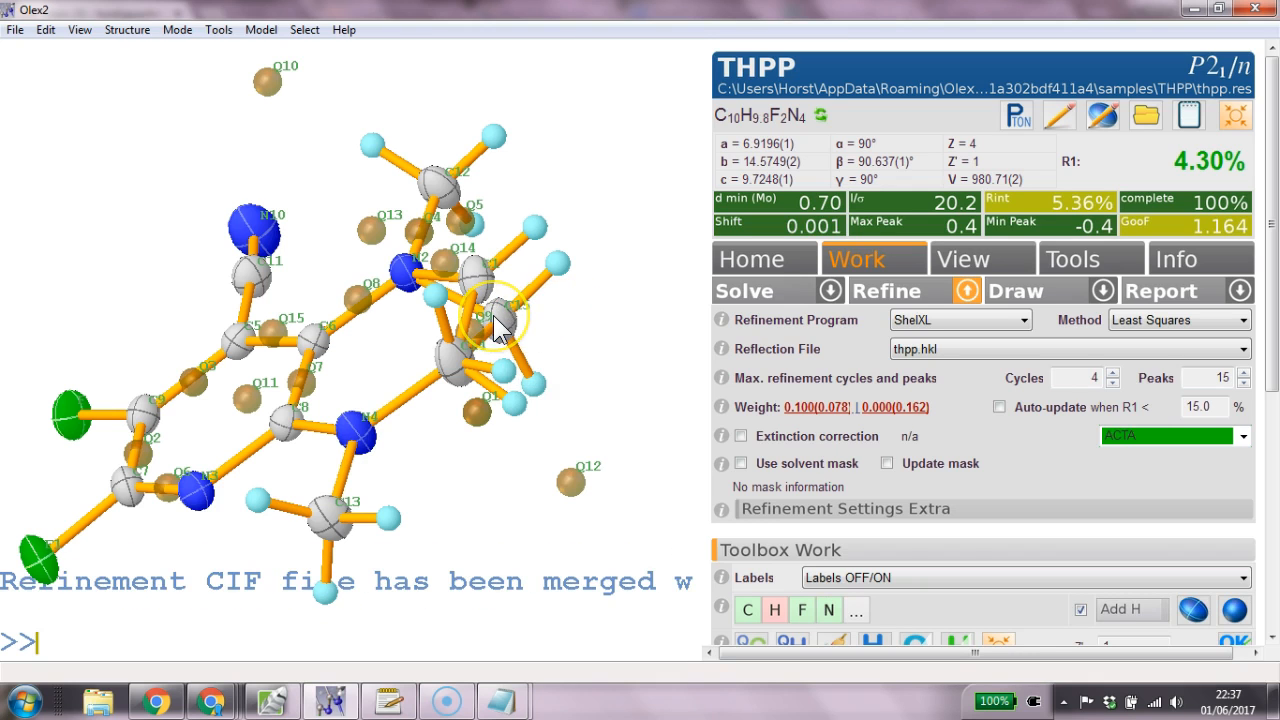
{"action": "mouse_move", "coordinate": [575, 335]}
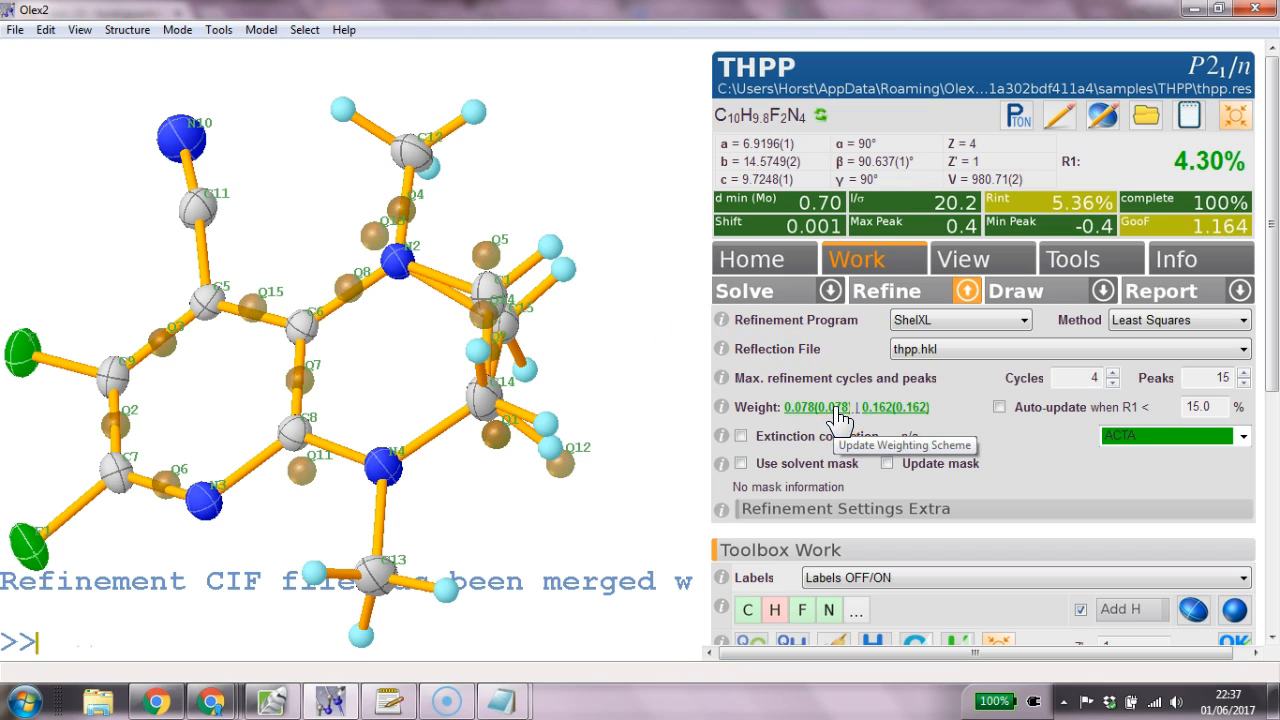
Adopt the suggested weights with auto-update on and refine twice to R1 4.12%, GooF 1.077.
{"action": "left_click", "coordinate": [998, 407]}
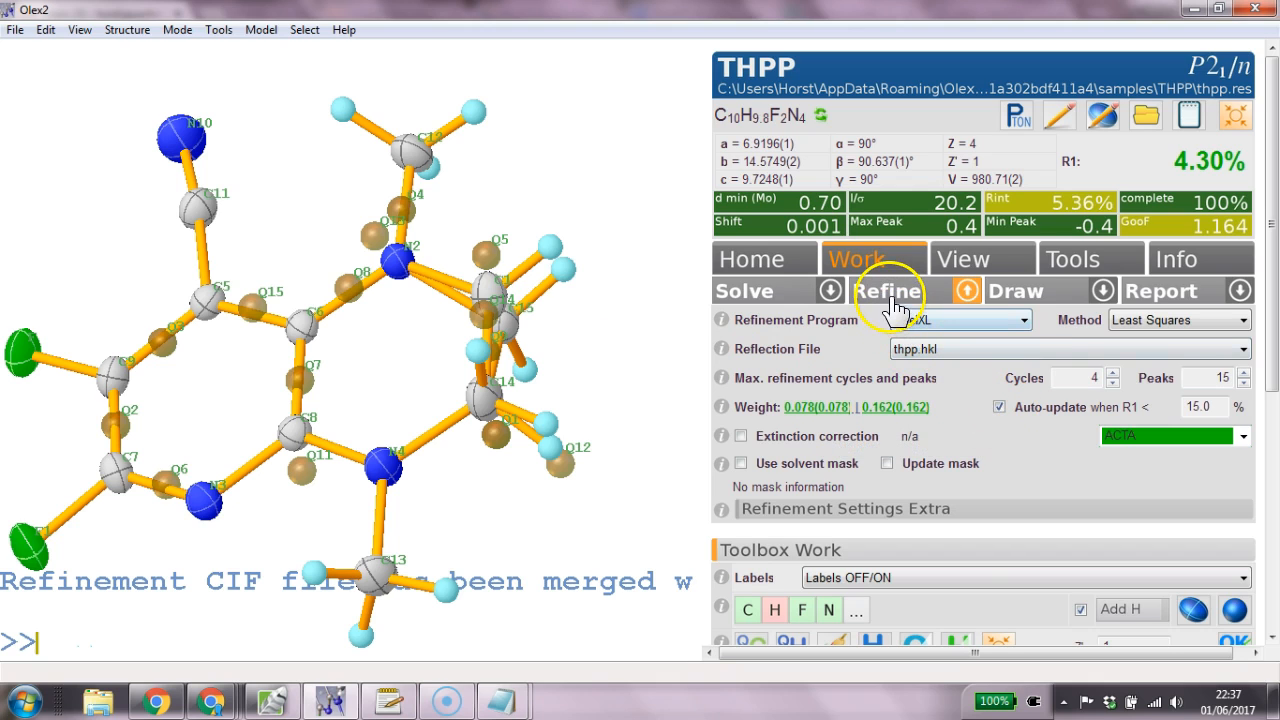
{"action": "left_click", "coordinate": [886, 290]}
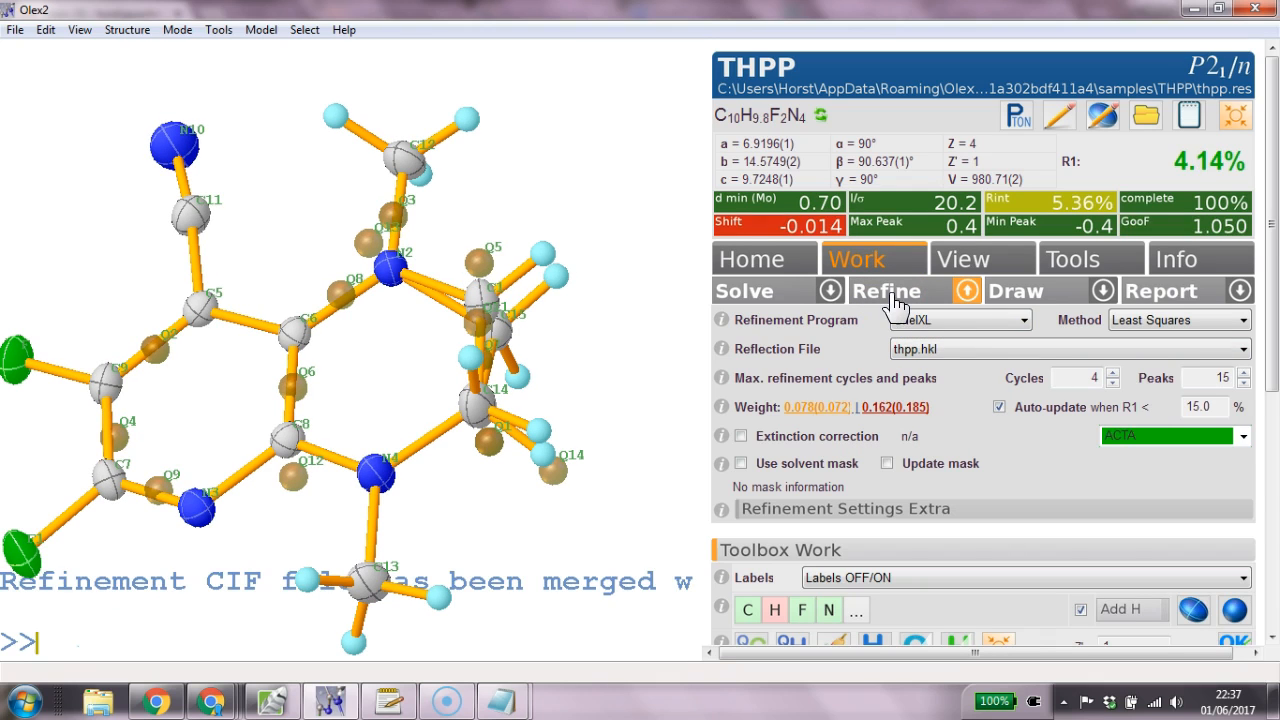
{"action": "left_click", "coordinate": [886, 291]}
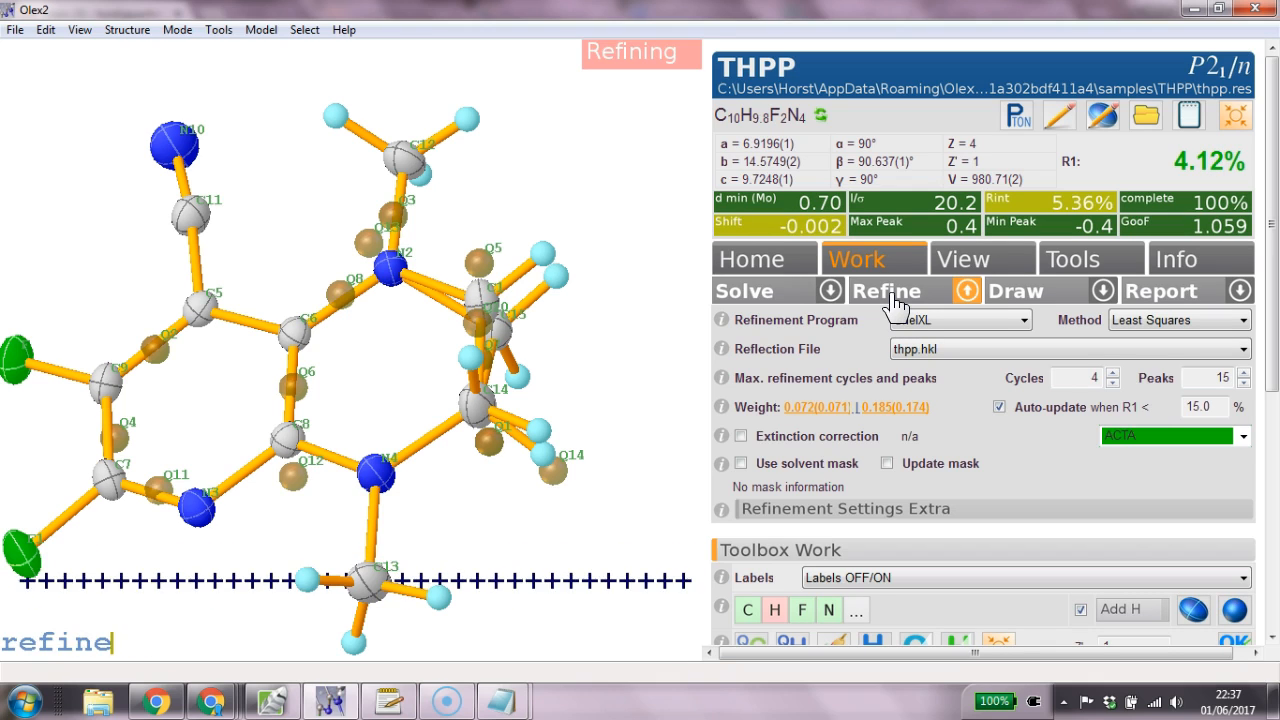
{"action": "left_click", "coordinate": [886, 290]}
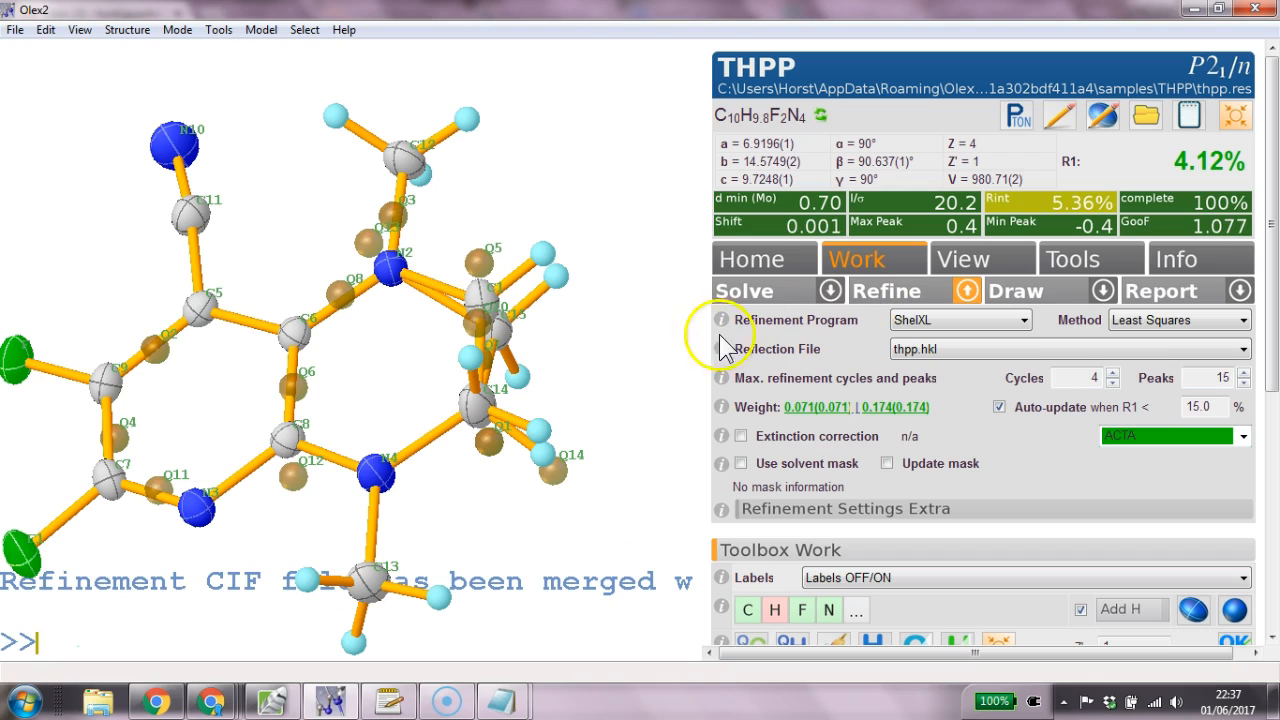